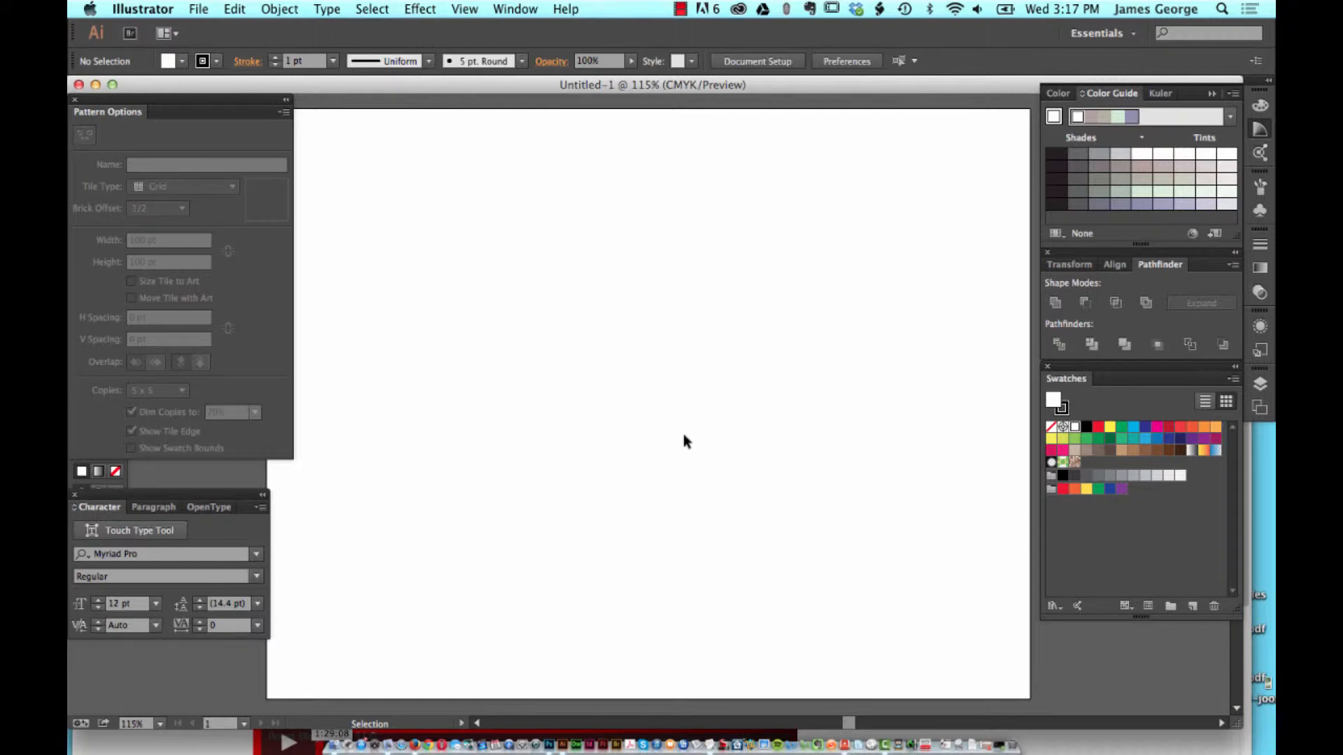
mouse_move(695, 148)
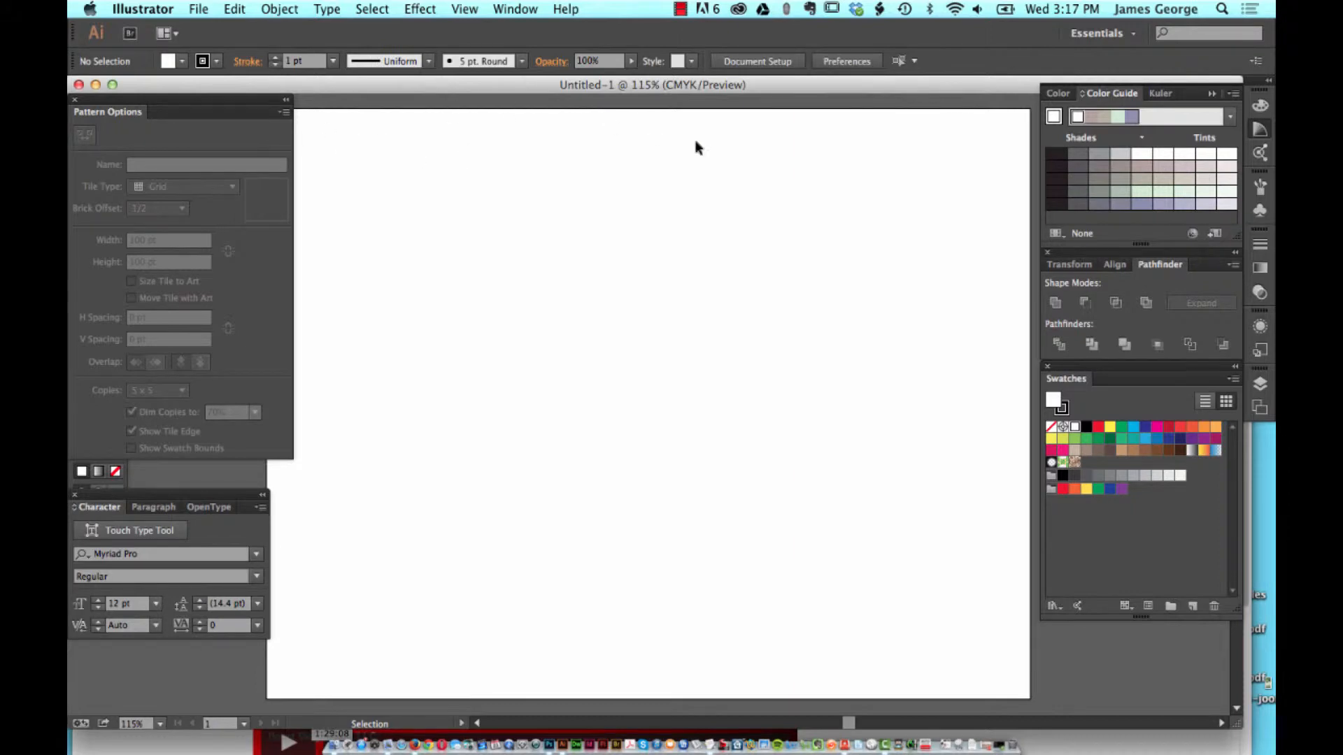
mouse_move(848, 97)
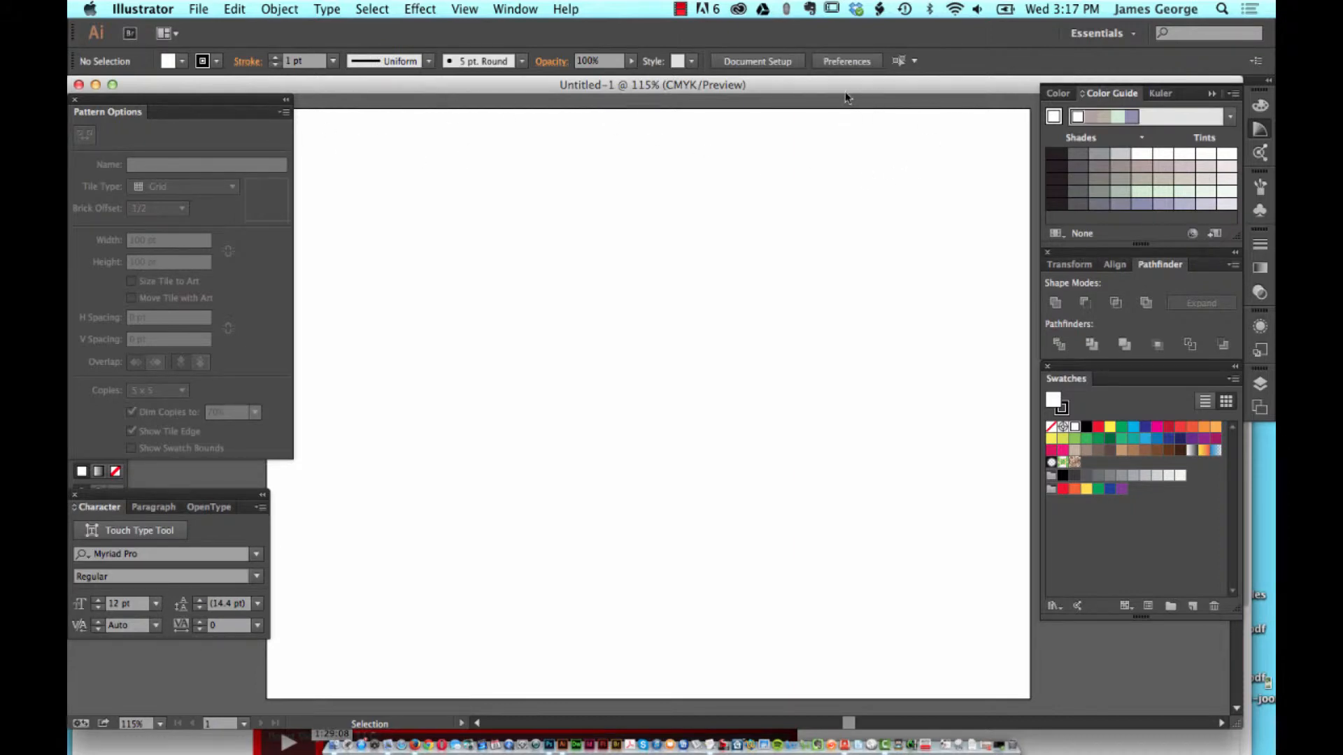
mouse_move(768, 100)
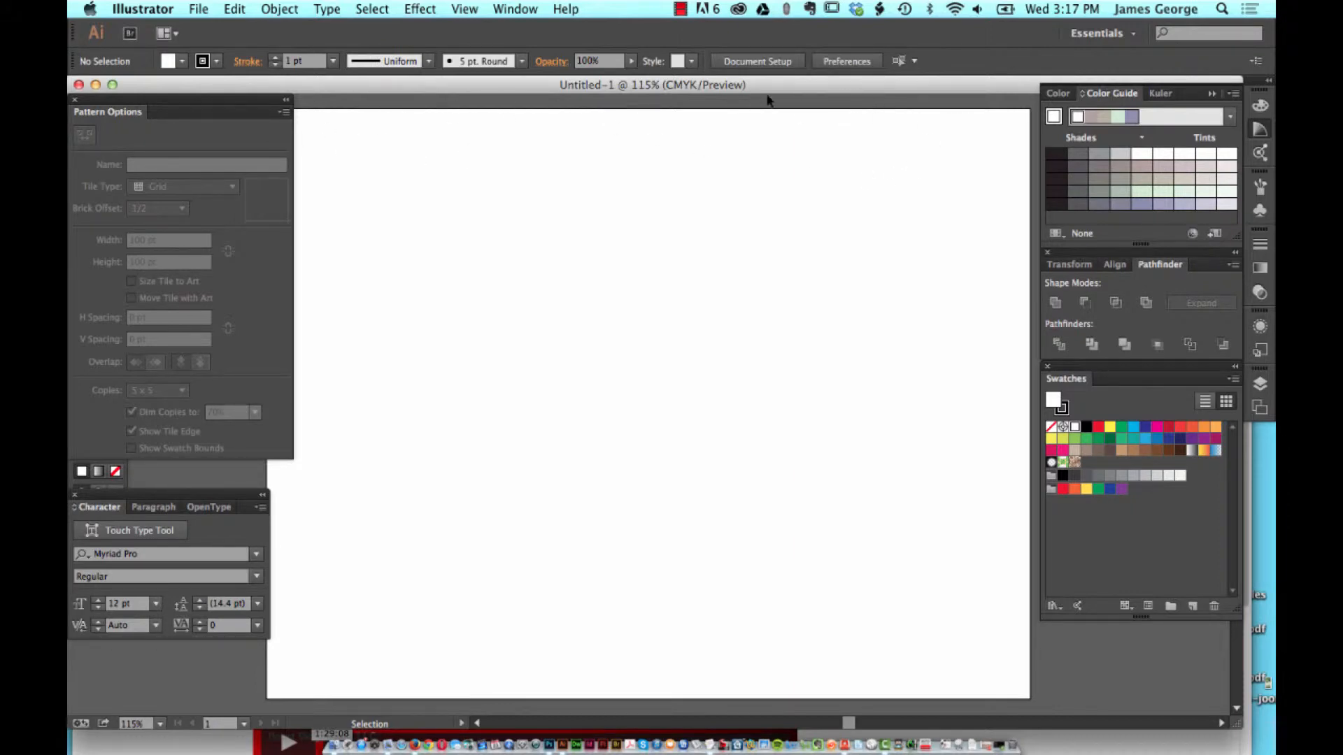
mouse_move(600, 311)
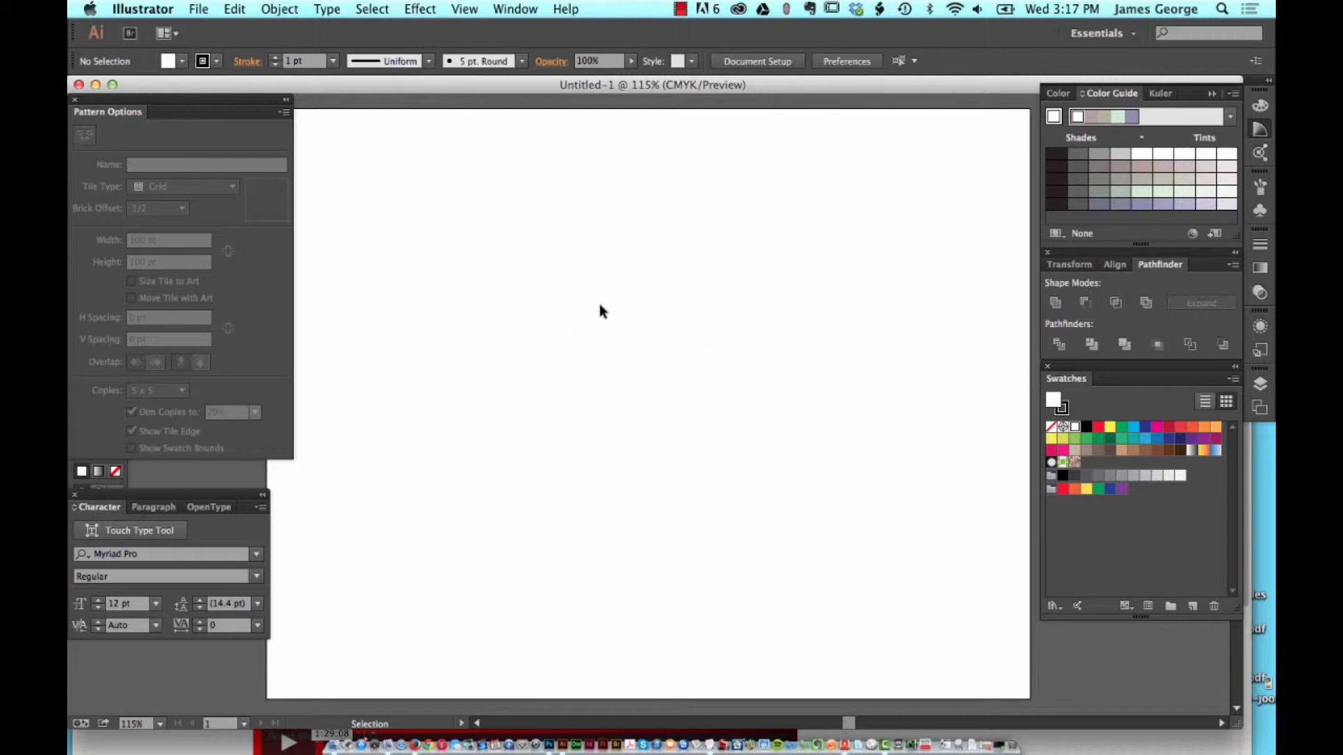
Step: Make a new empty pattern with Object > Pattern > Make and acknowledge the swatch notice
left_click(515, 9)
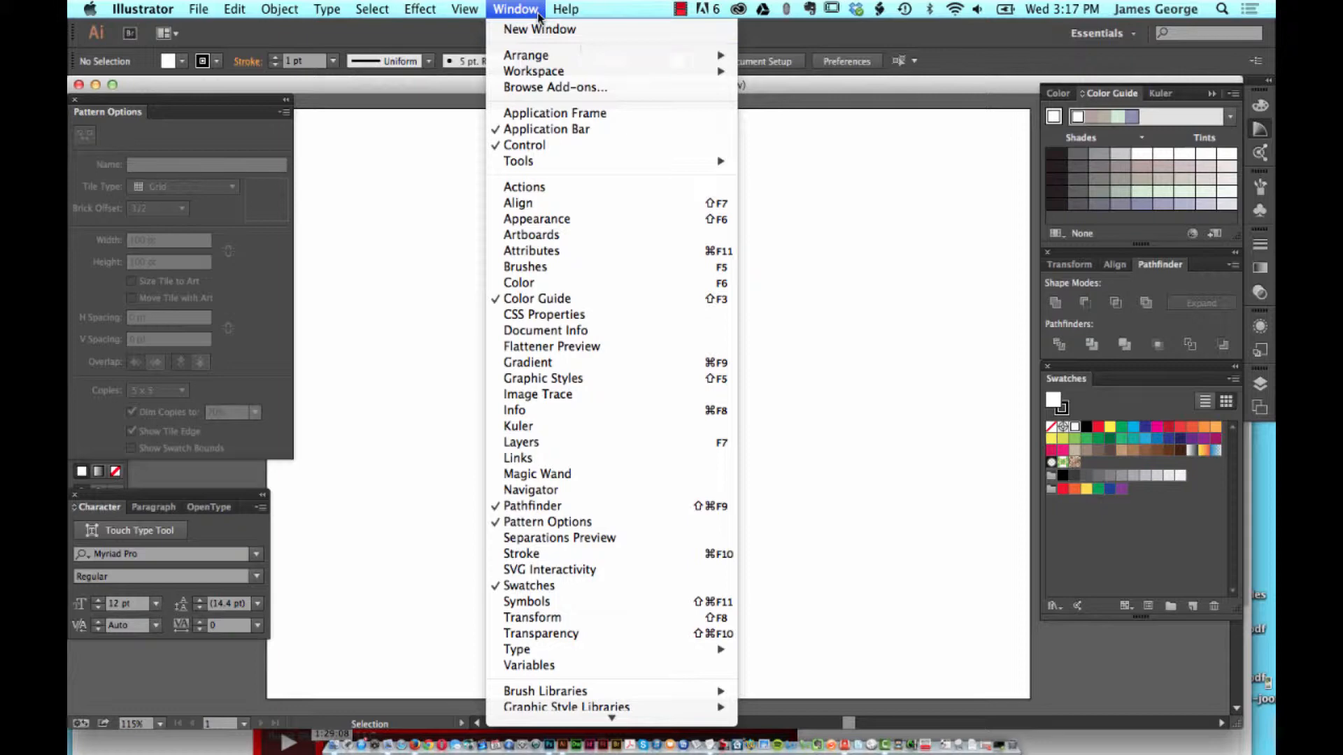
mouse_move(547, 522)
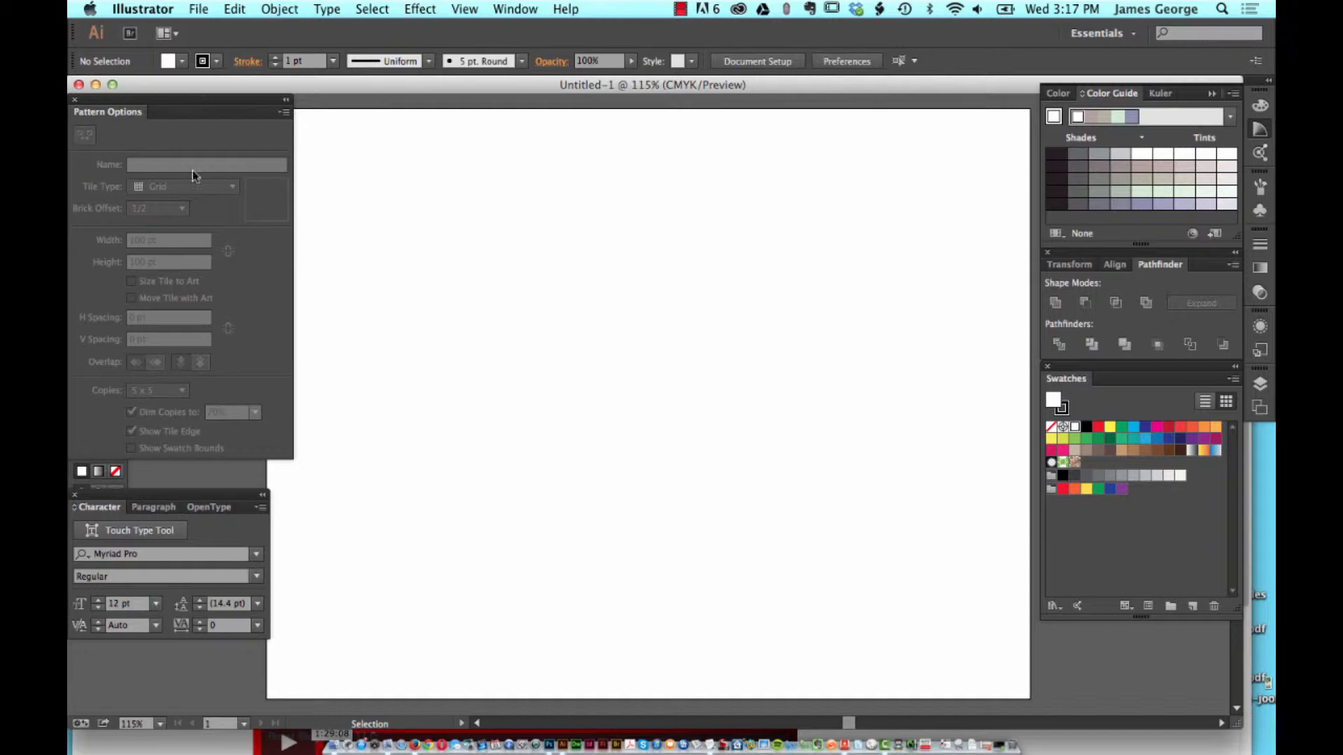
mouse_move(135, 362)
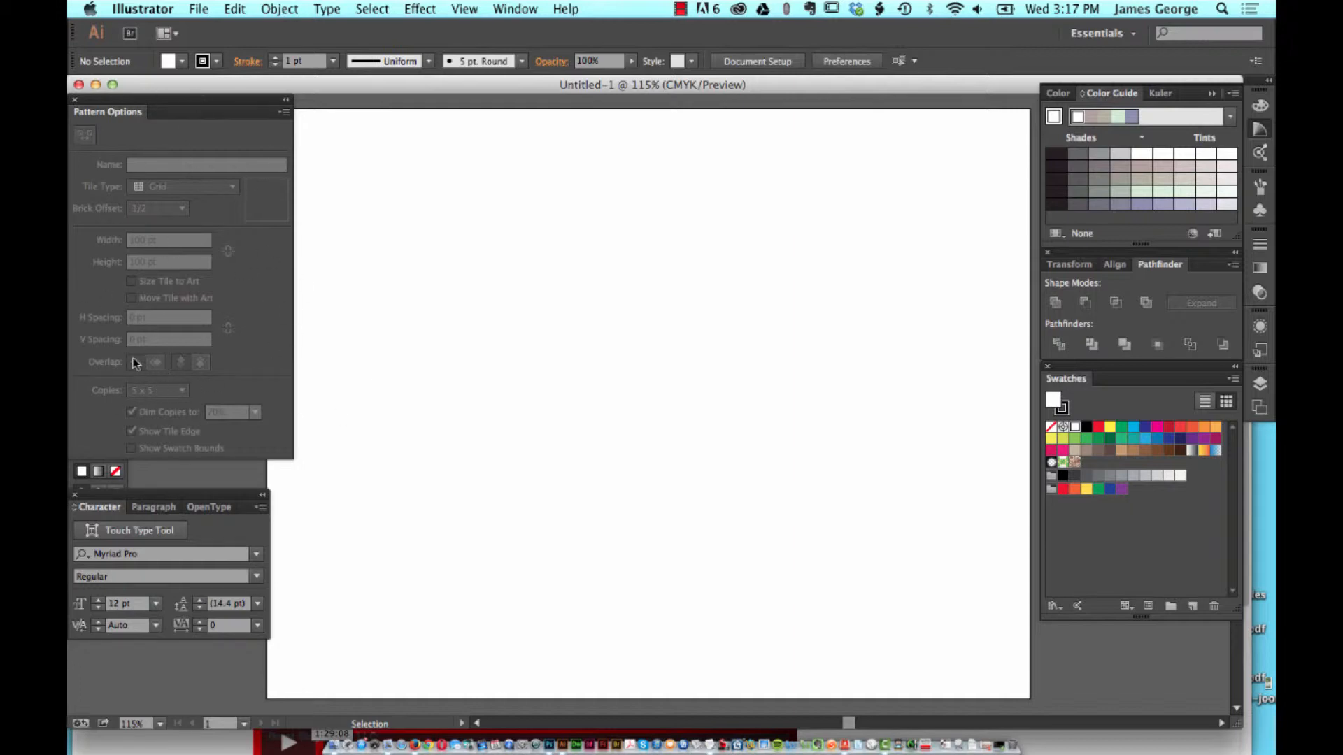
mouse_move(431, 206)
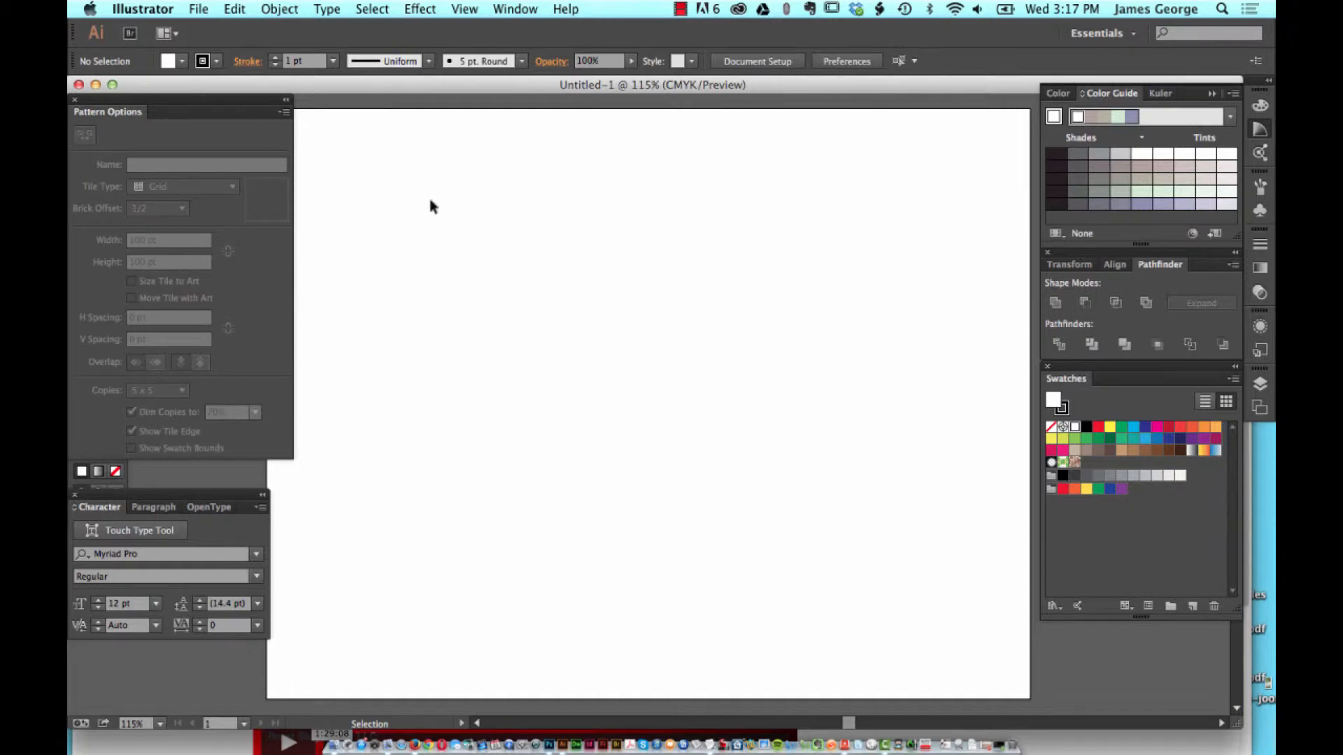
left_click(279, 8)
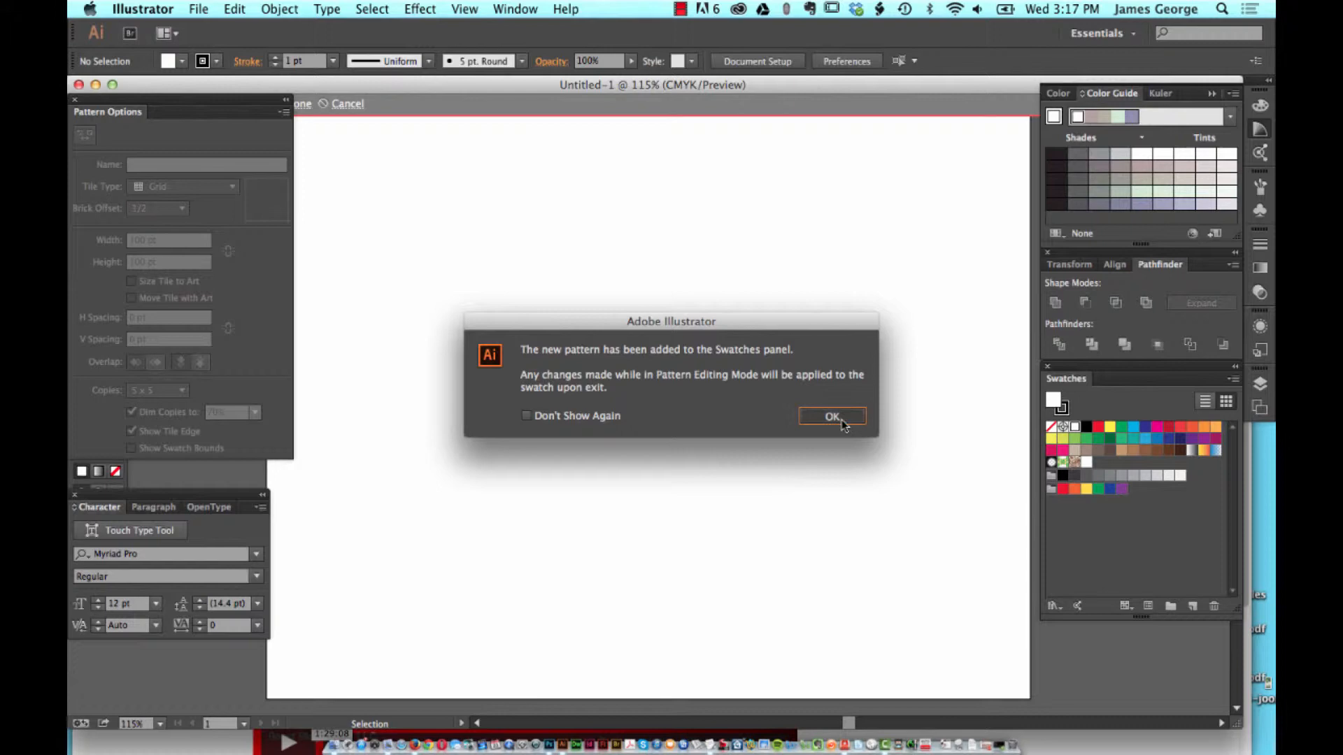
left_click(830, 416)
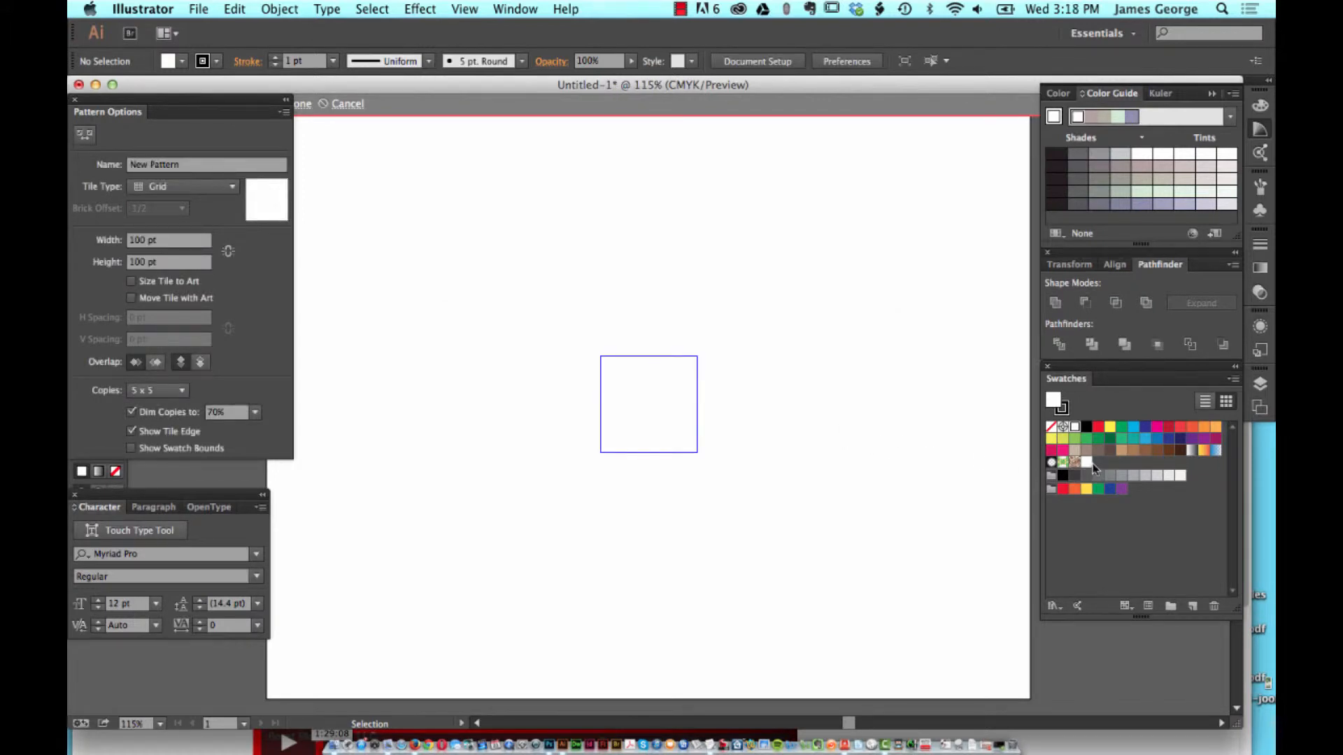
mouse_move(1133, 465)
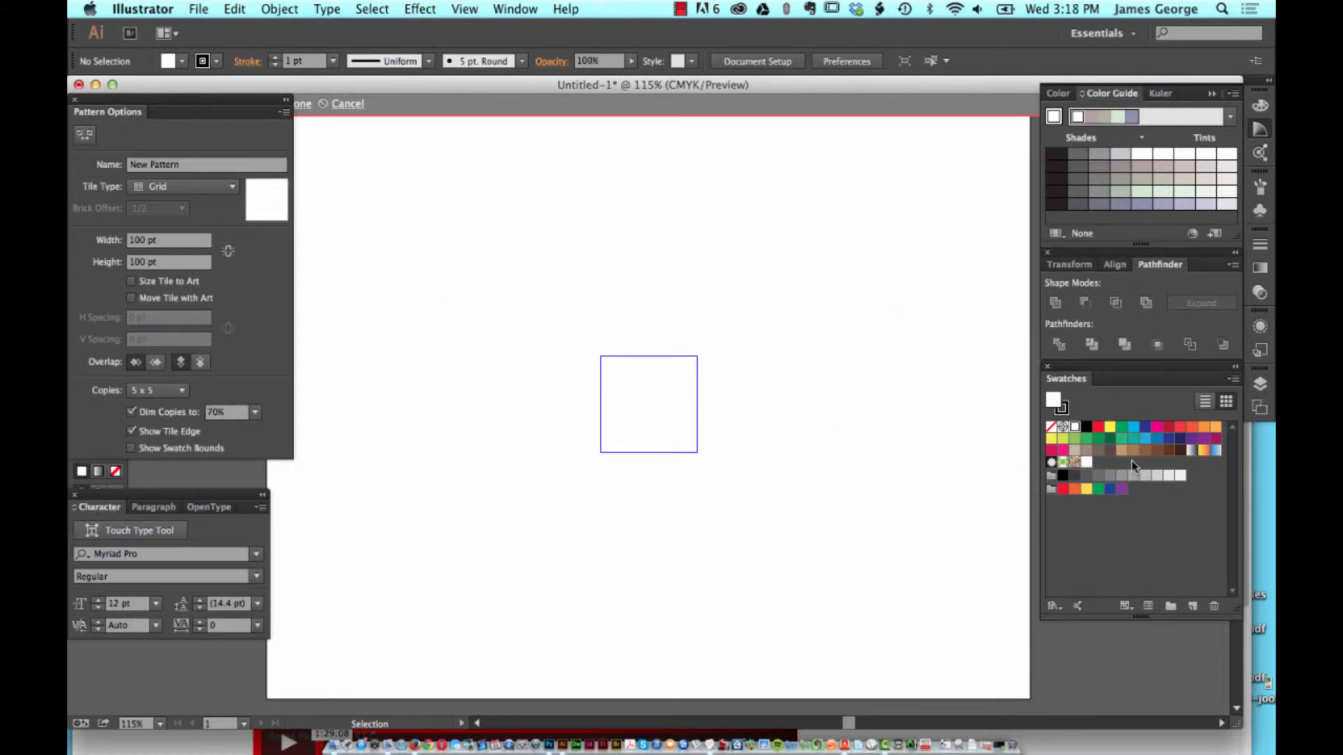
mouse_move(794, 243)
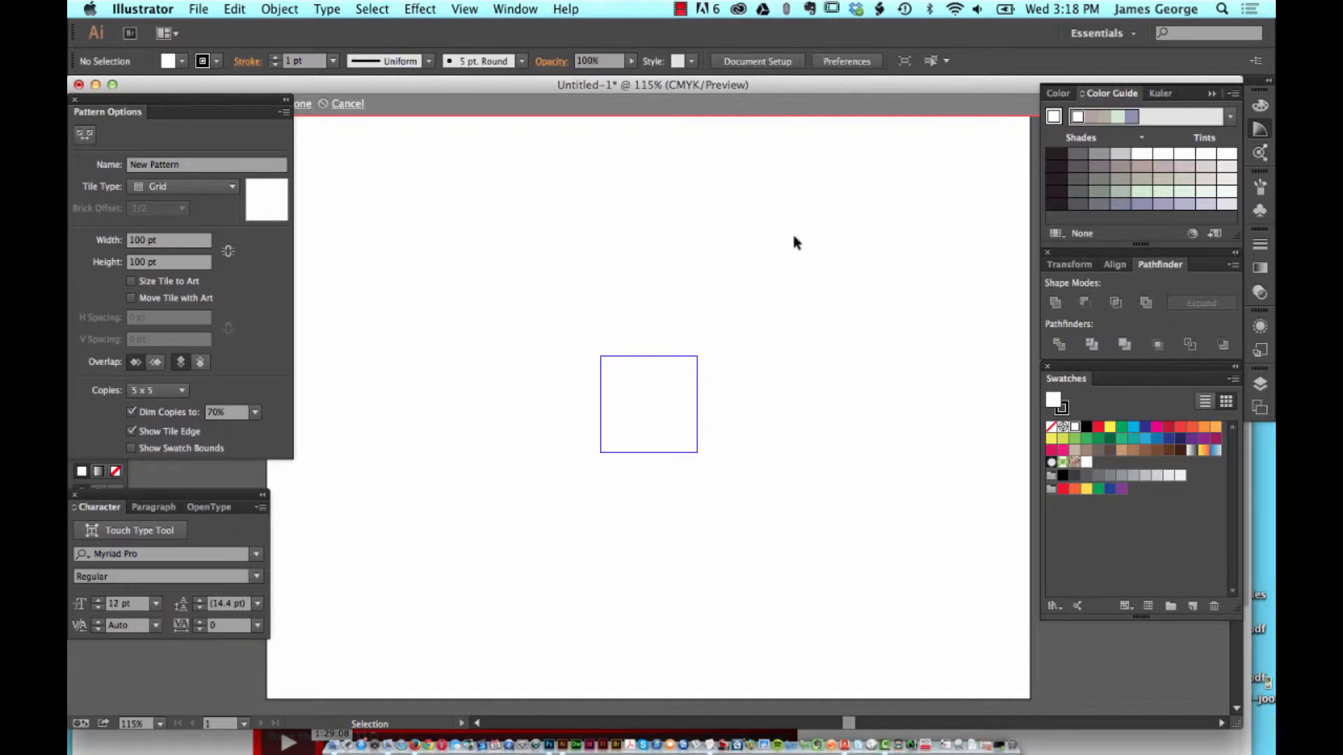
mouse_move(216, 104)
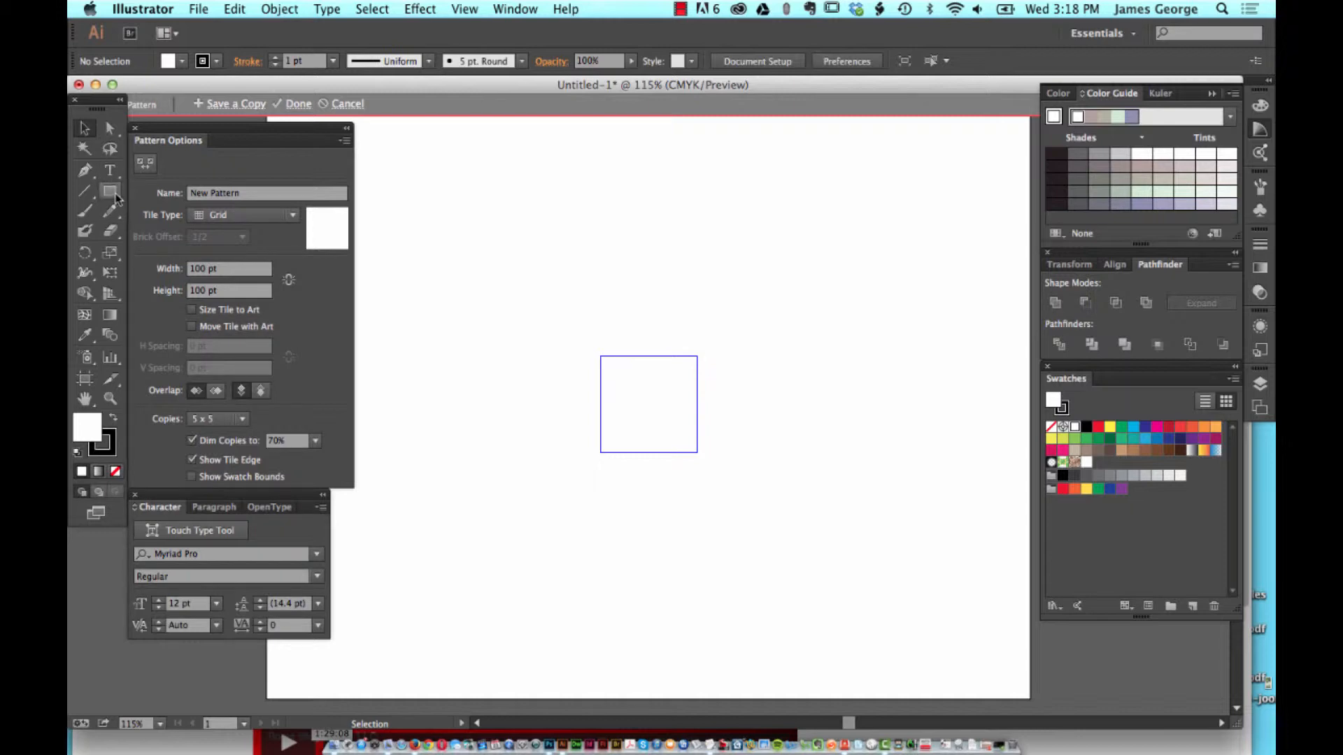
Step: Select the Rectangle tool with stroke set to None and a light blue fill
left_click(110, 191)
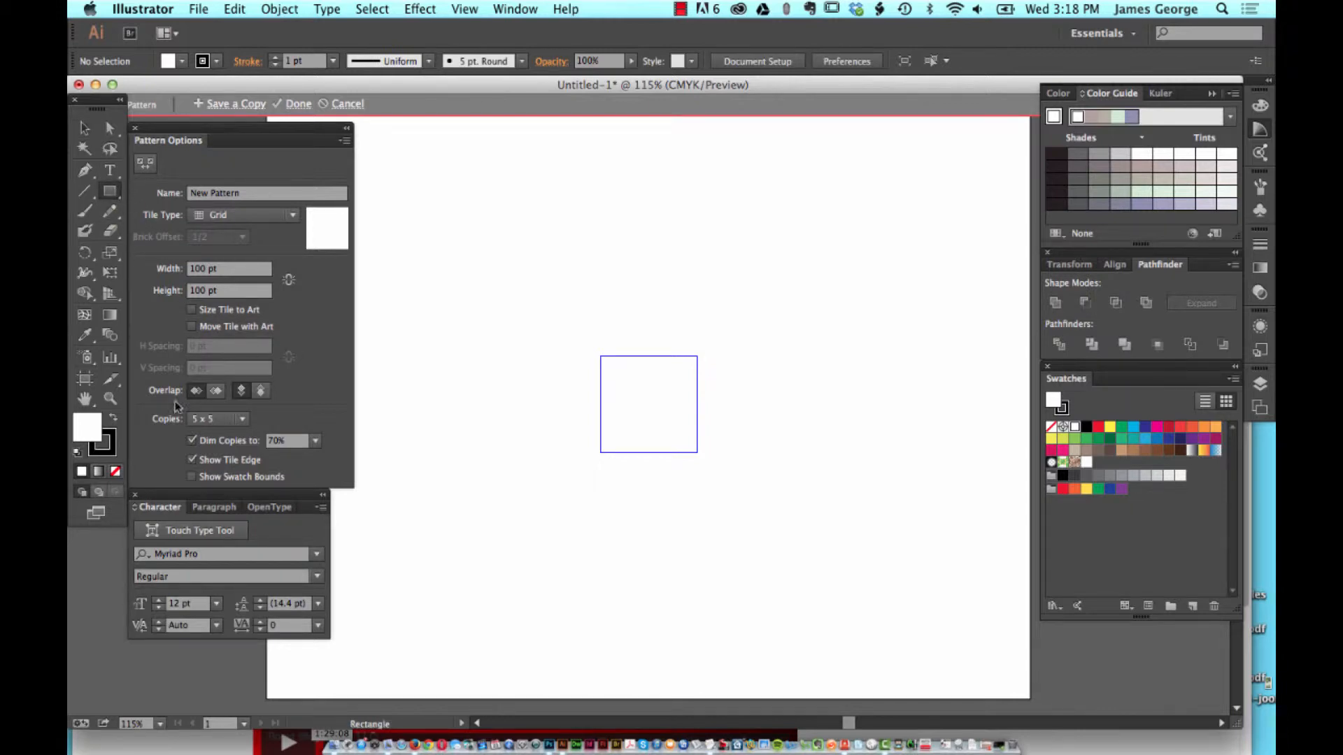
left_click(1057, 93)
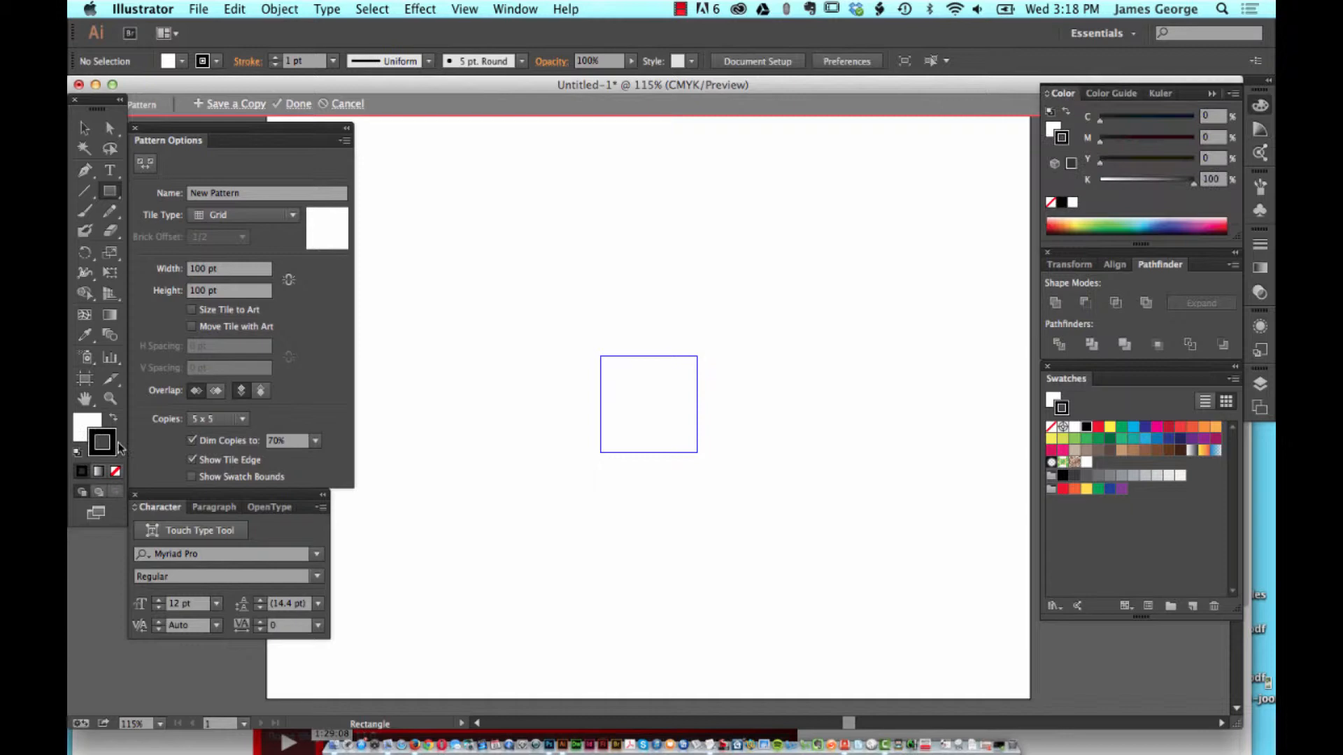
left_click(100, 442)
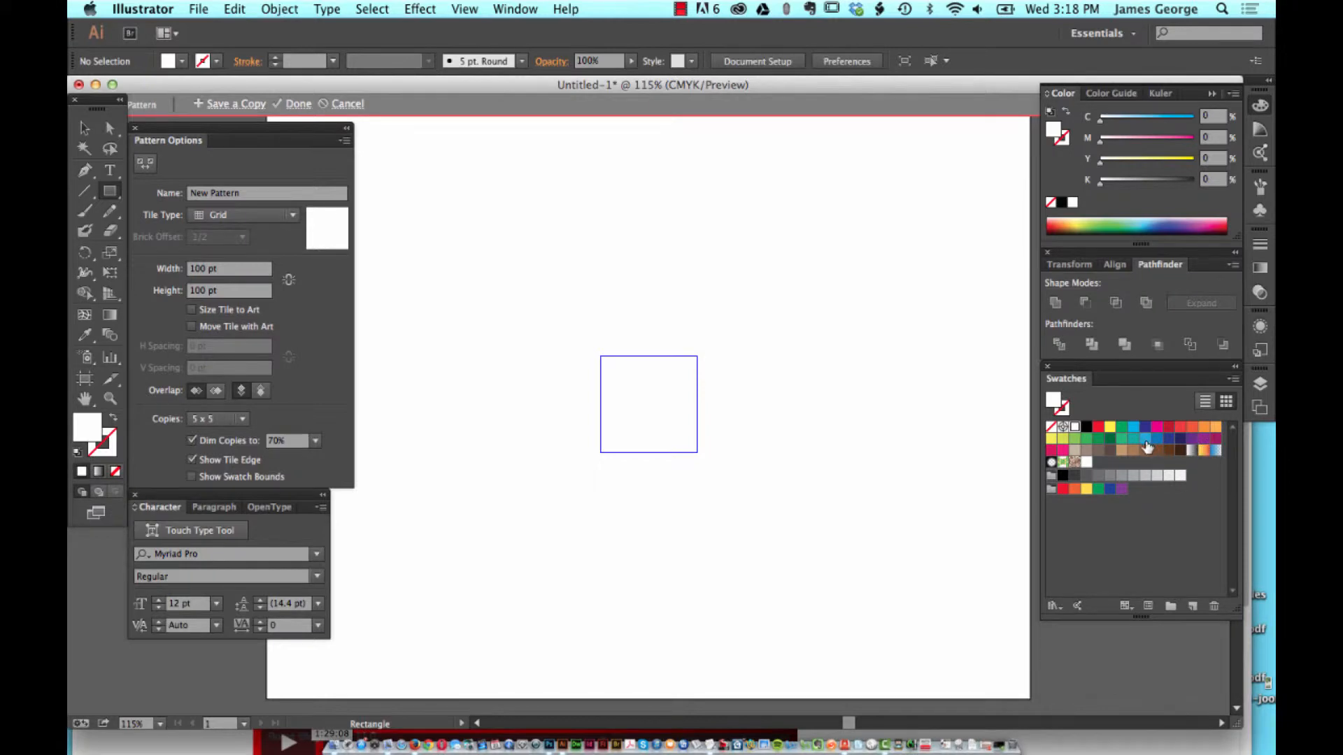
left_click(1146, 438)
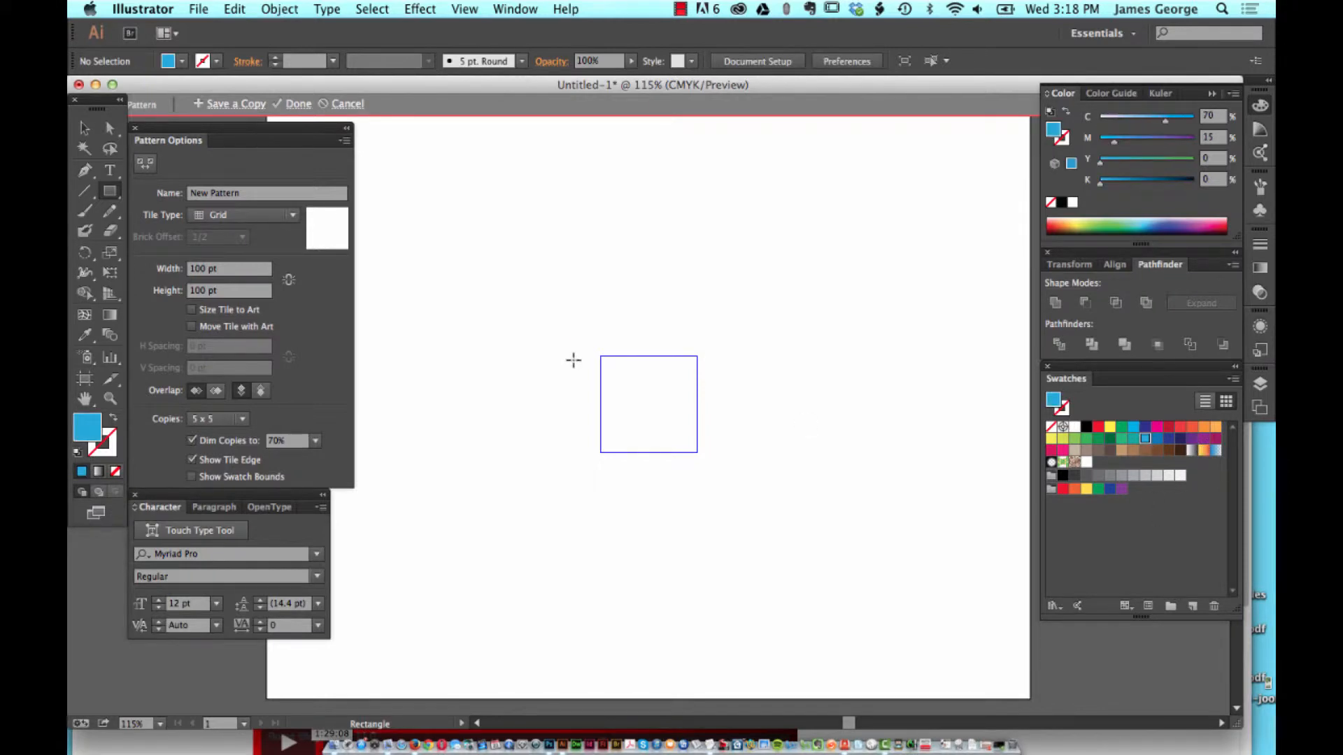
mouse_move(589, 355)
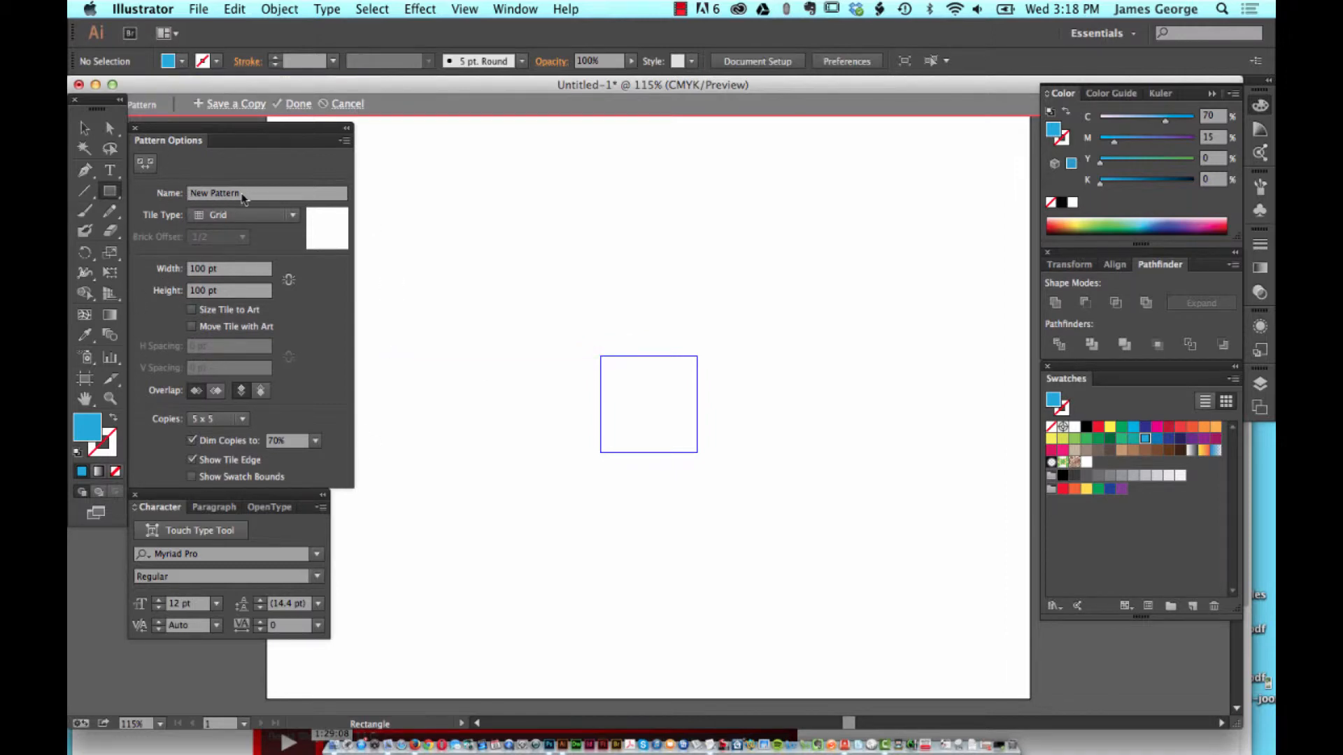
mouse_move(193, 246)
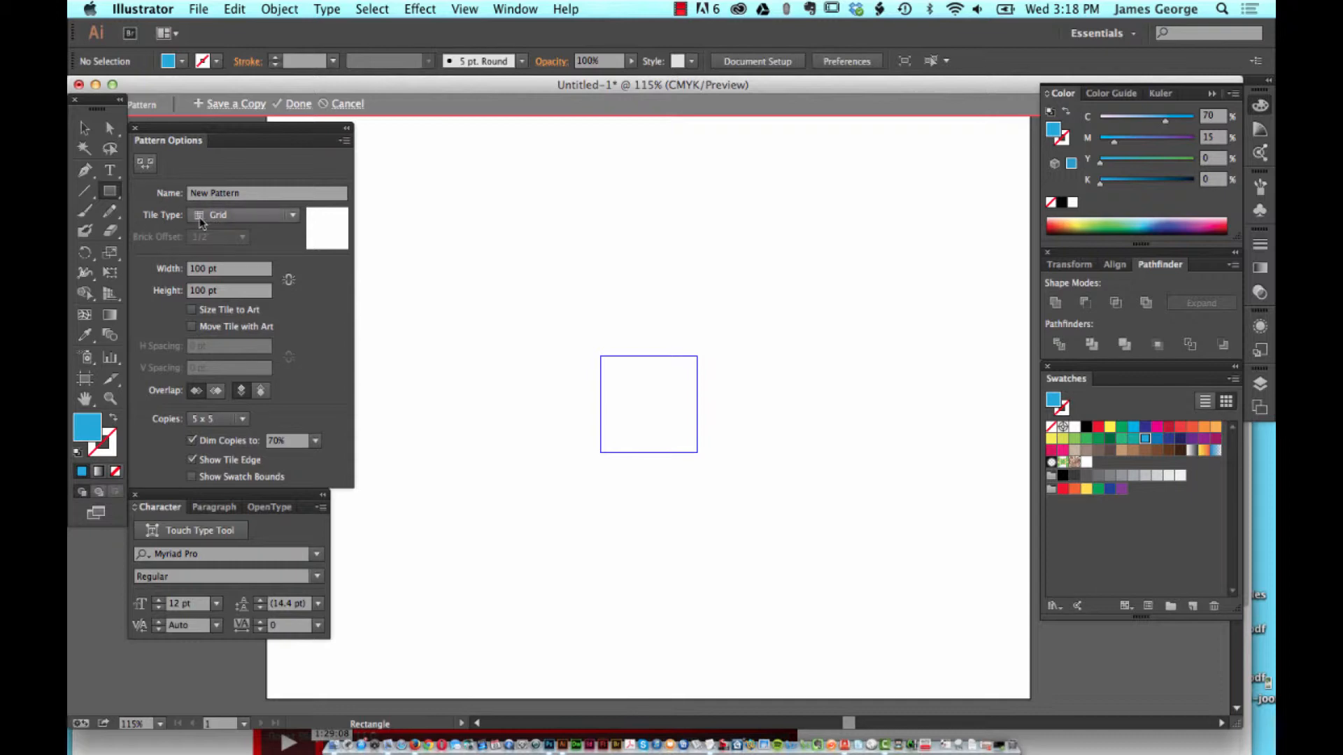
Step: Browse the pattern tile type choices and keep Grid as the tile type
left_click(244, 215)
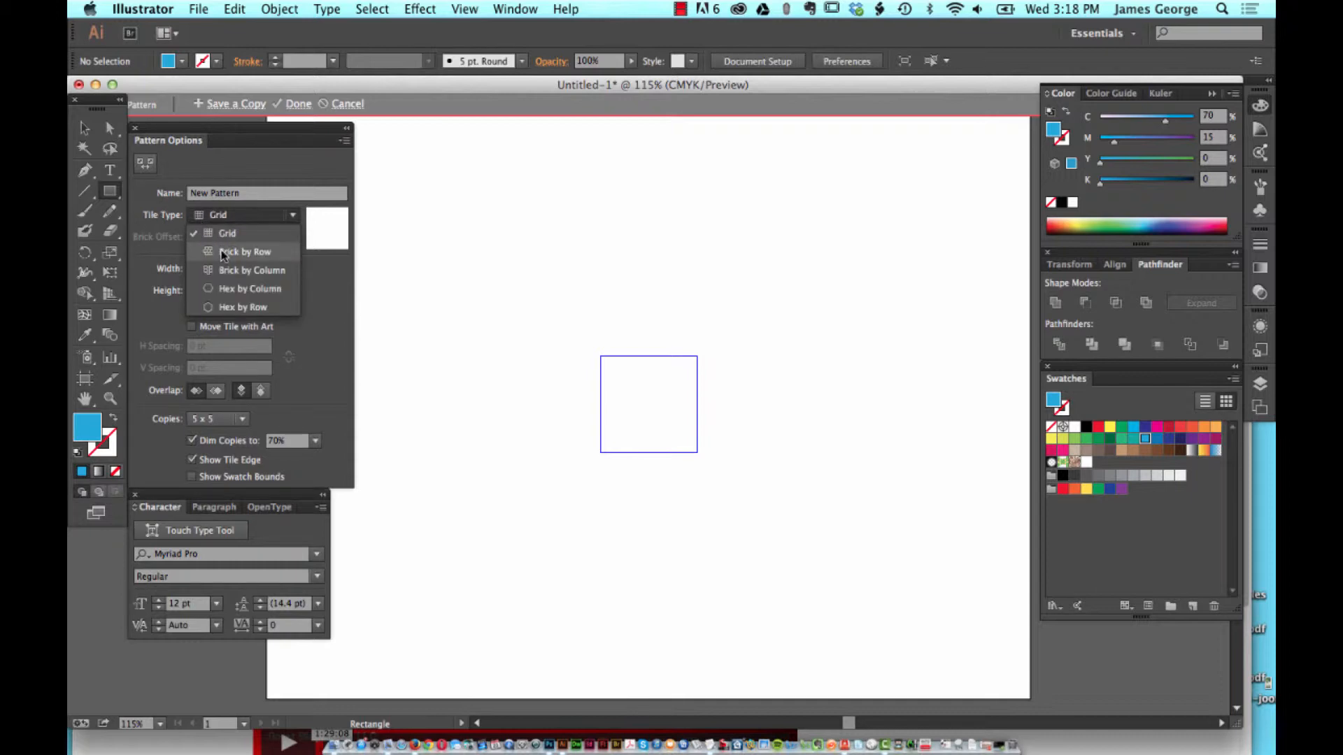
mouse_move(248, 289)
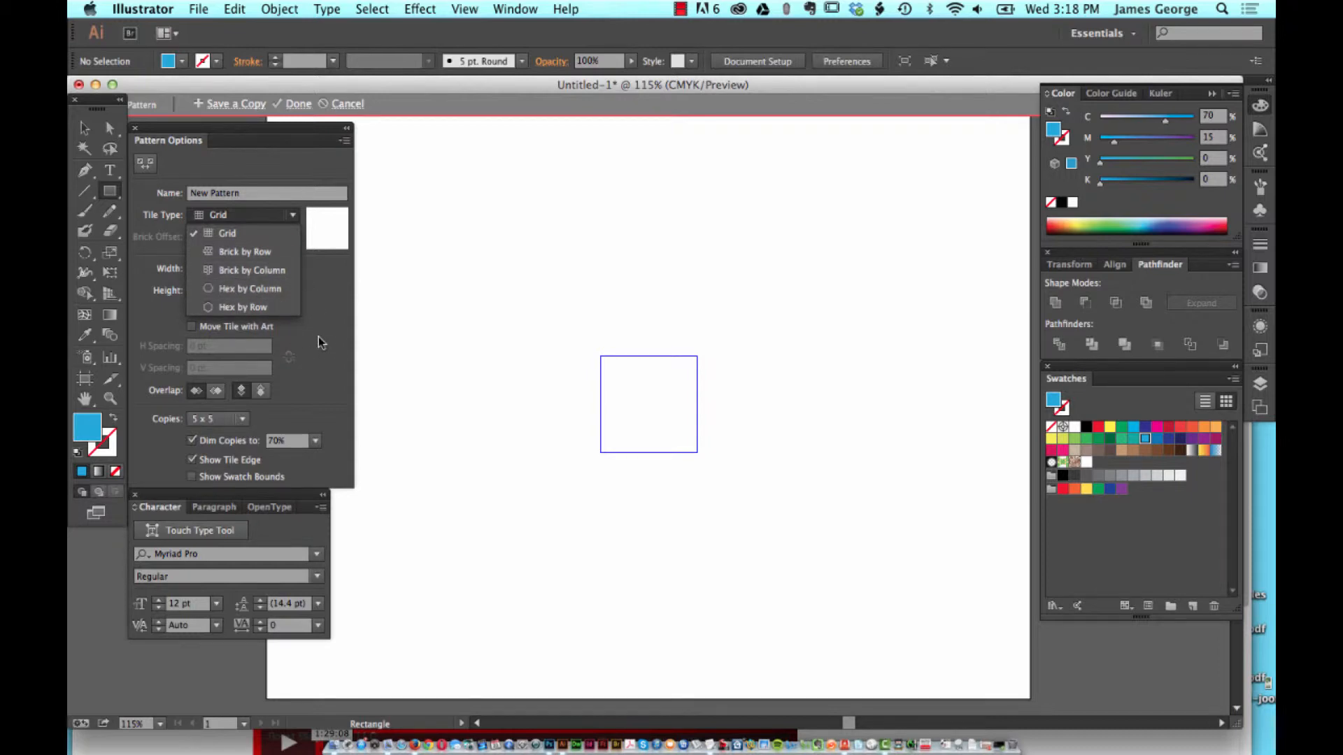
left_click(226, 233)
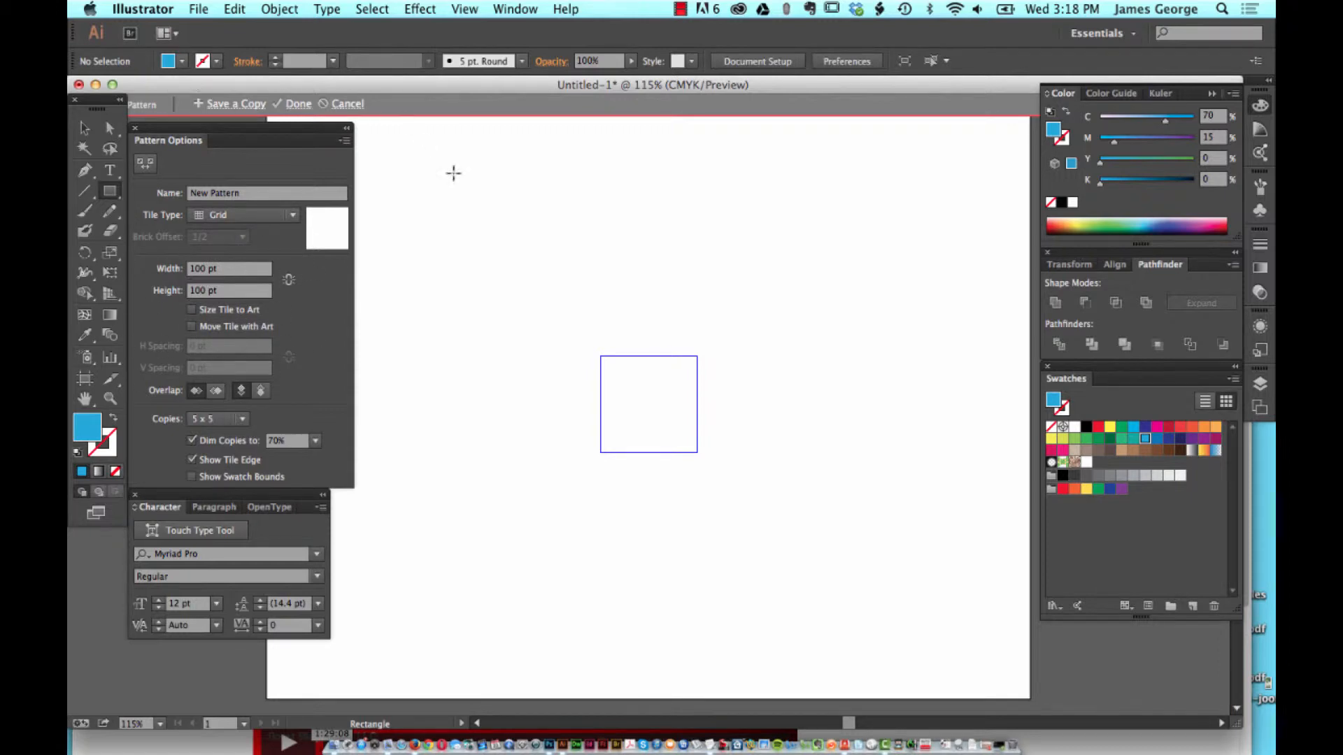
mouse_move(261, 379)
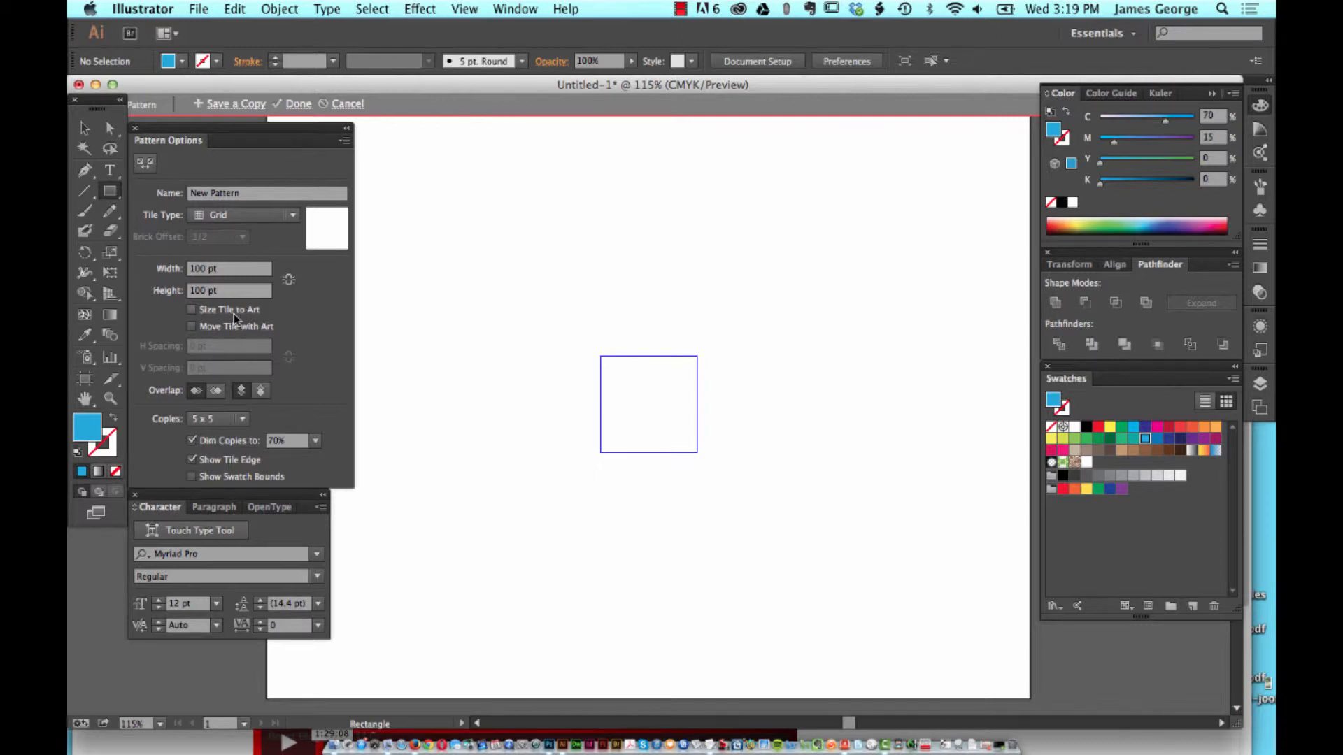
mouse_move(239, 304)
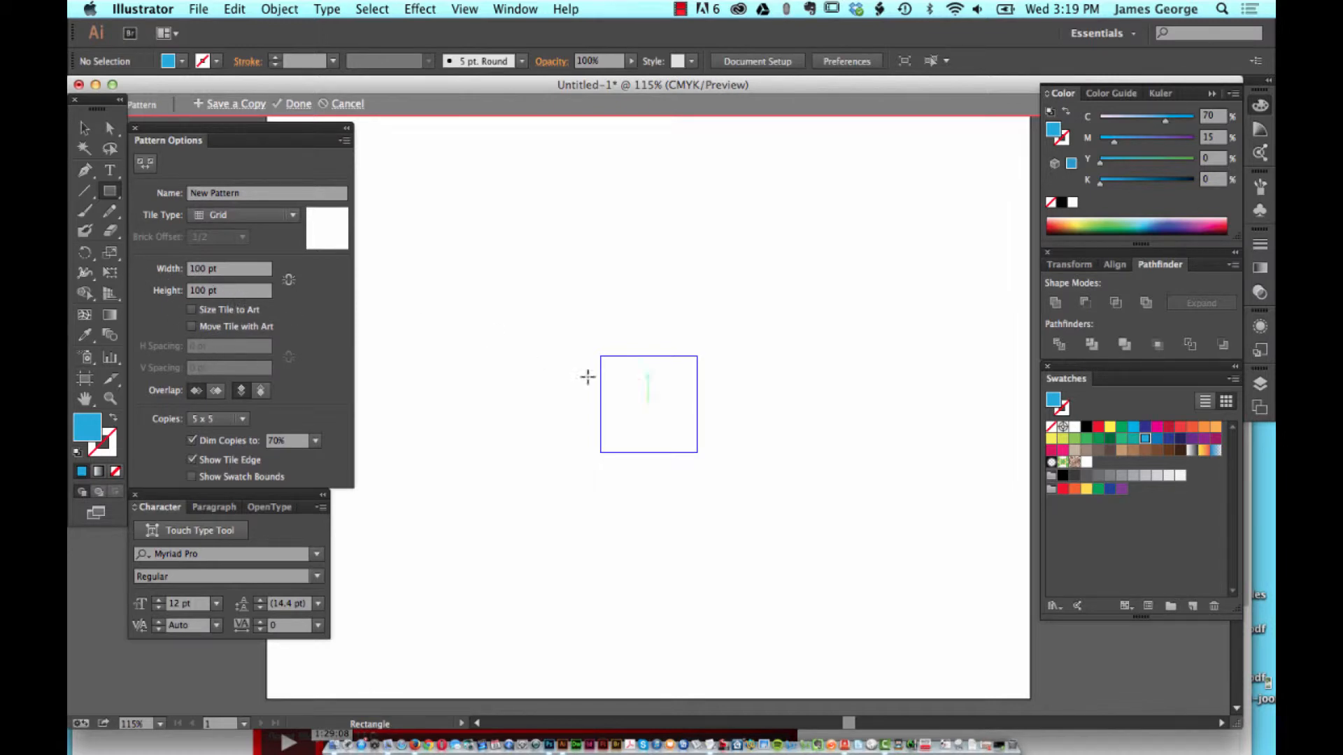
mouse_move(725, 394)
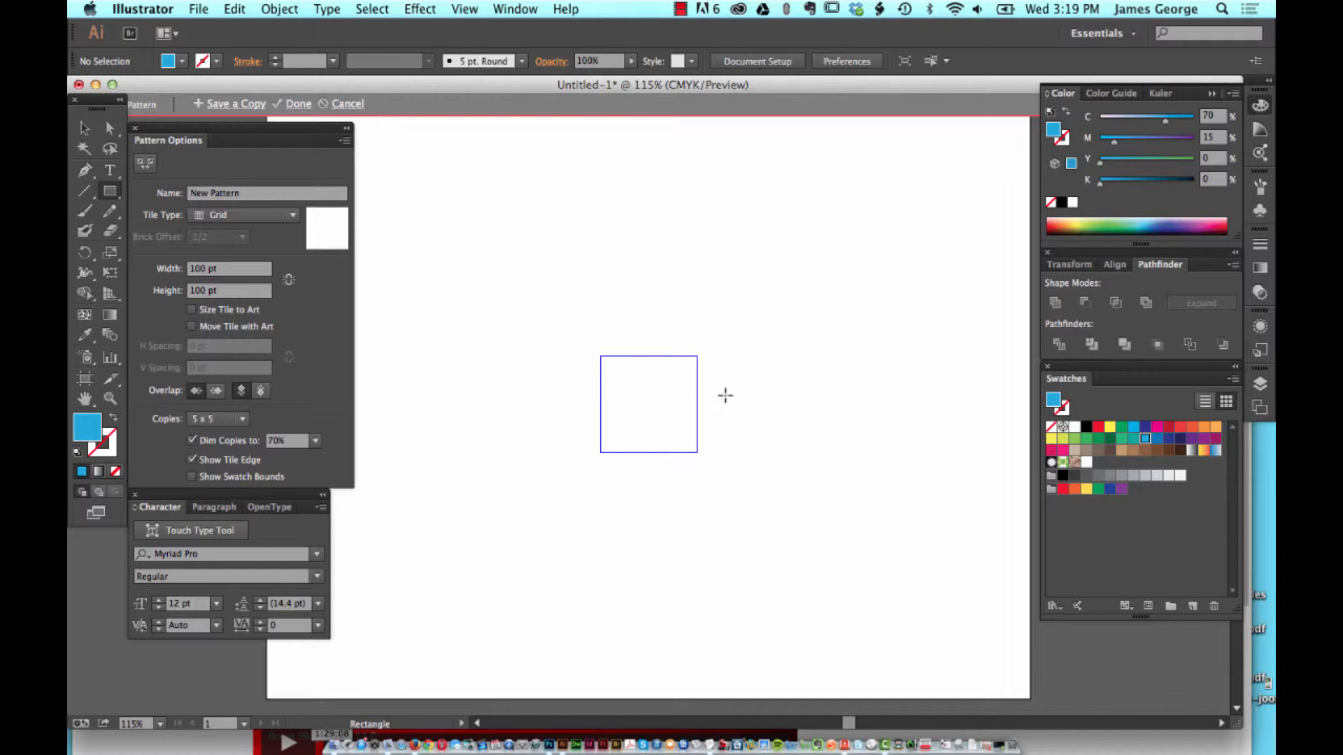
mouse_move(775, 435)
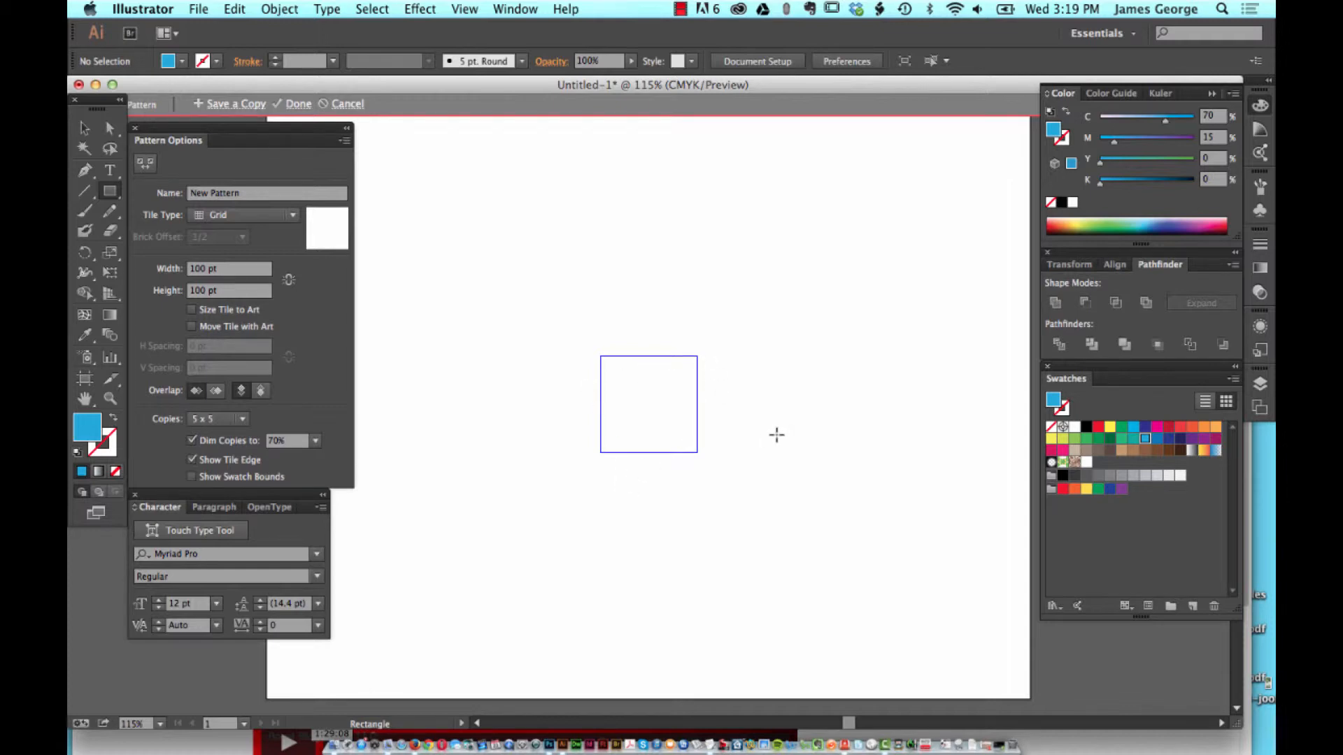
mouse_move(216, 231)
type("10")
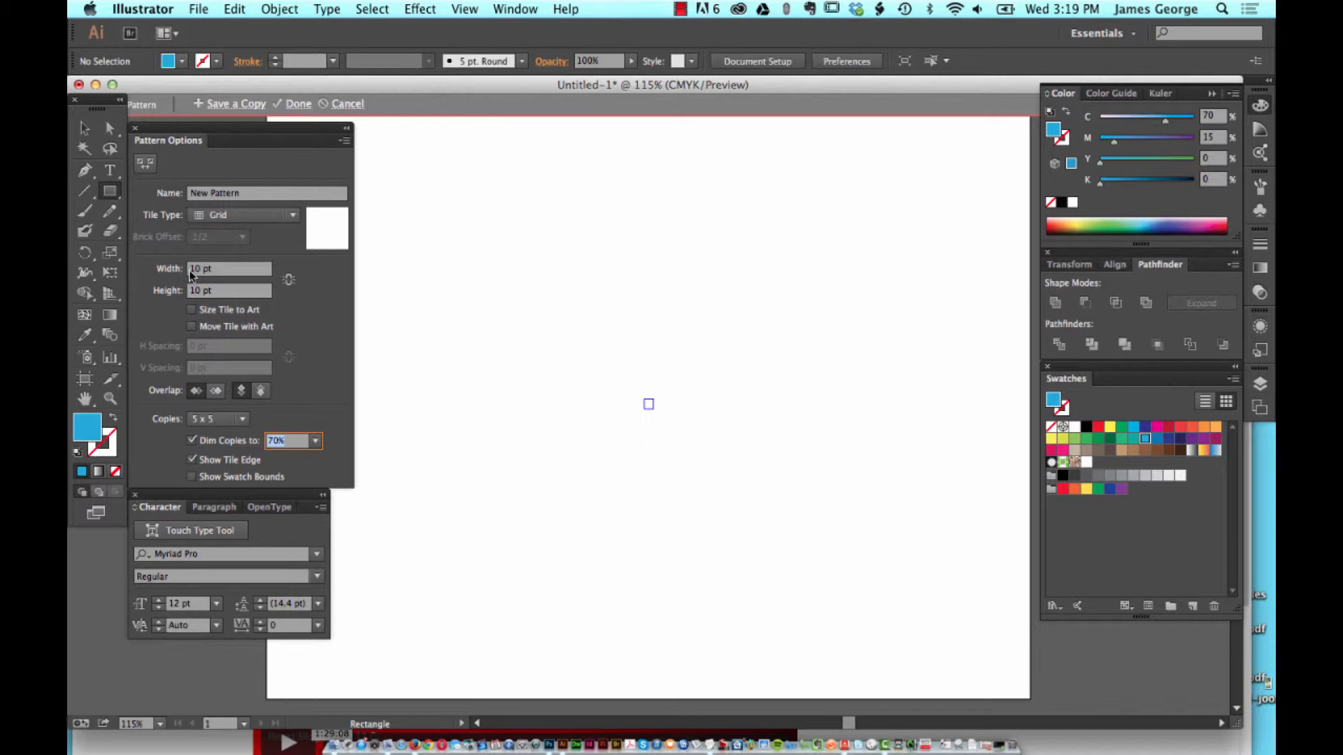
mouse_move(641, 433)
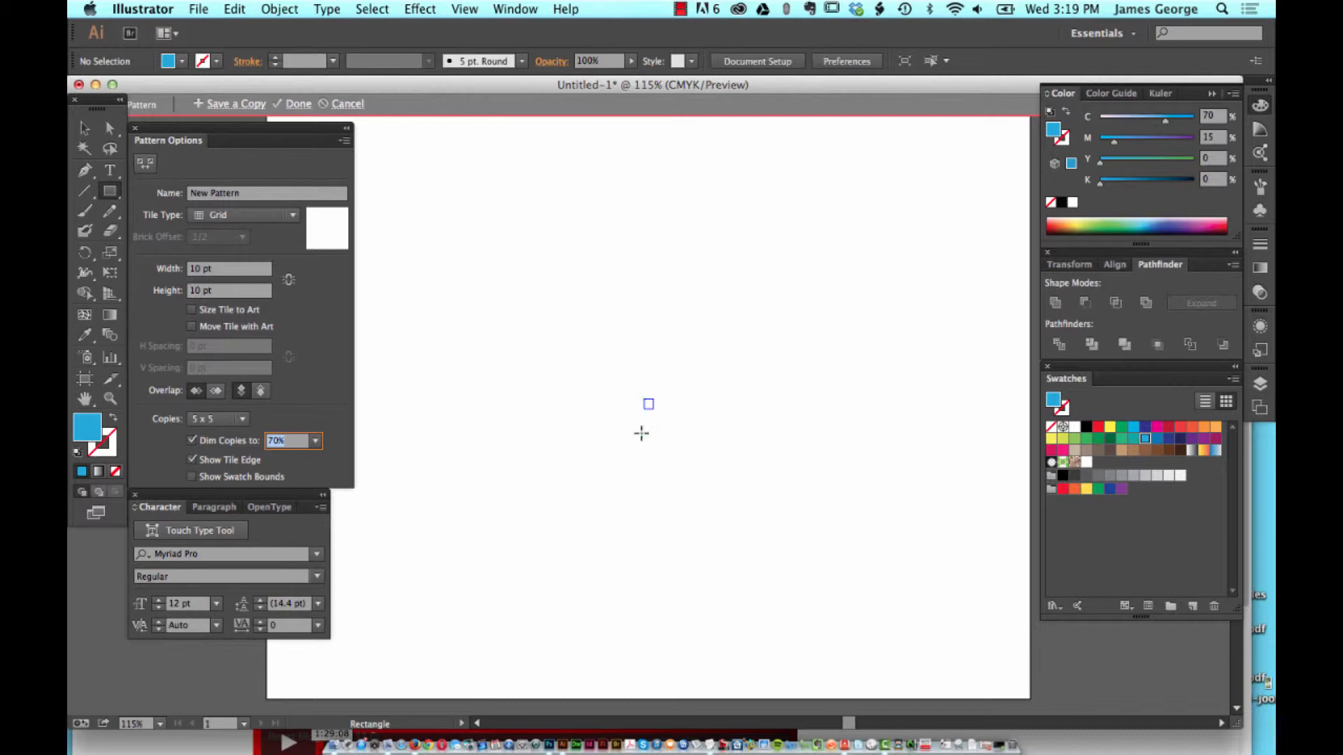
mouse_move(705, 421)
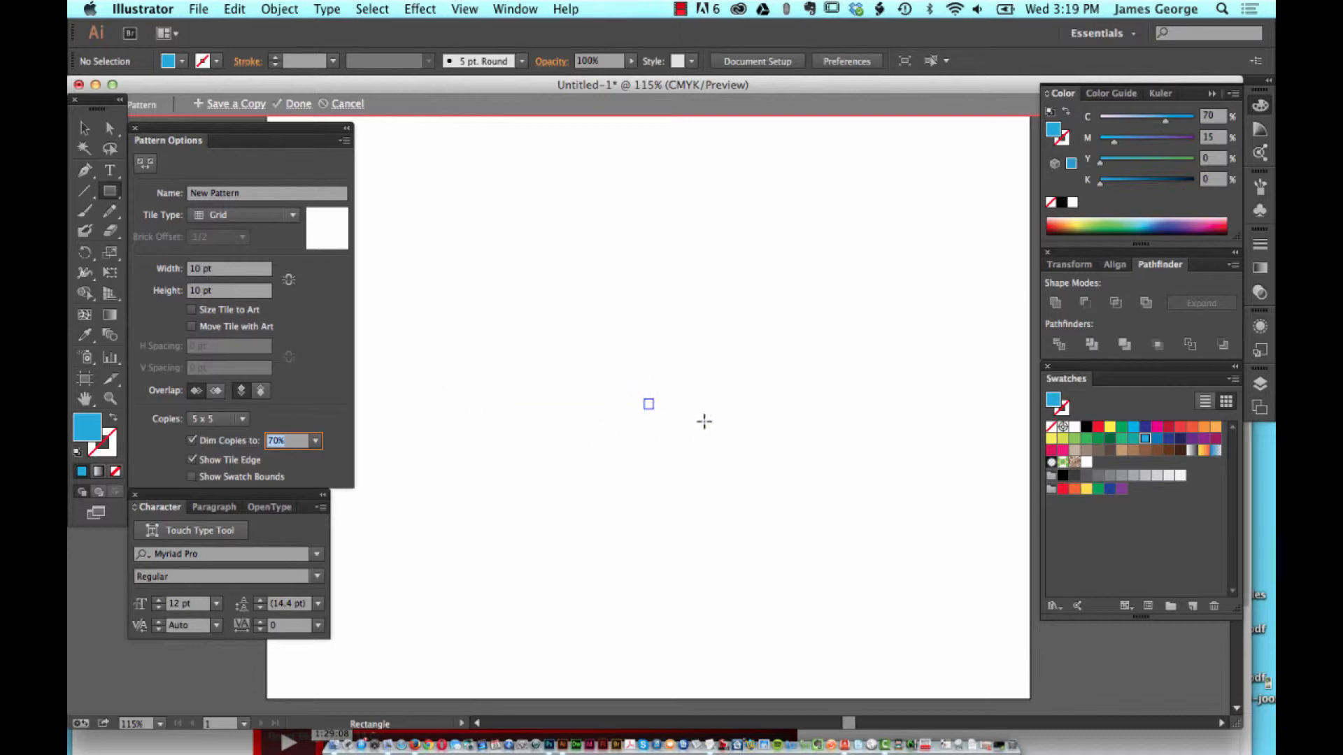
mouse_move(236, 330)
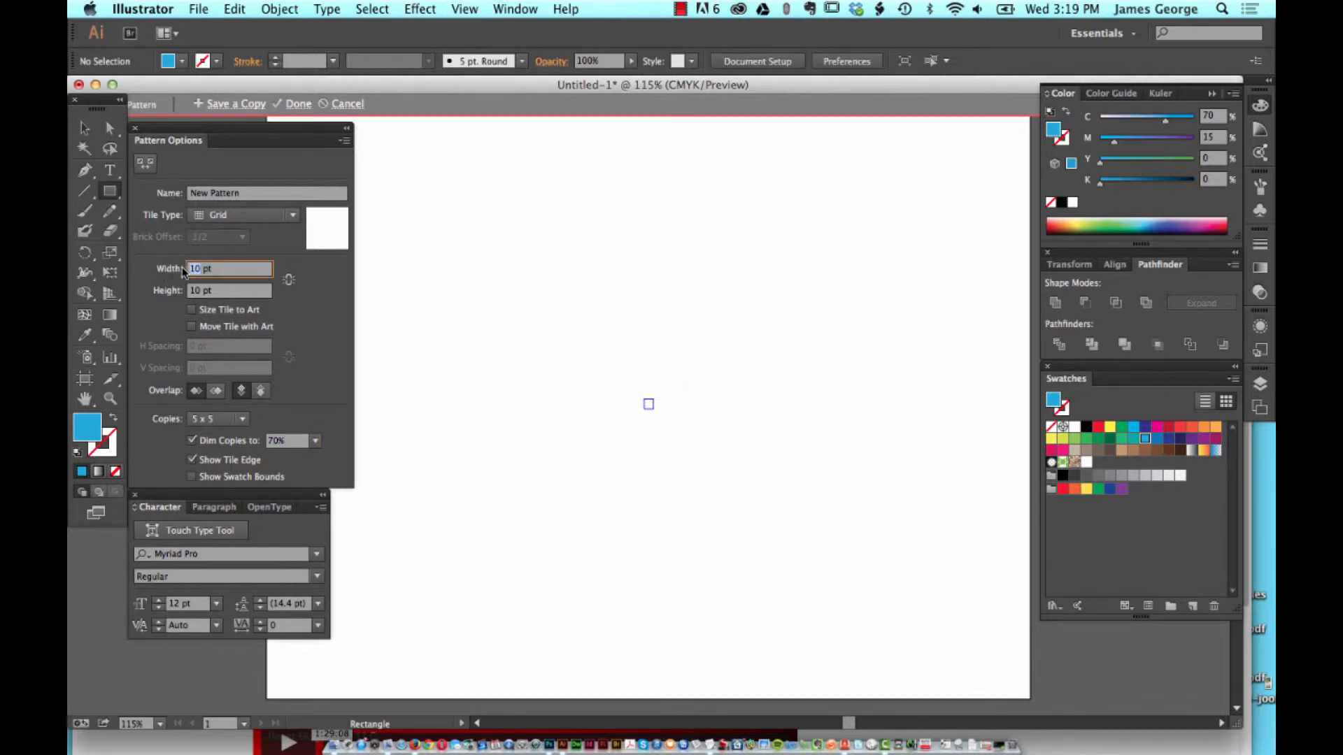
Step: Enter 100 pt as the tile width, restoring a 100 pt square tile
type("100")
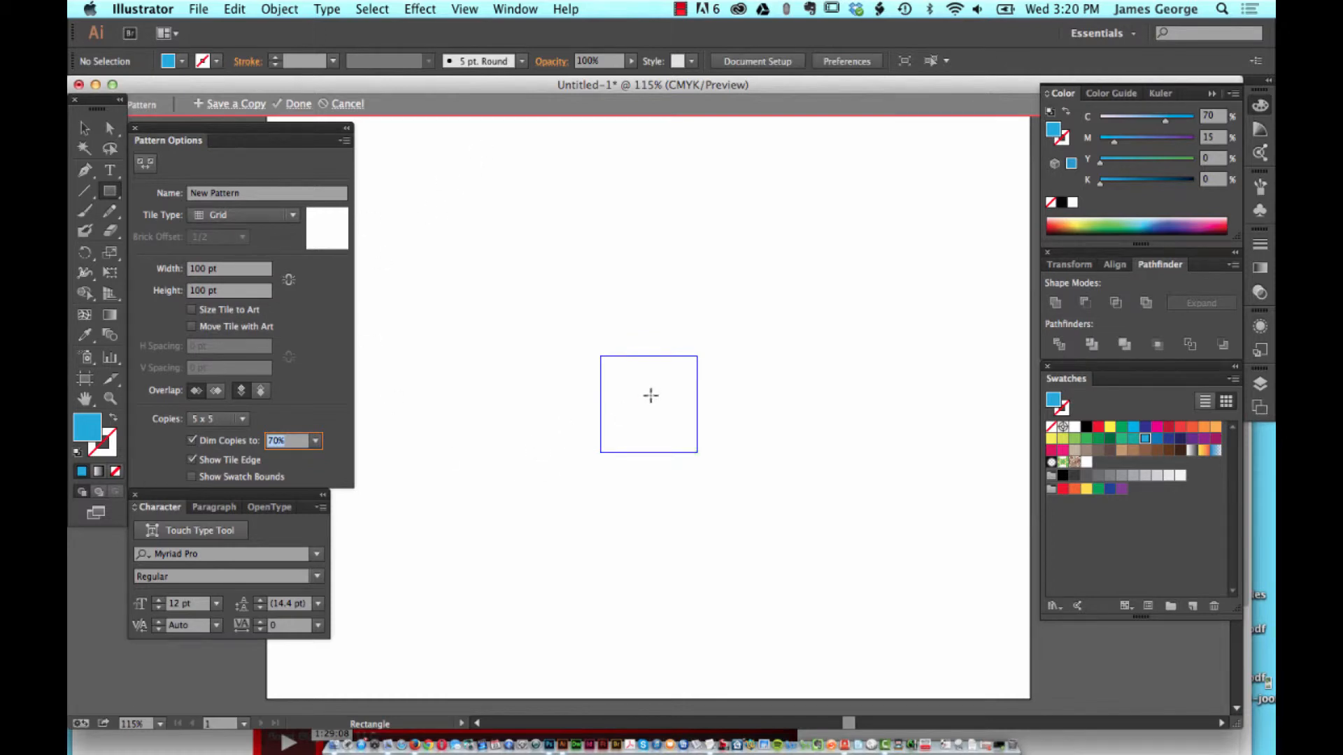
mouse_move(645, 456)
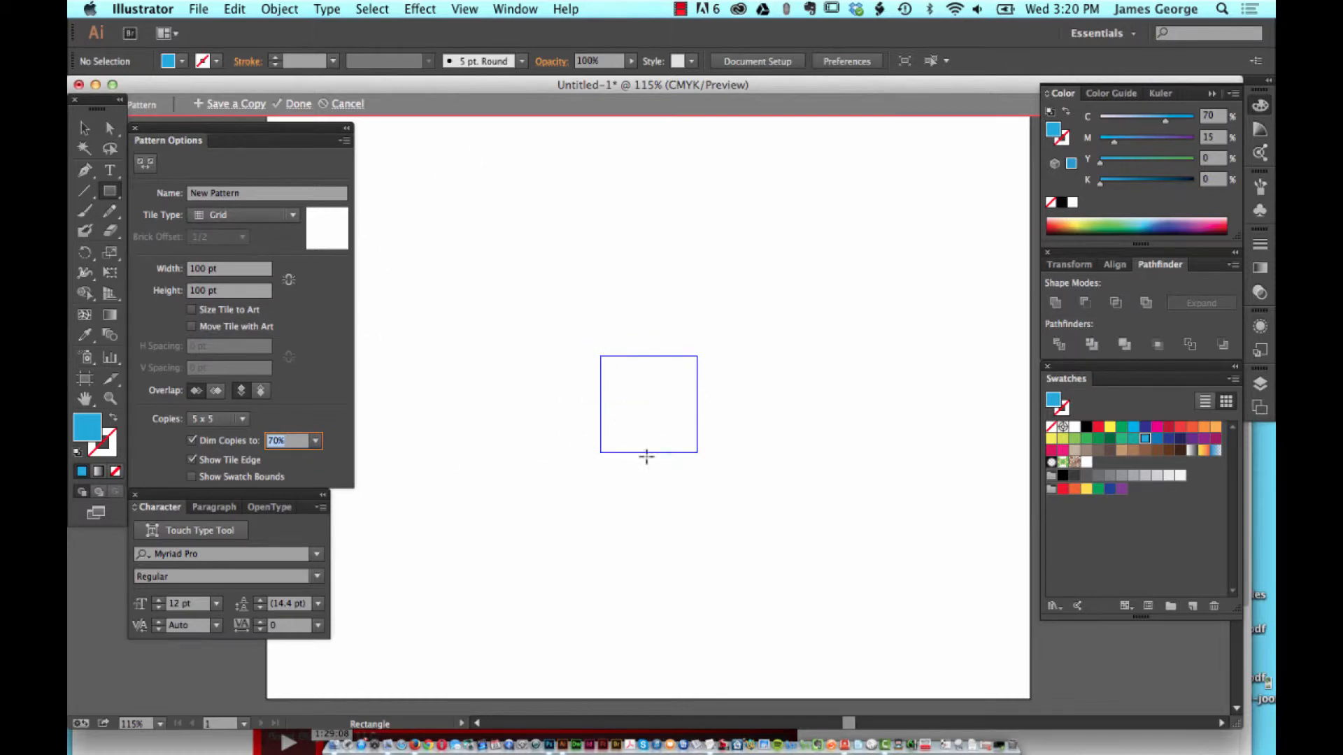
mouse_move(1161, 248)
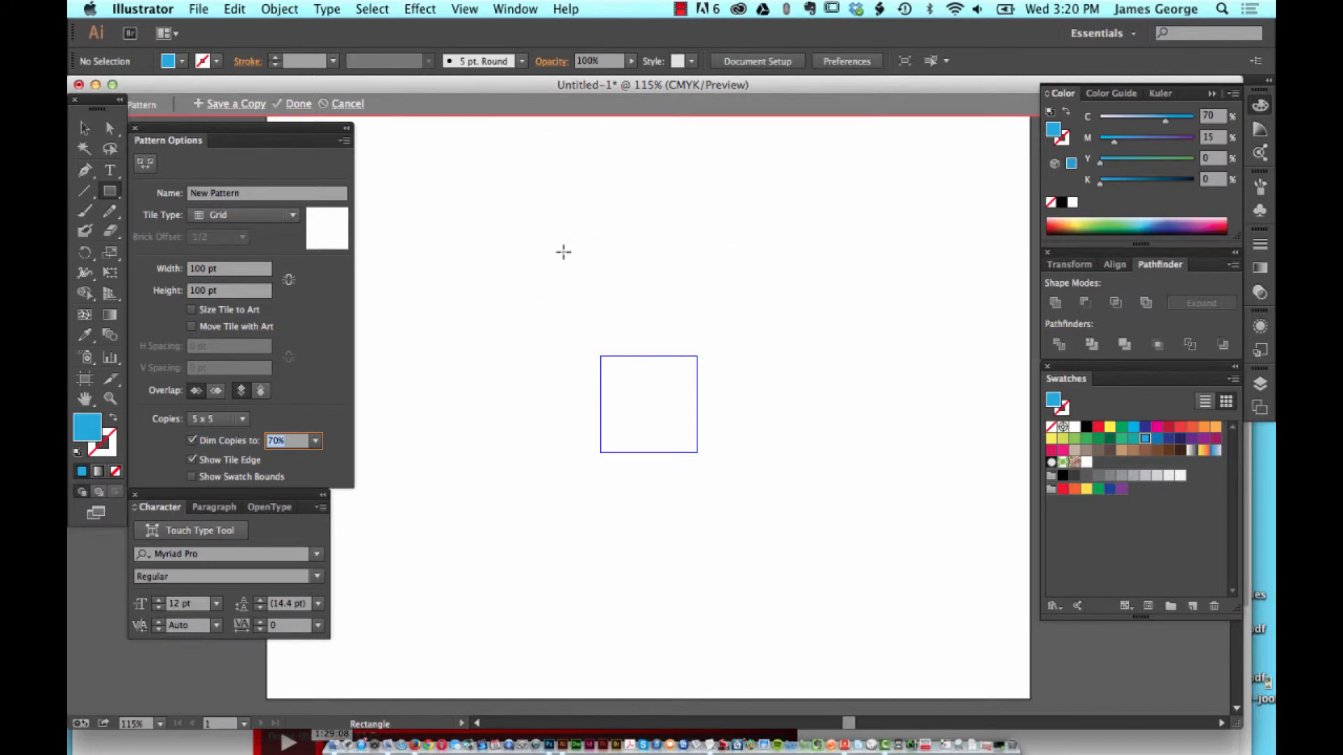
mouse_move(824, 174)
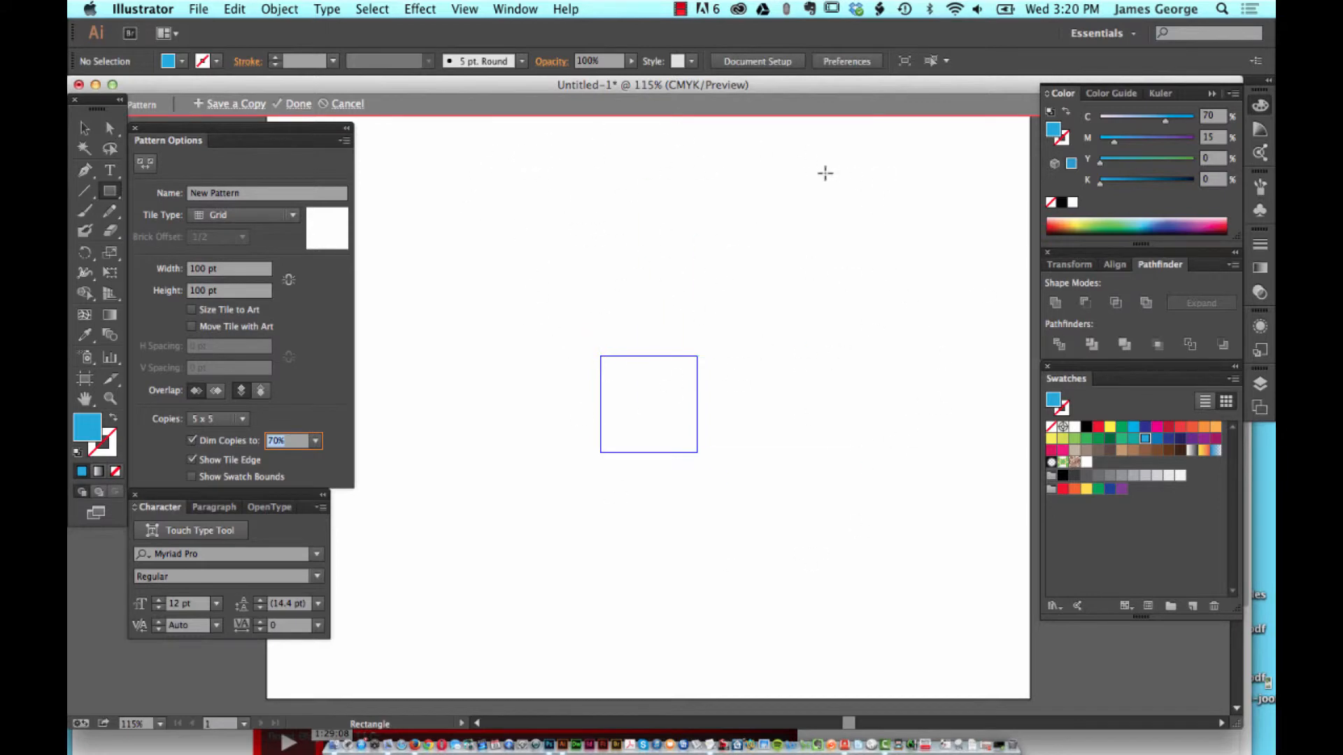
mouse_move(809, 295)
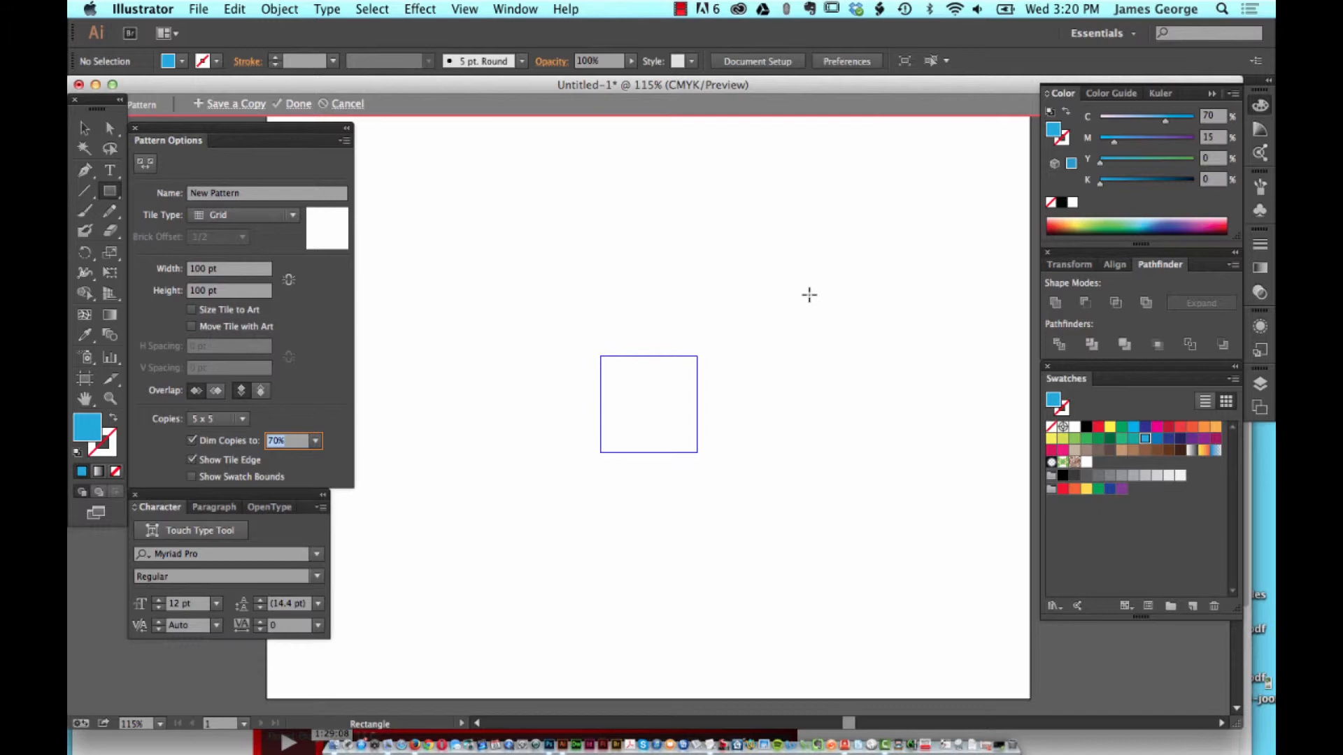
mouse_move(565, 260)
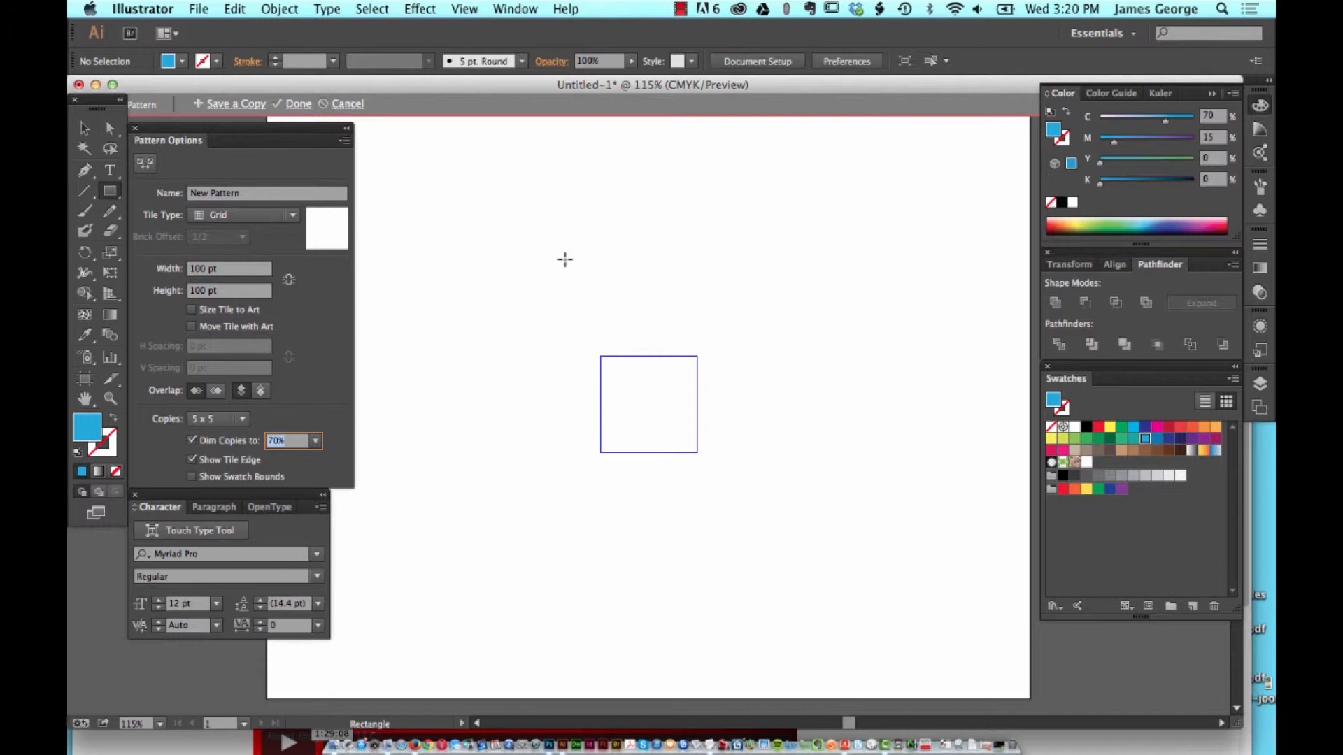
mouse_move(599, 359)
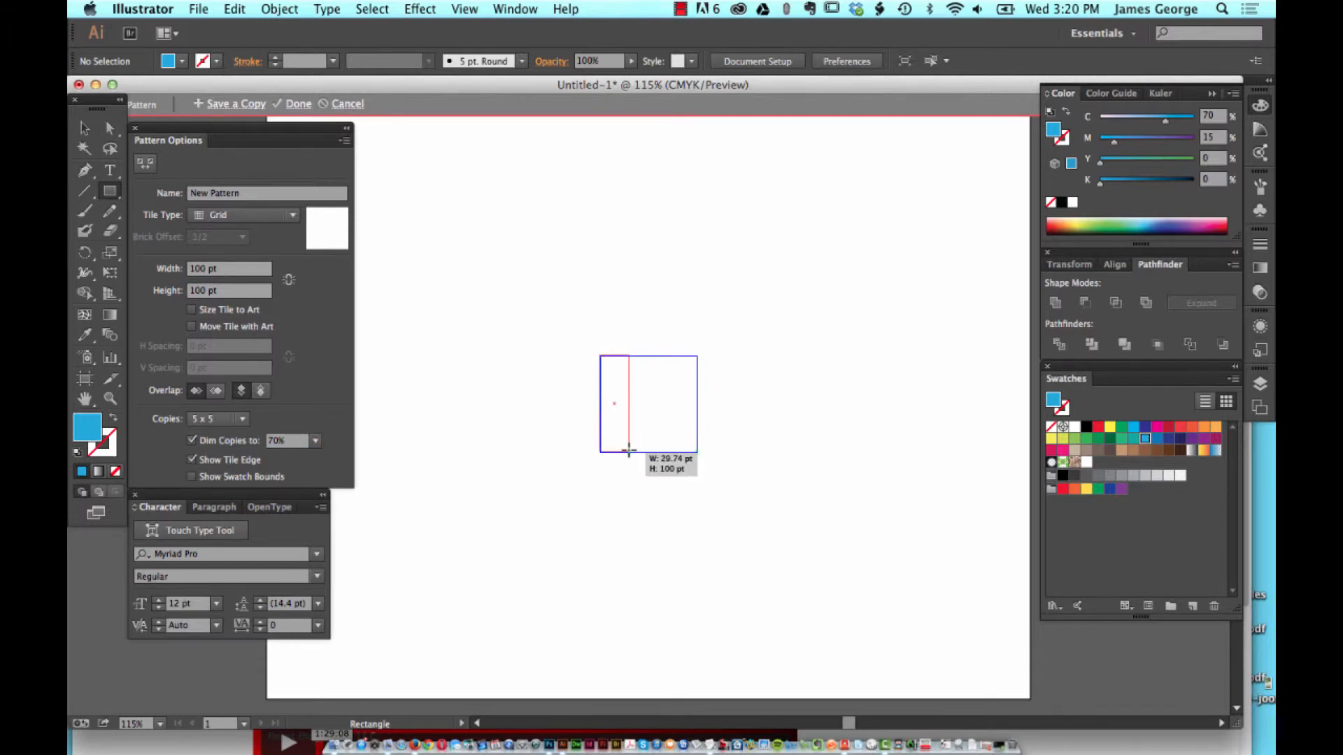
Step: Draw a light blue stripe in the tile and select it for sizing
left_click(1073, 264)
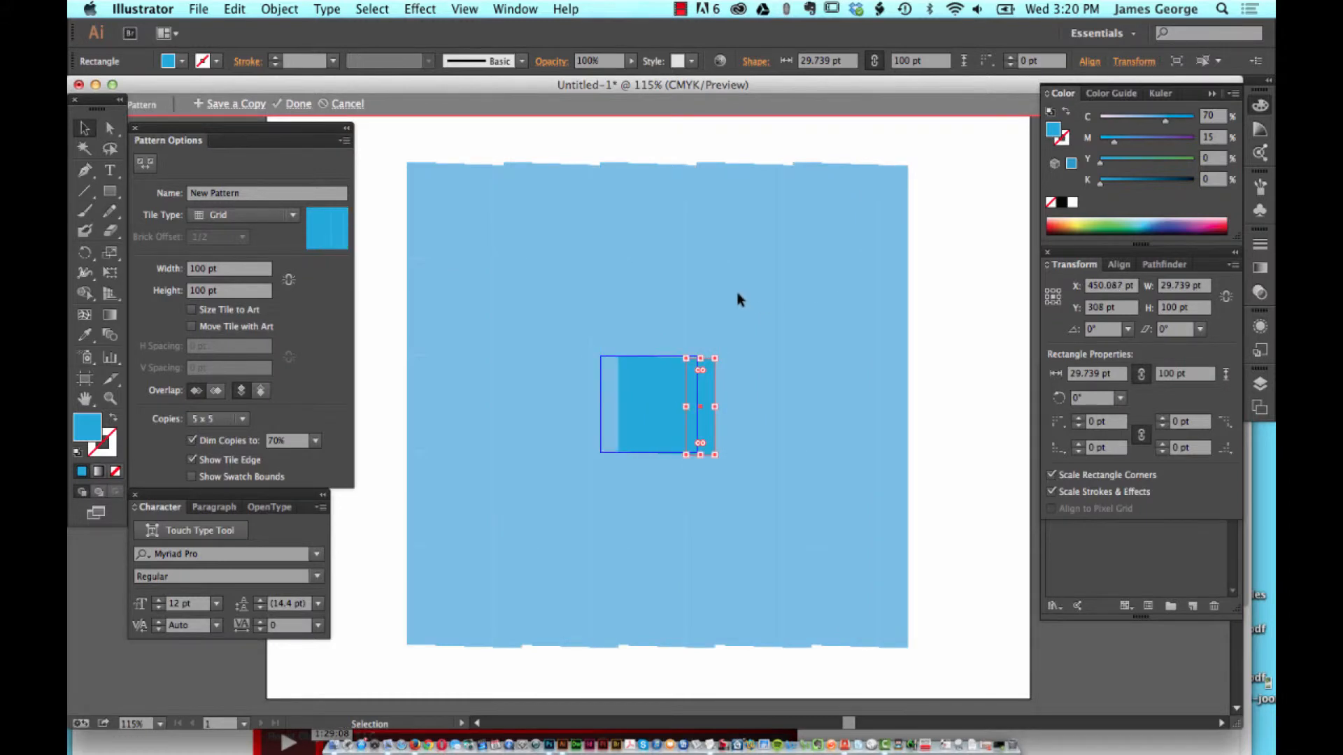
mouse_move(717, 323)
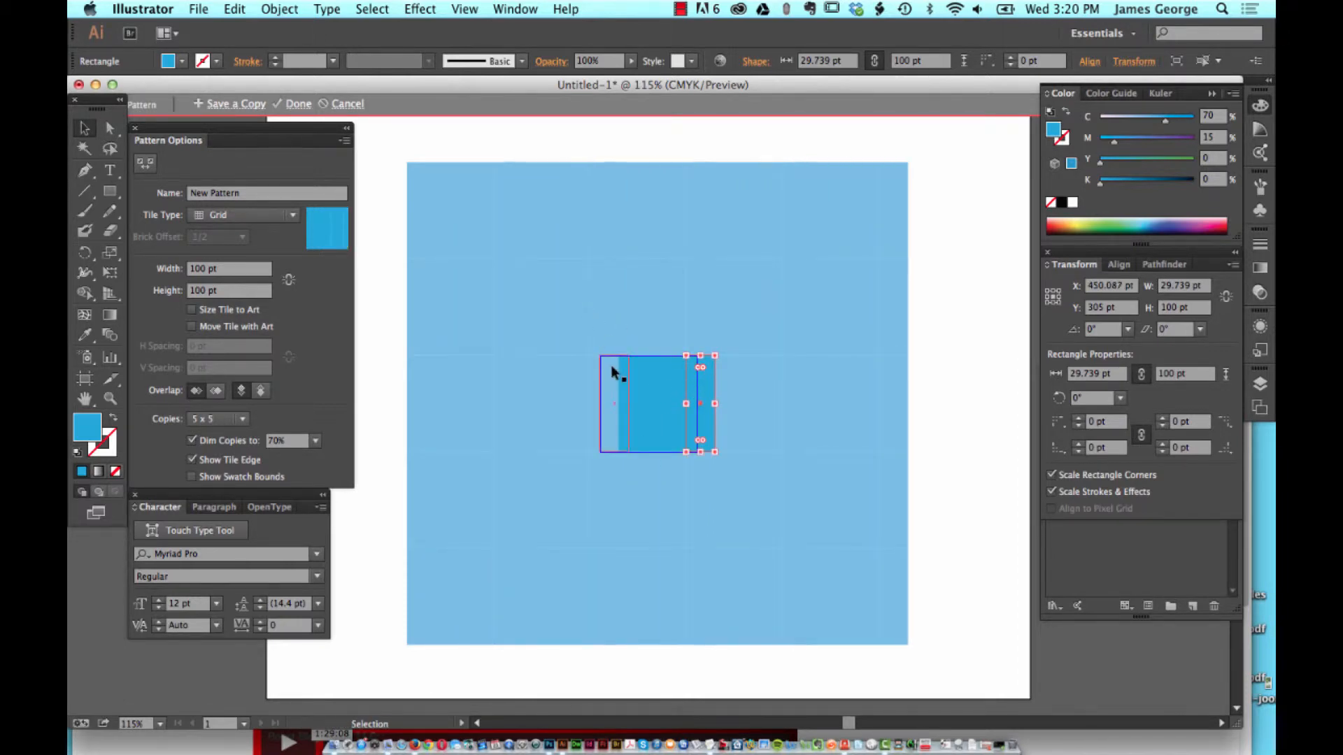
left_click(538, 334)
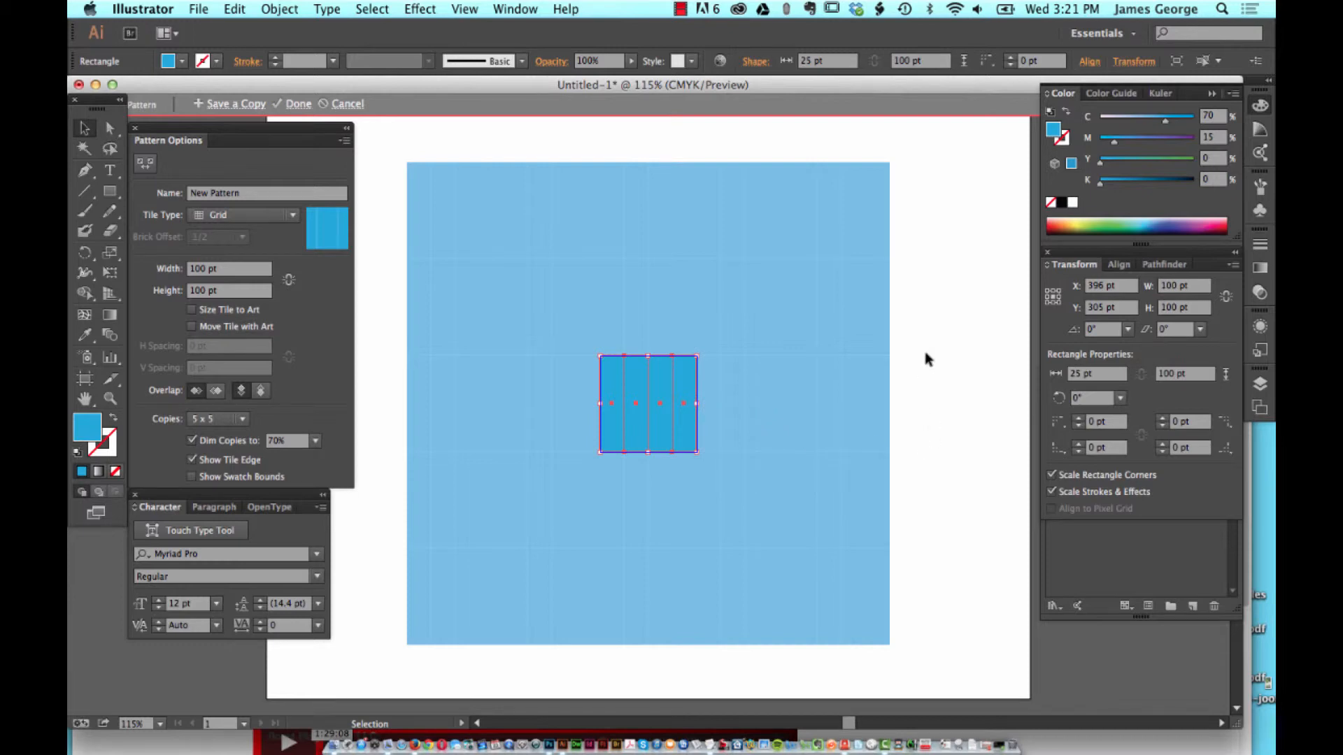
Step: Colour the second, third and fourth stripes red, yellow and dark blue
left_click(636, 403)
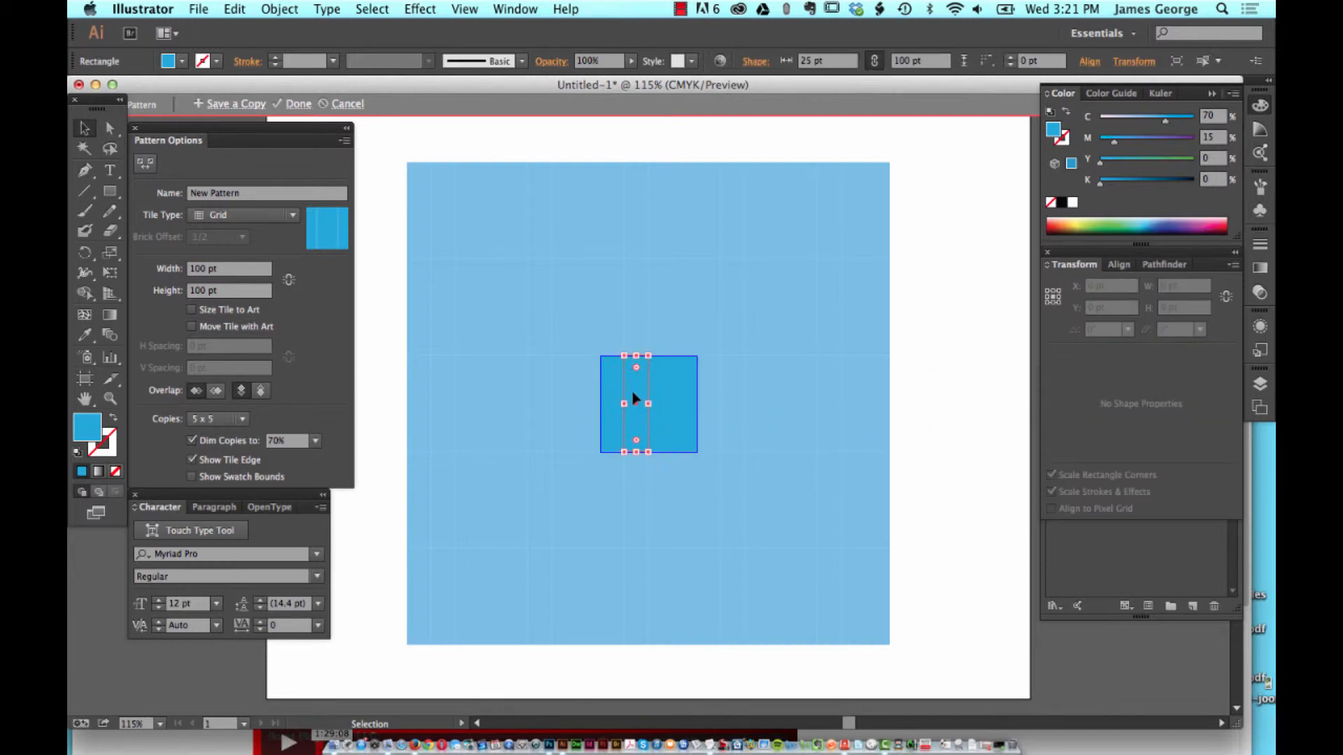
left_click(681, 419)
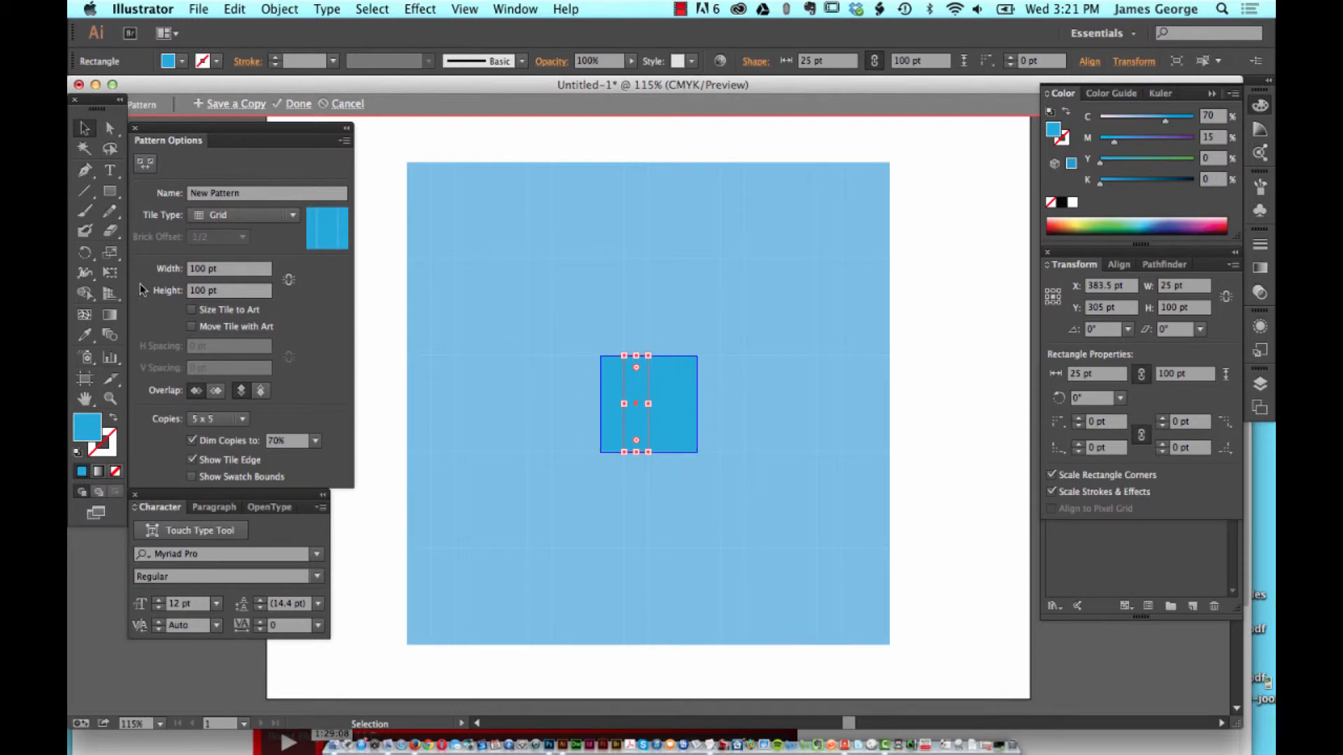
mouse_move(1246, 442)
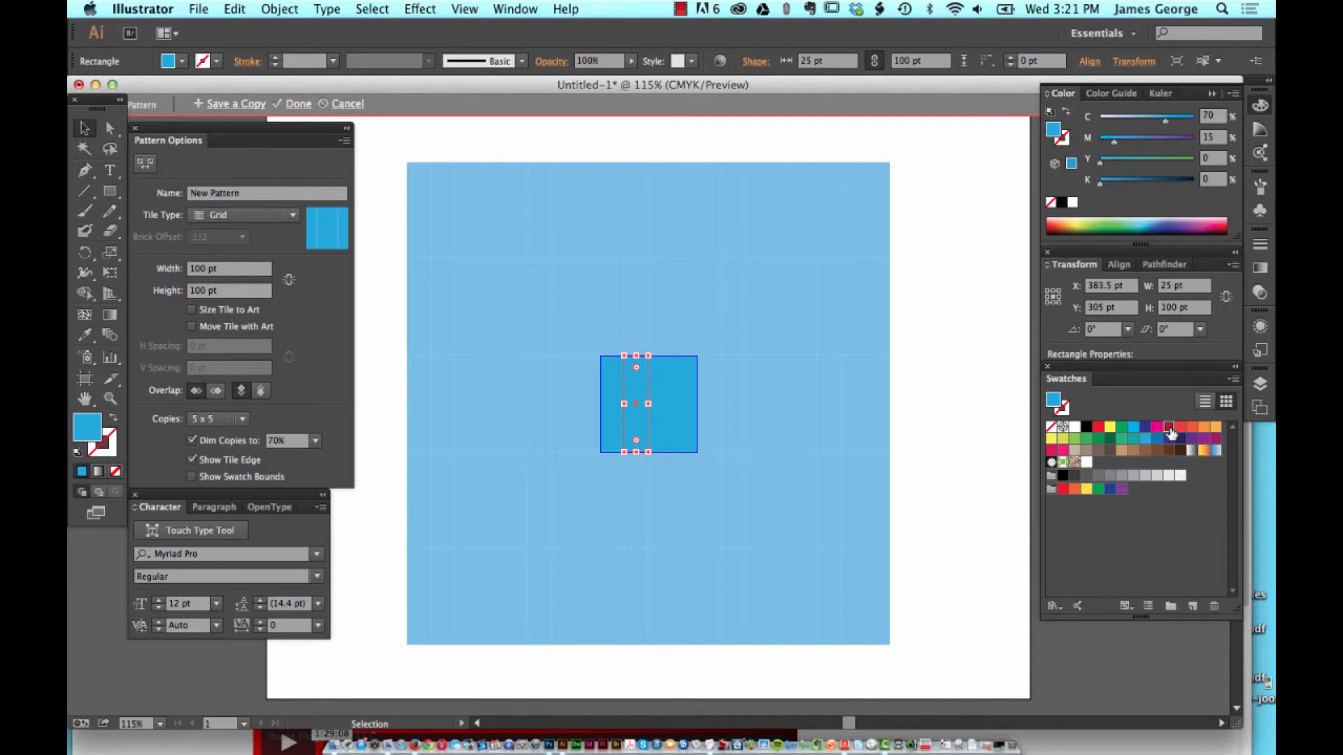
left_click(1145, 439)
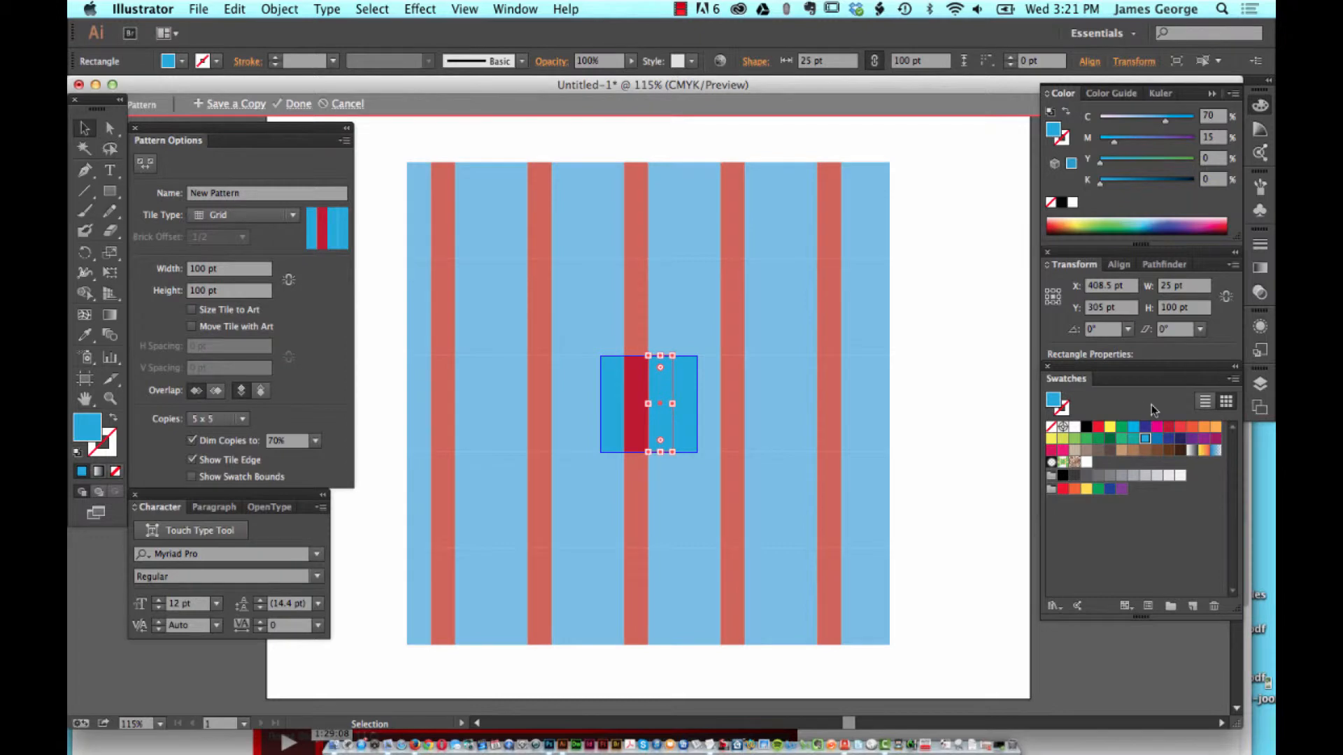
mouse_move(1049, 445)
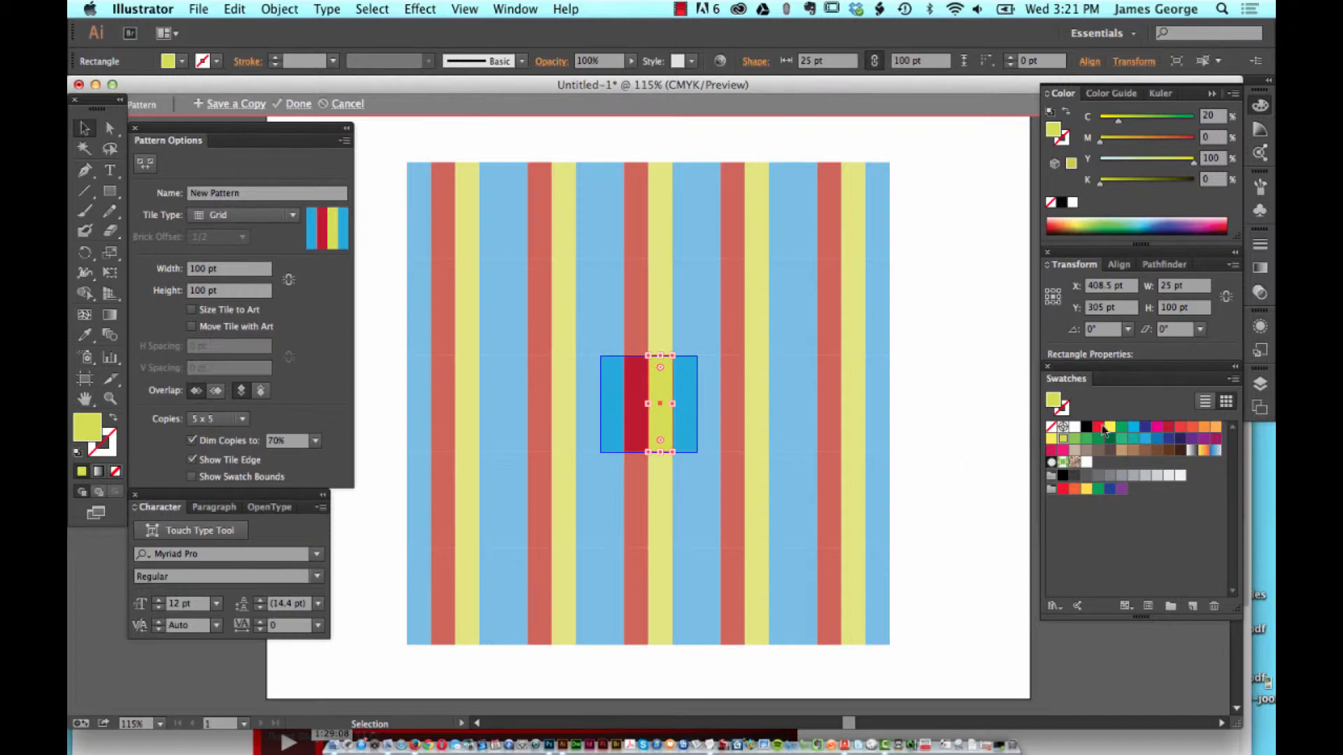
mouse_move(1144, 462)
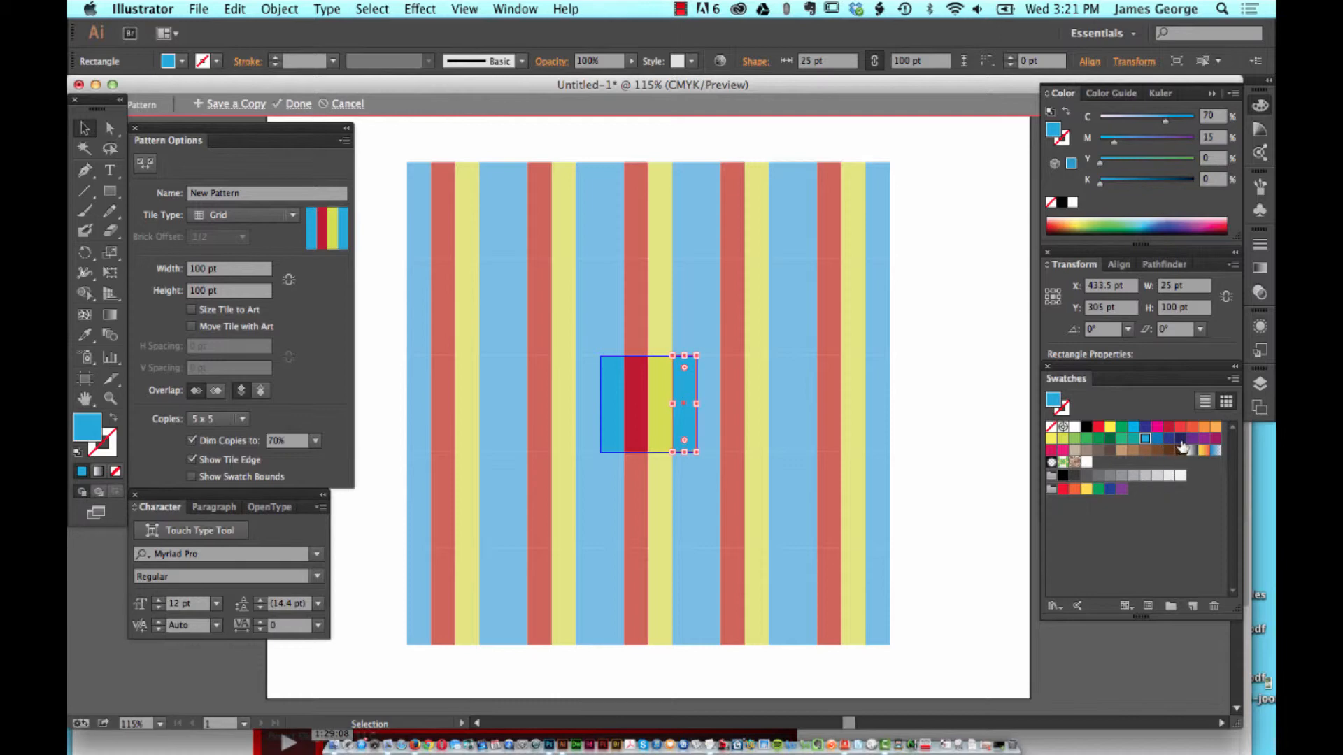
left_click(1180, 440)
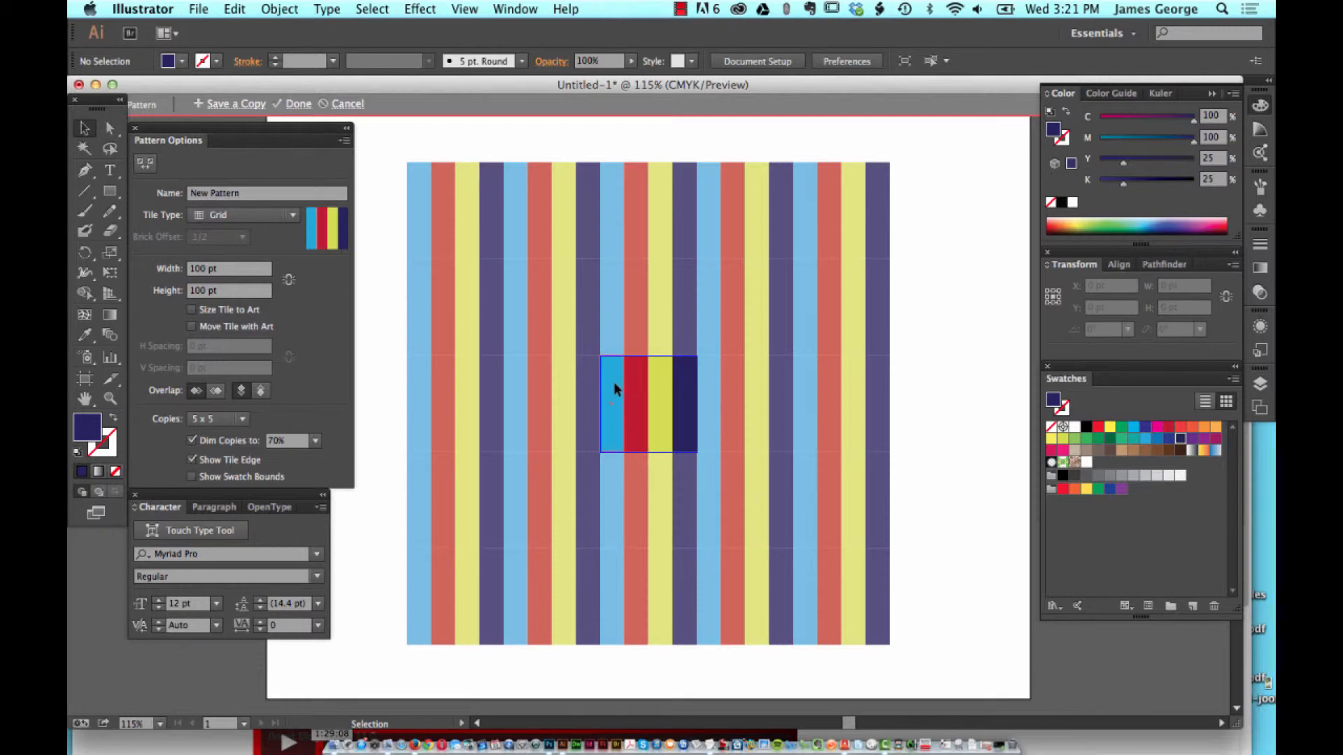
left_click(613, 403)
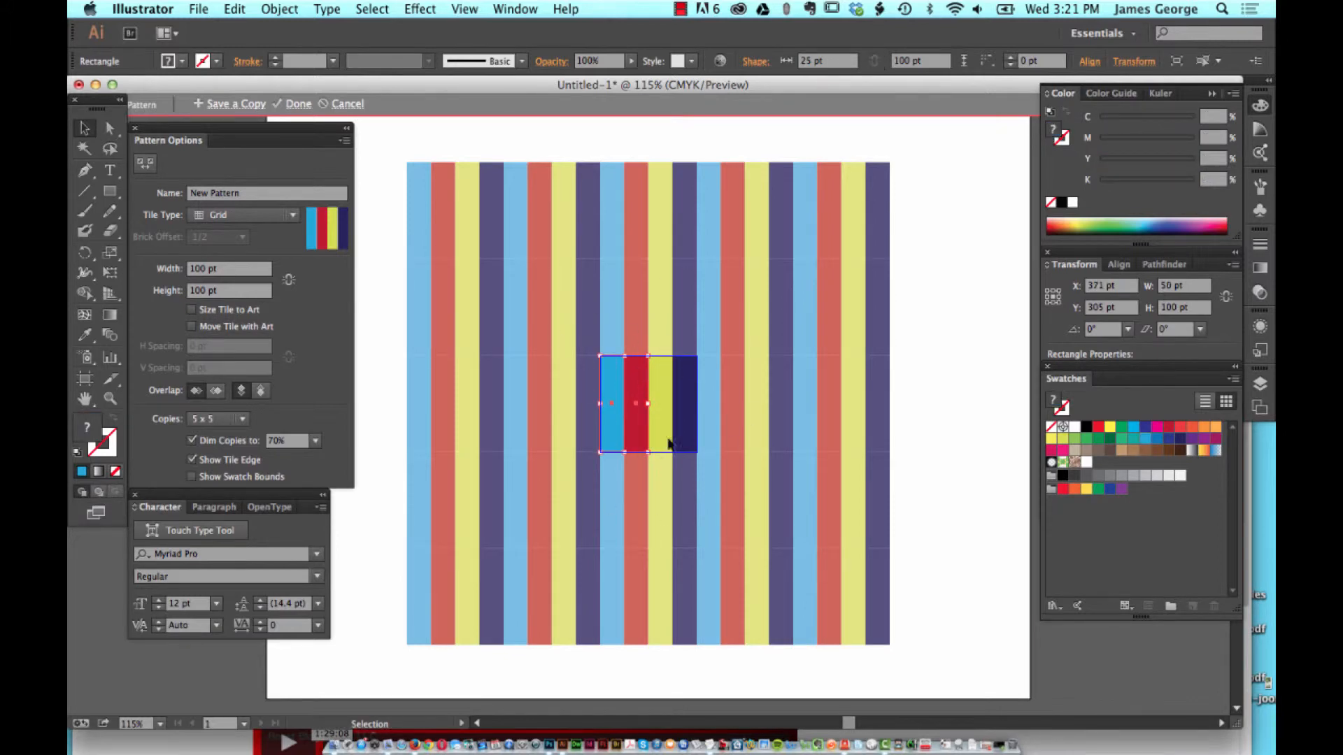
mouse_move(626, 347)
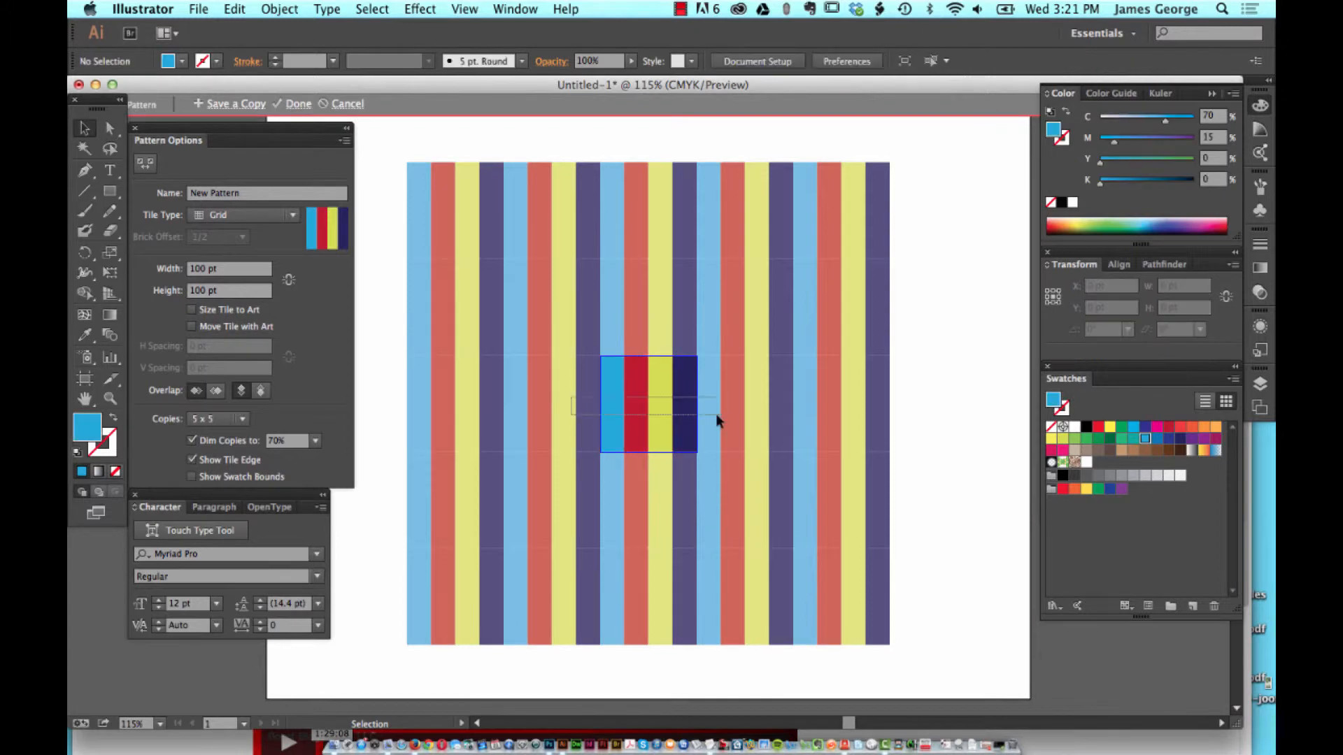
Step: Stretch the four stripes to about 124 pt tall and deselect the artwork
left_click(646, 404)
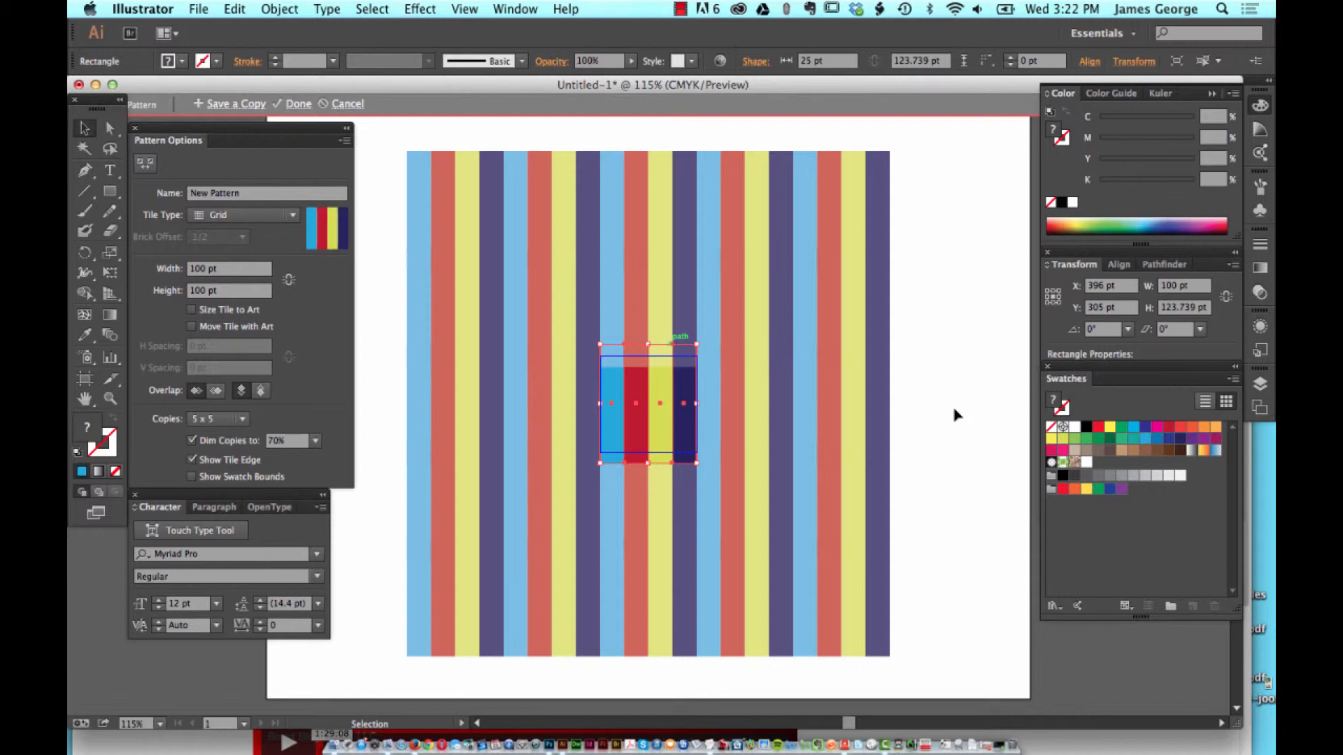
left_click(510, 405)
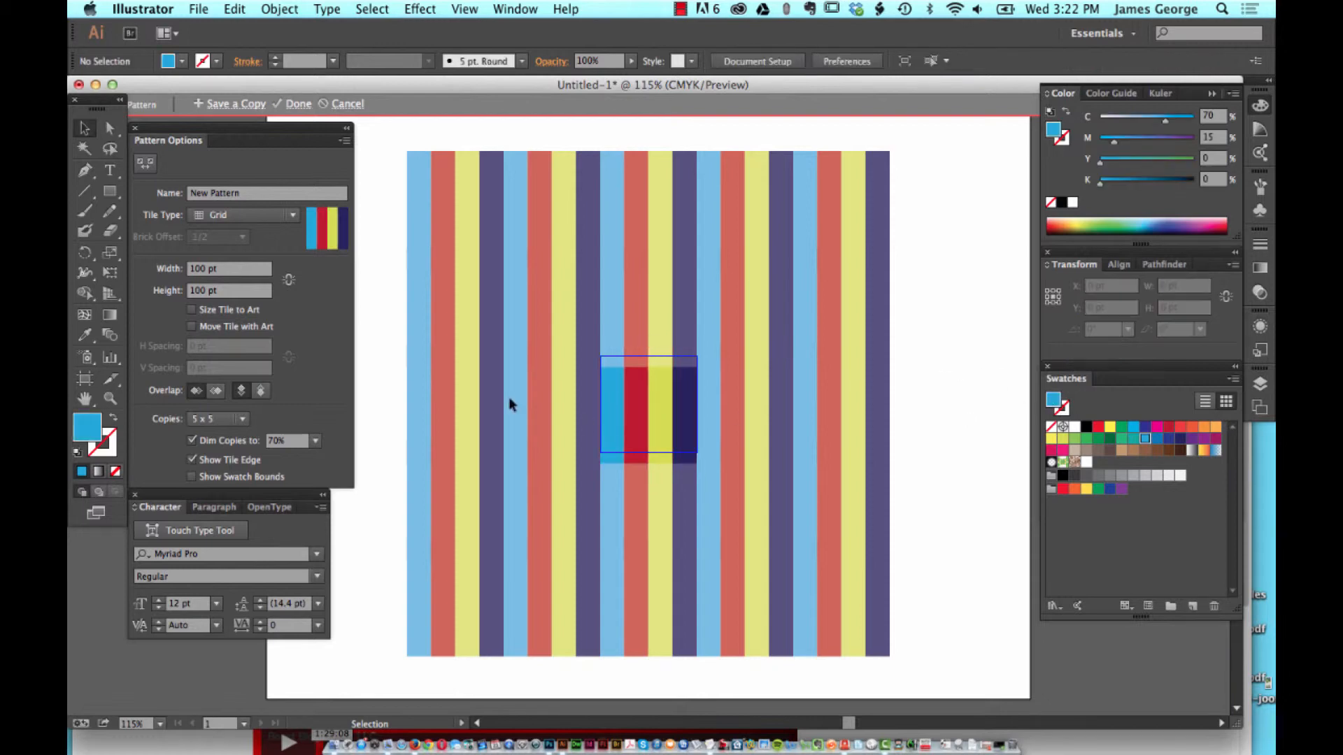
mouse_move(985, 253)
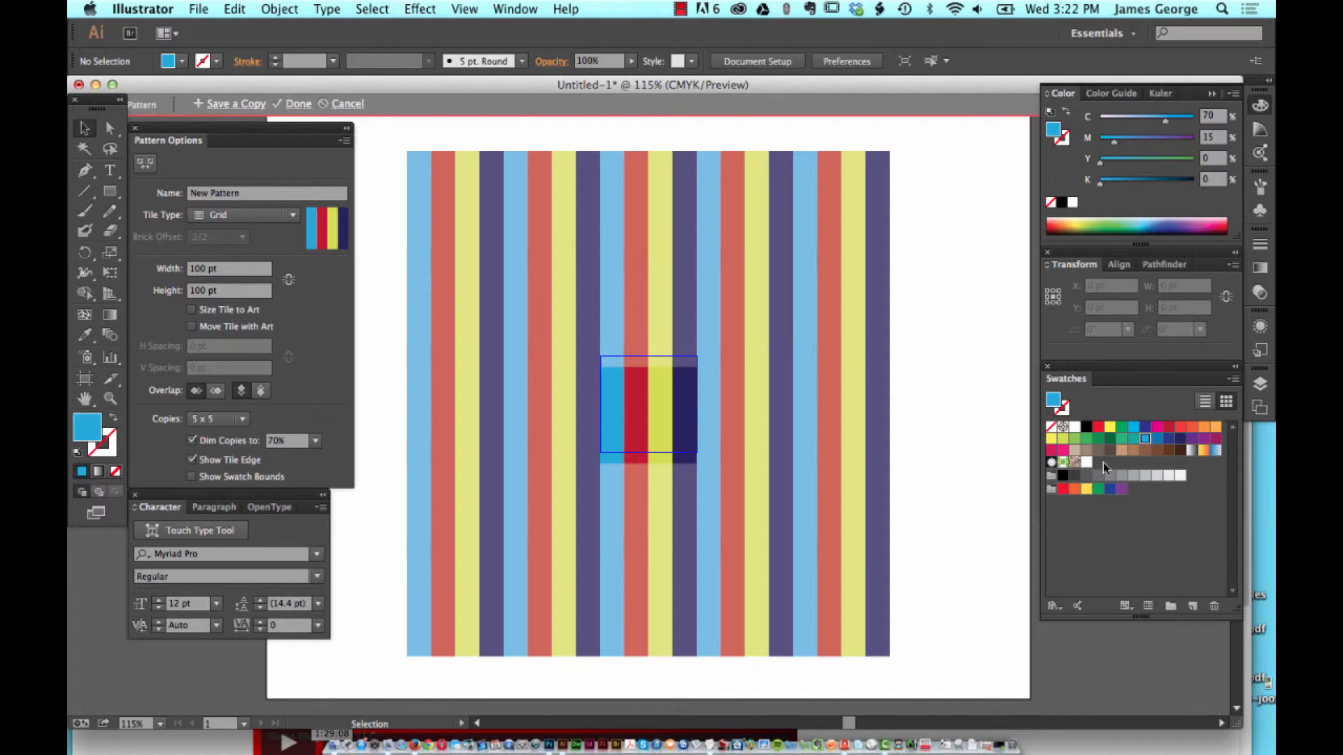
Step: Enter 'vertical stripe lb r y db' in the pattern Name field
left_click(257, 193)
type("vertical stripe")
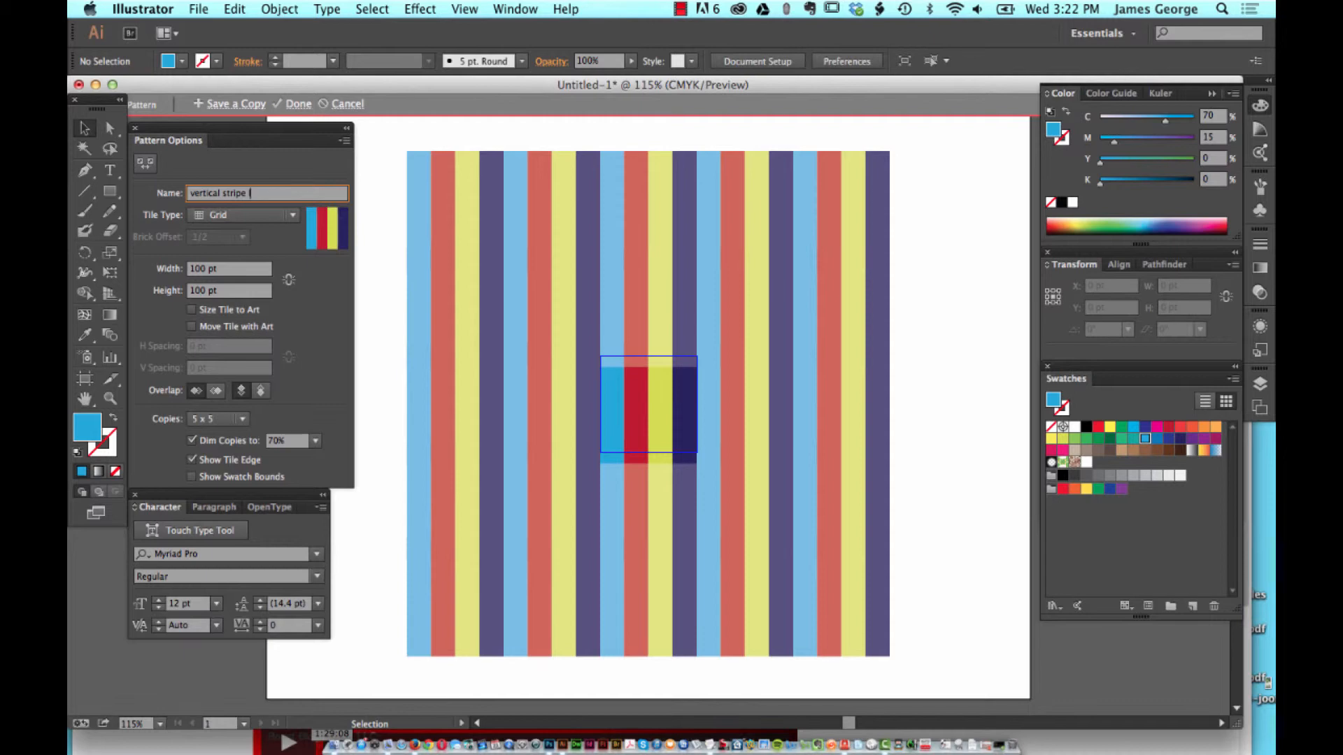
type("lb")
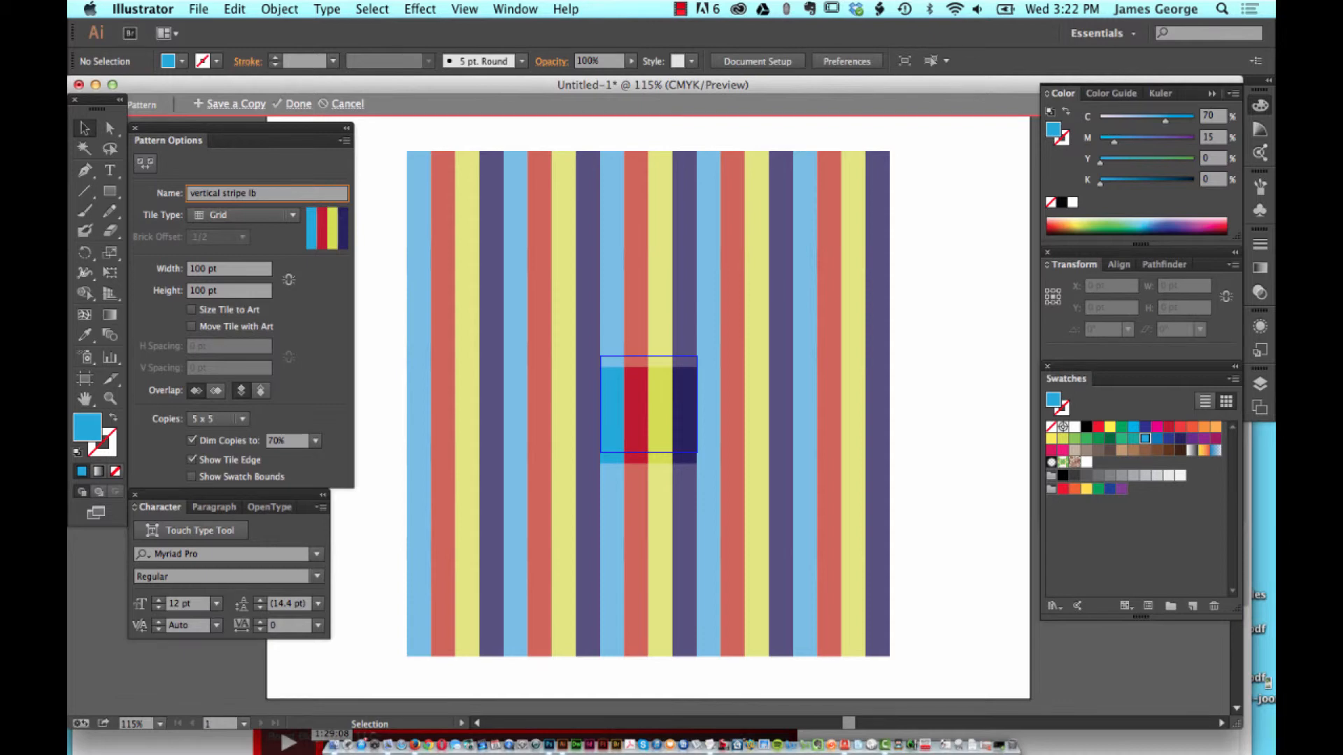
type("r y")
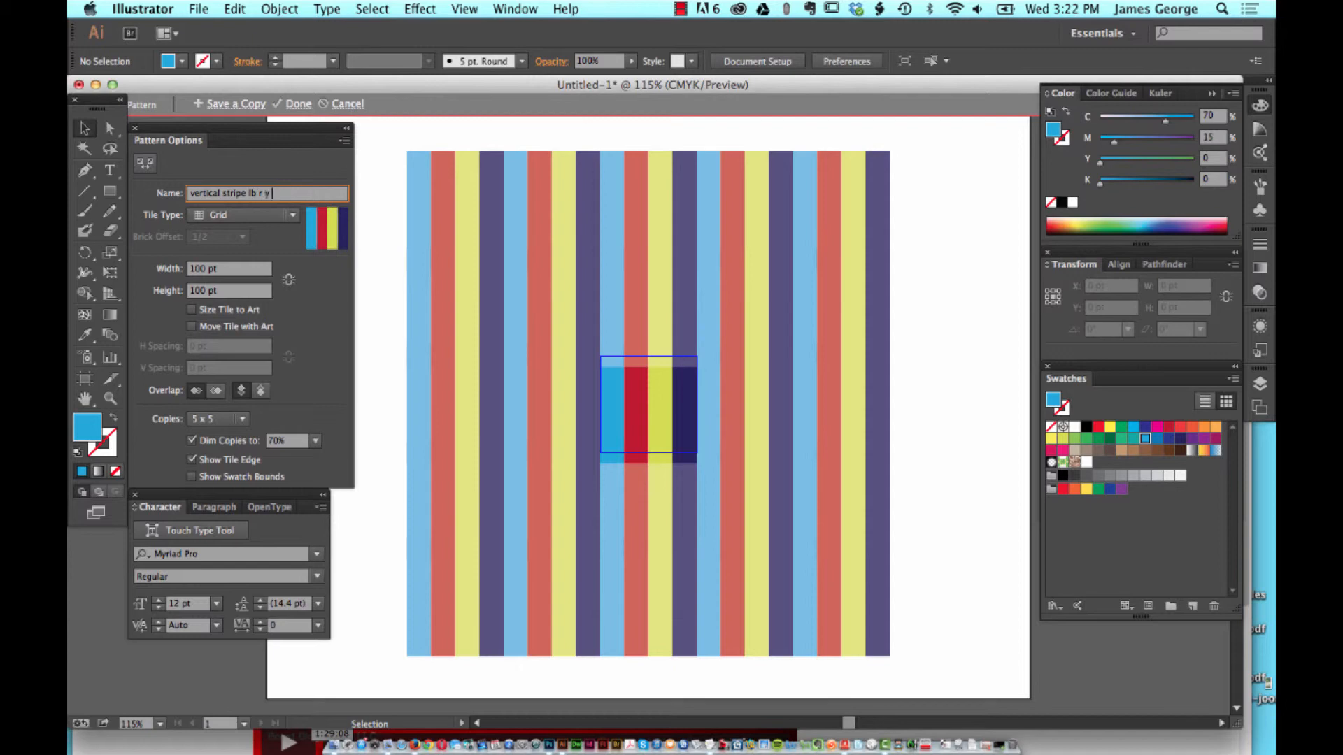
type("d")
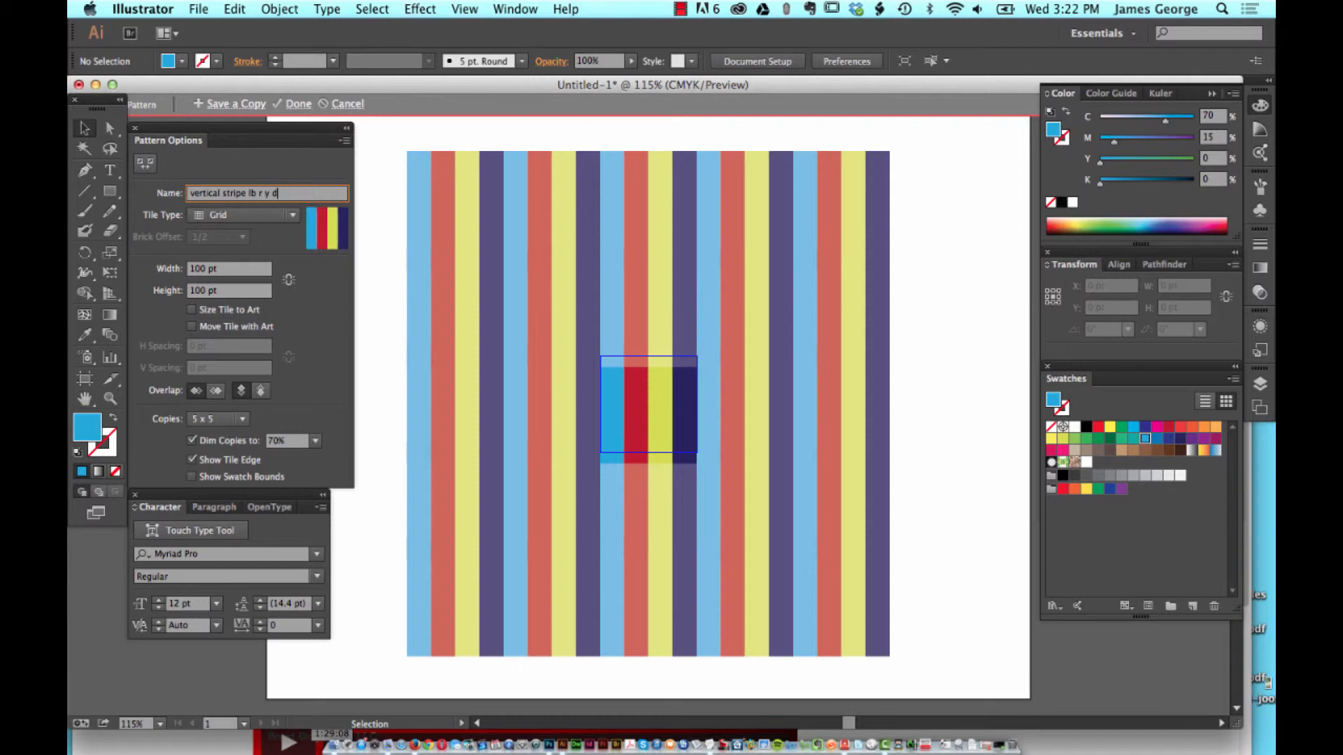
type("b")
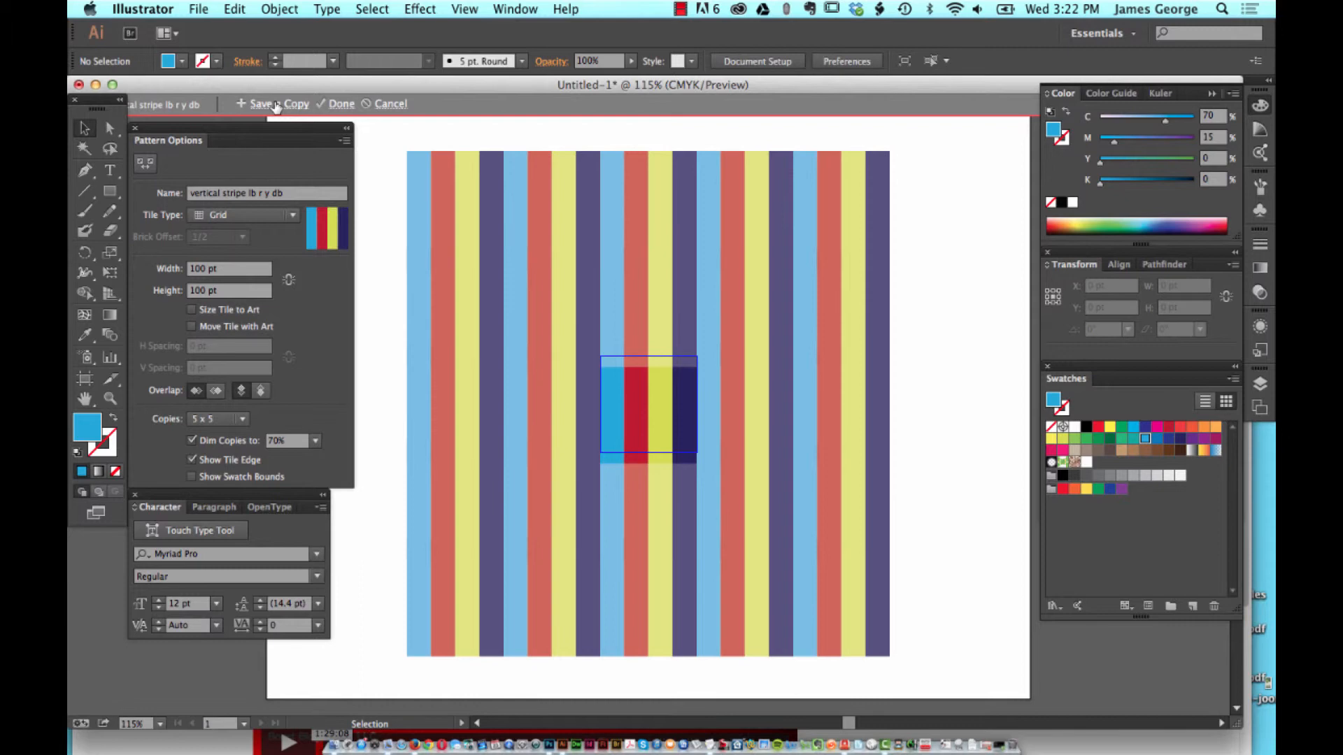
Step: Save a copy of the stripe pattern as a swatch, dismiss the notice, and click Done
left_click(278, 104)
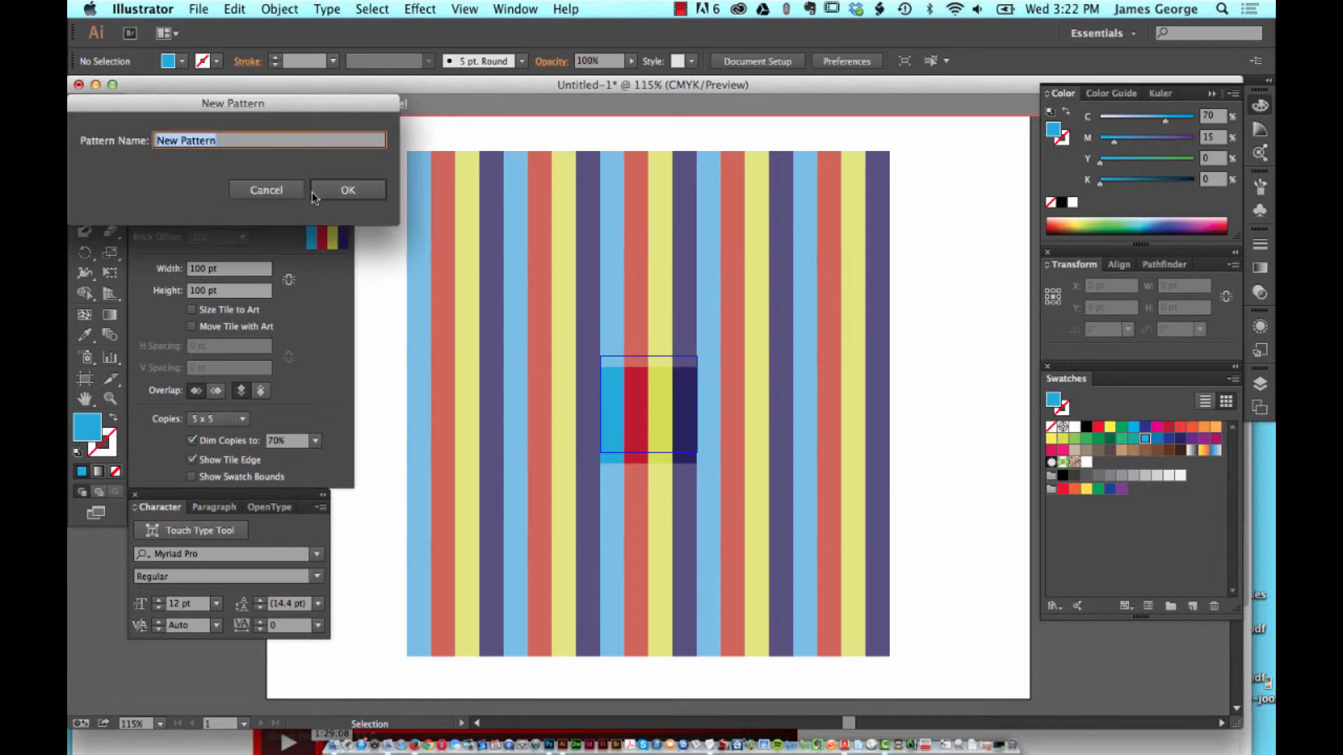
left_click(348, 190)
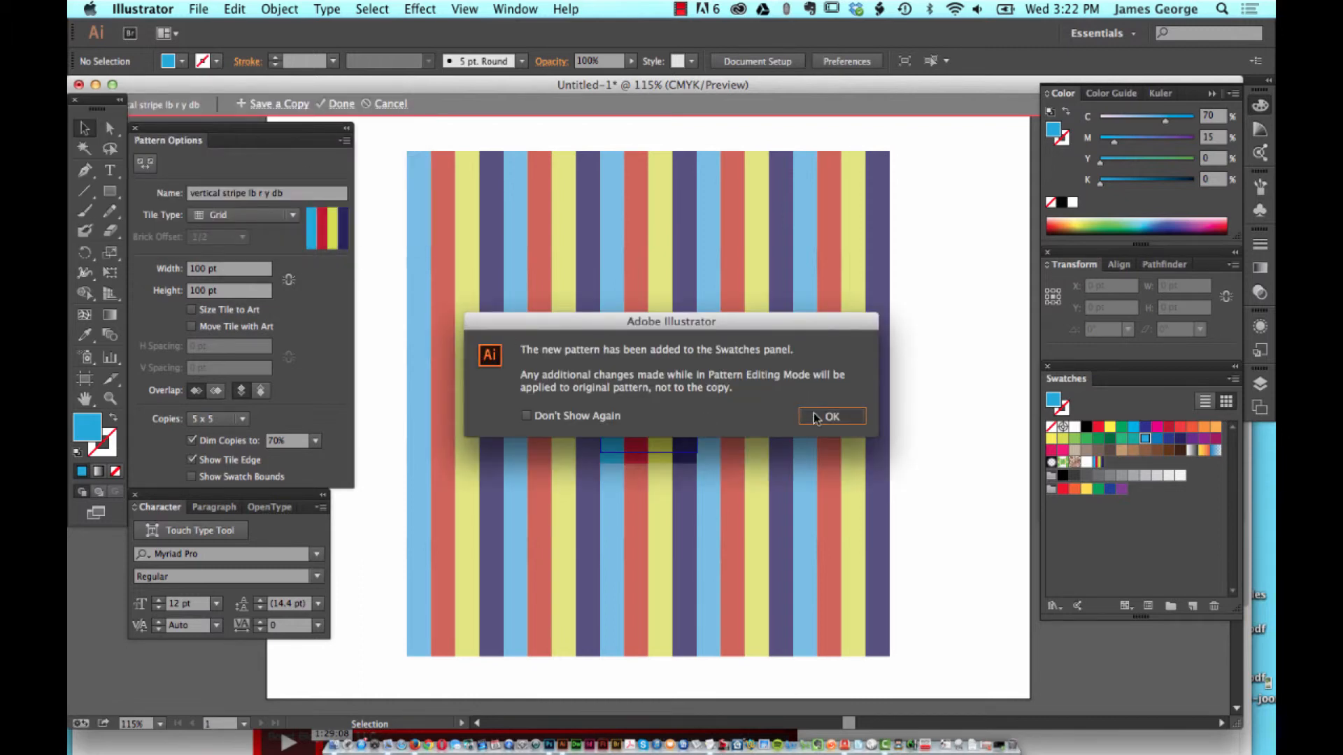
left_click(830, 417)
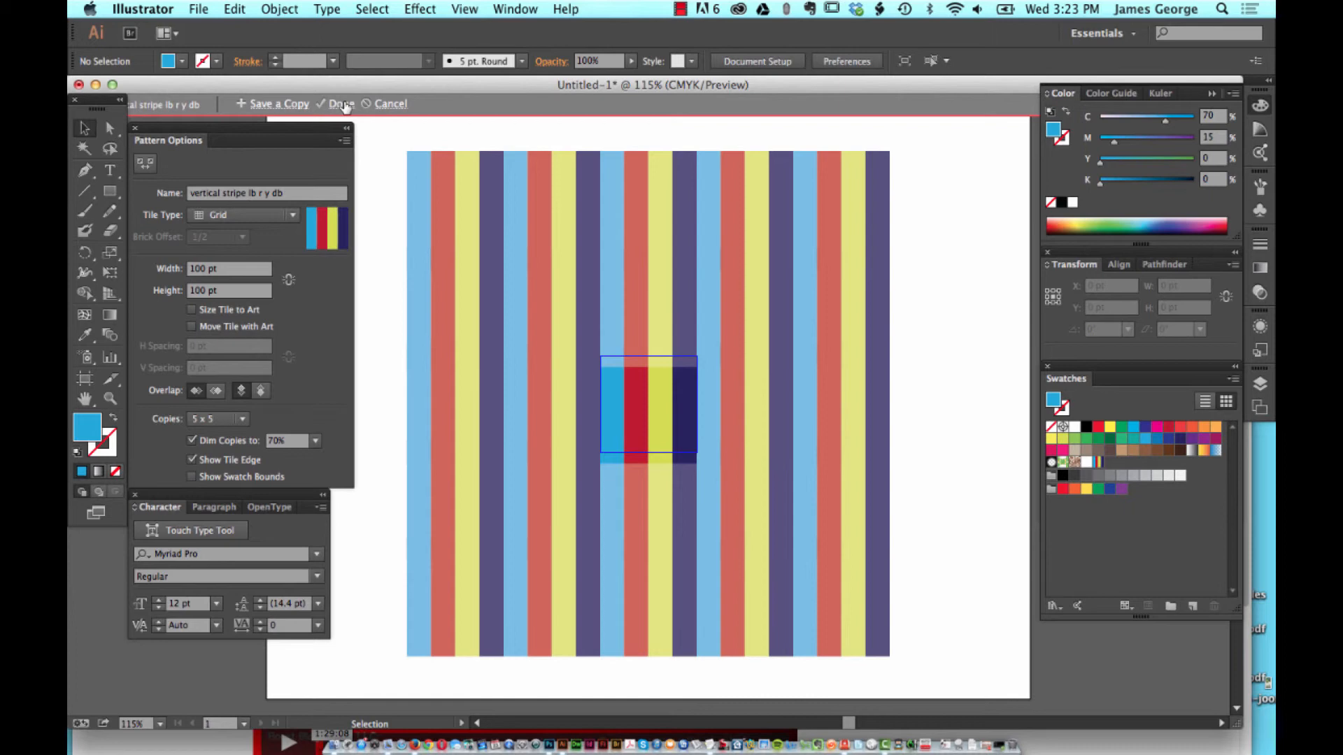
left_click(342, 104)
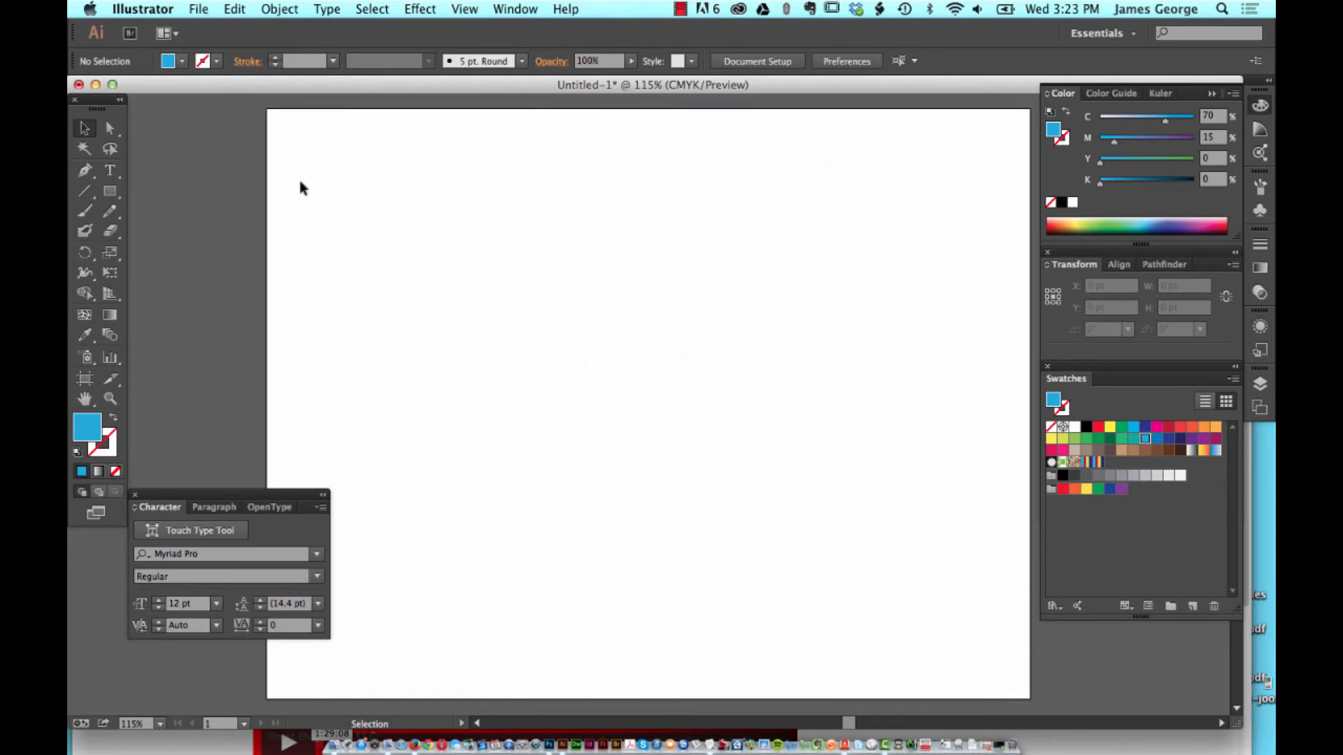
Step: Draw a light blue 792 × 612 pt rectangle covering the artboard
left_click(110, 190)
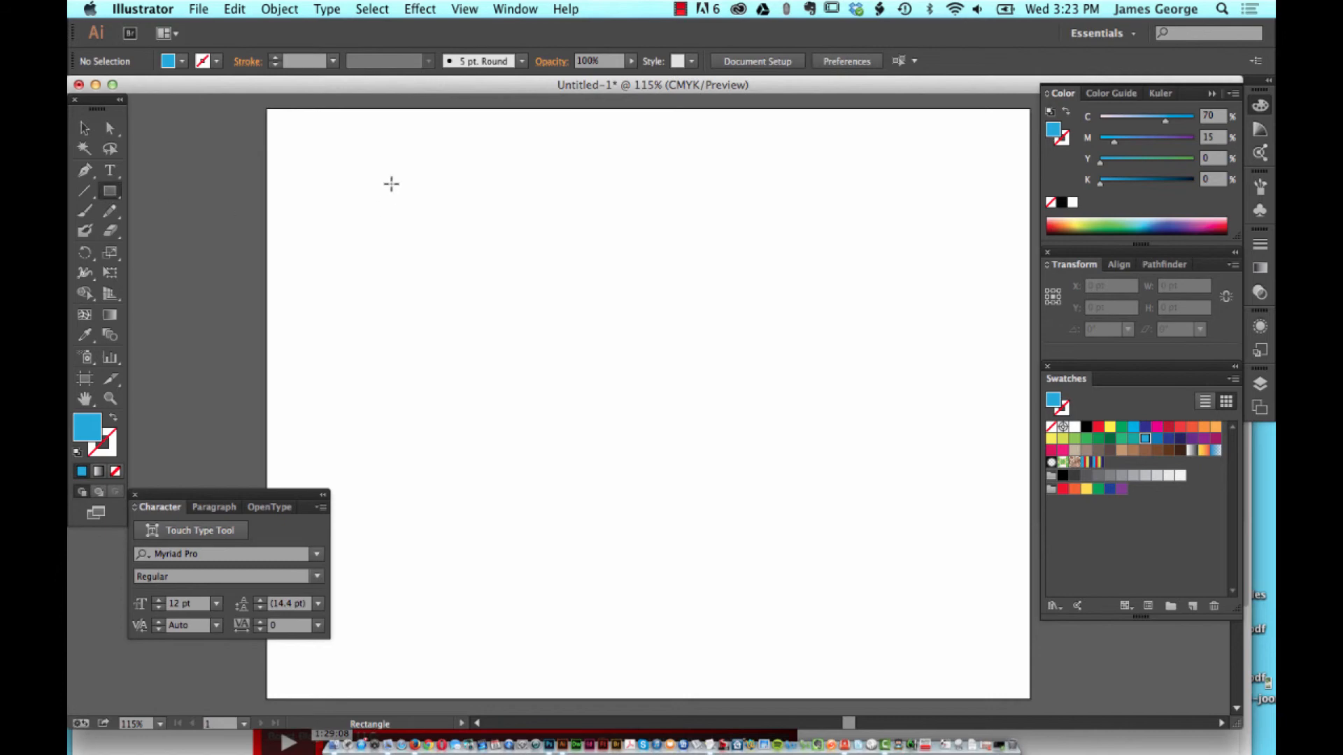
mouse_move(266, 110)
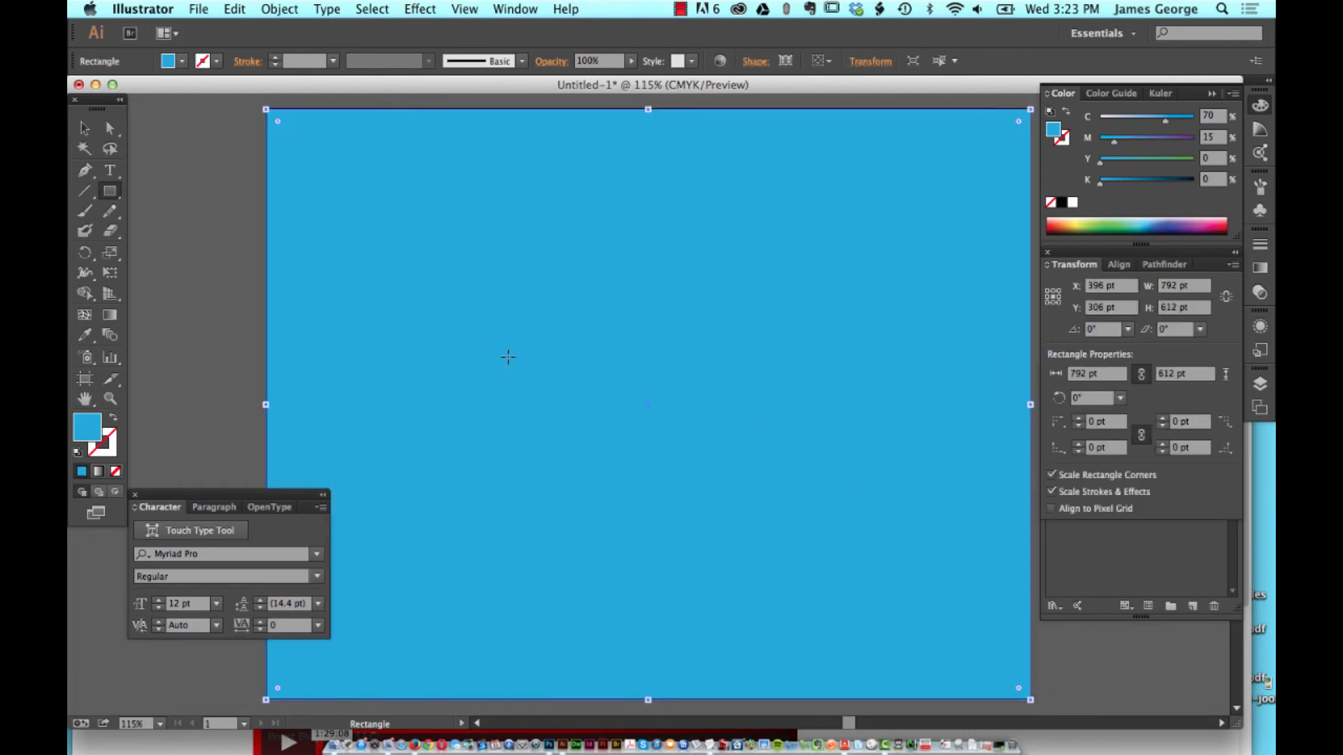
left_click(83, 126)
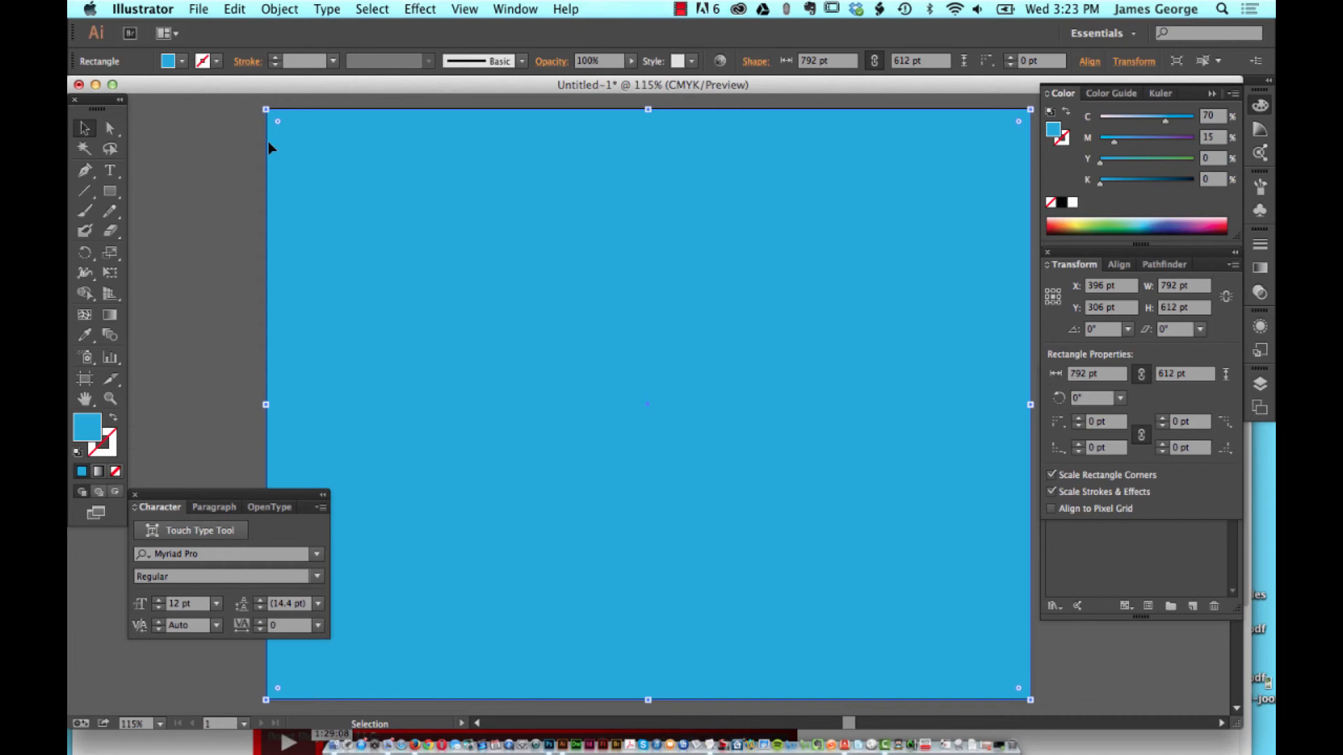
mouse_move(1166, 302)
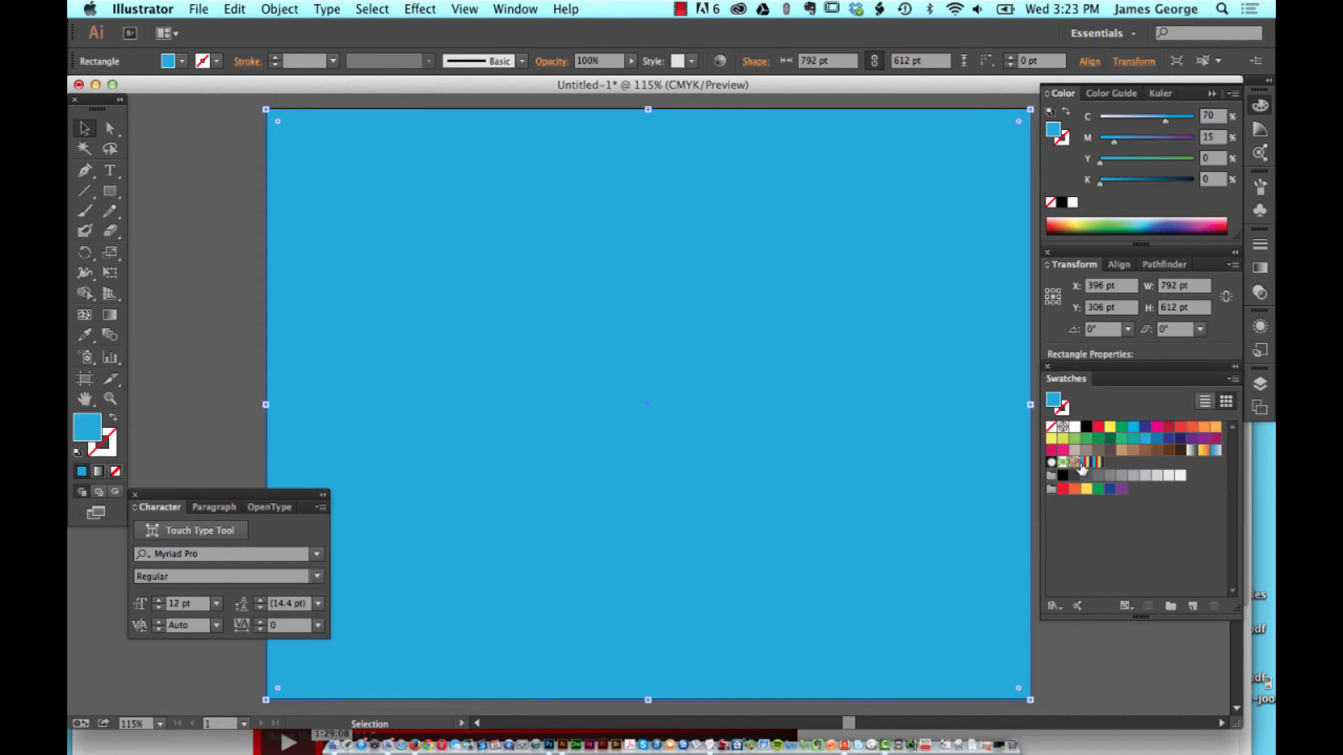
mouse_move(1087, 464)
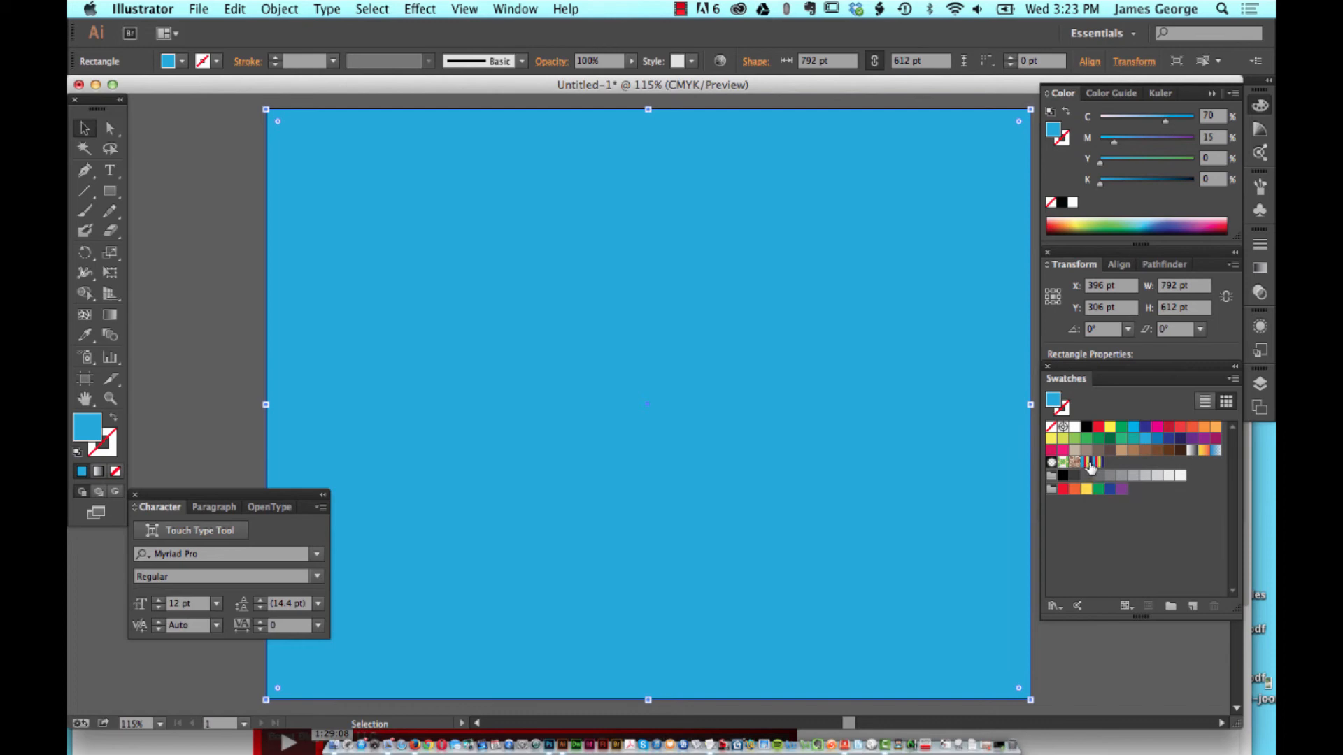
mouse_move(1094, 462)
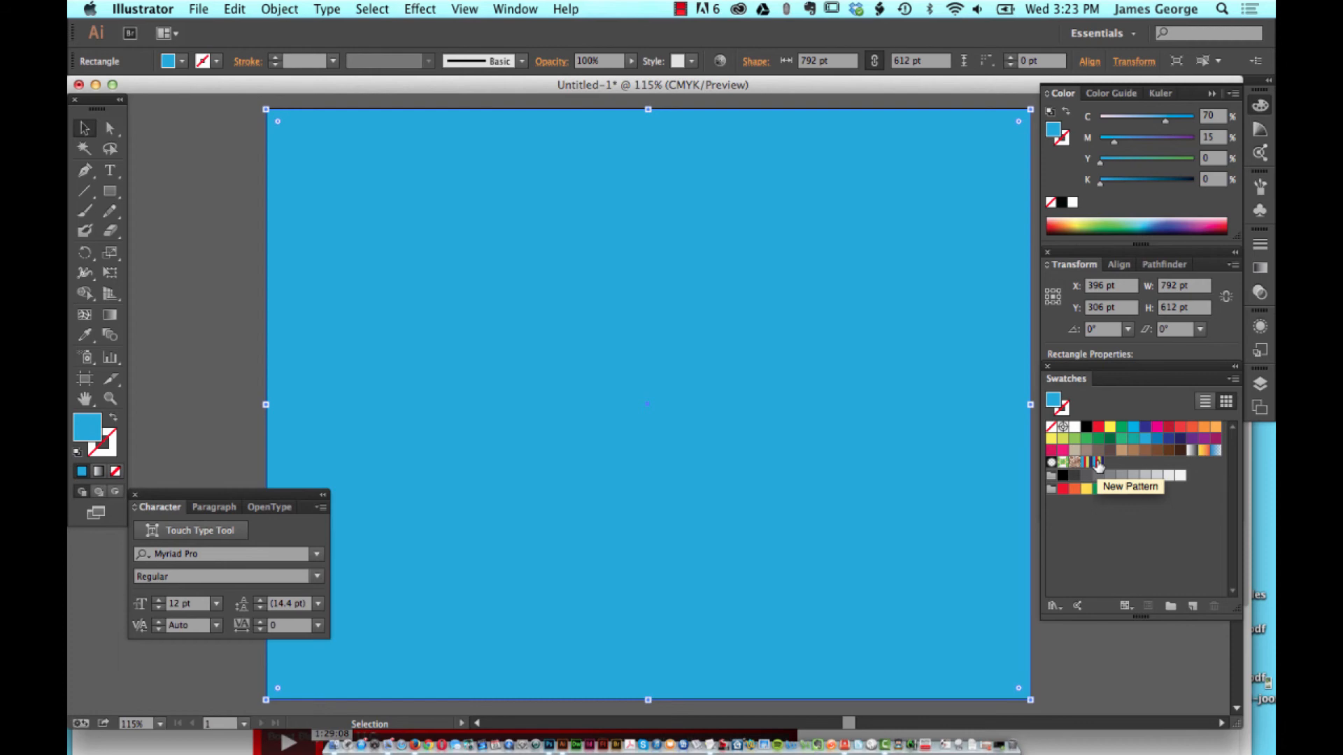
mouse_move(1099, 466)
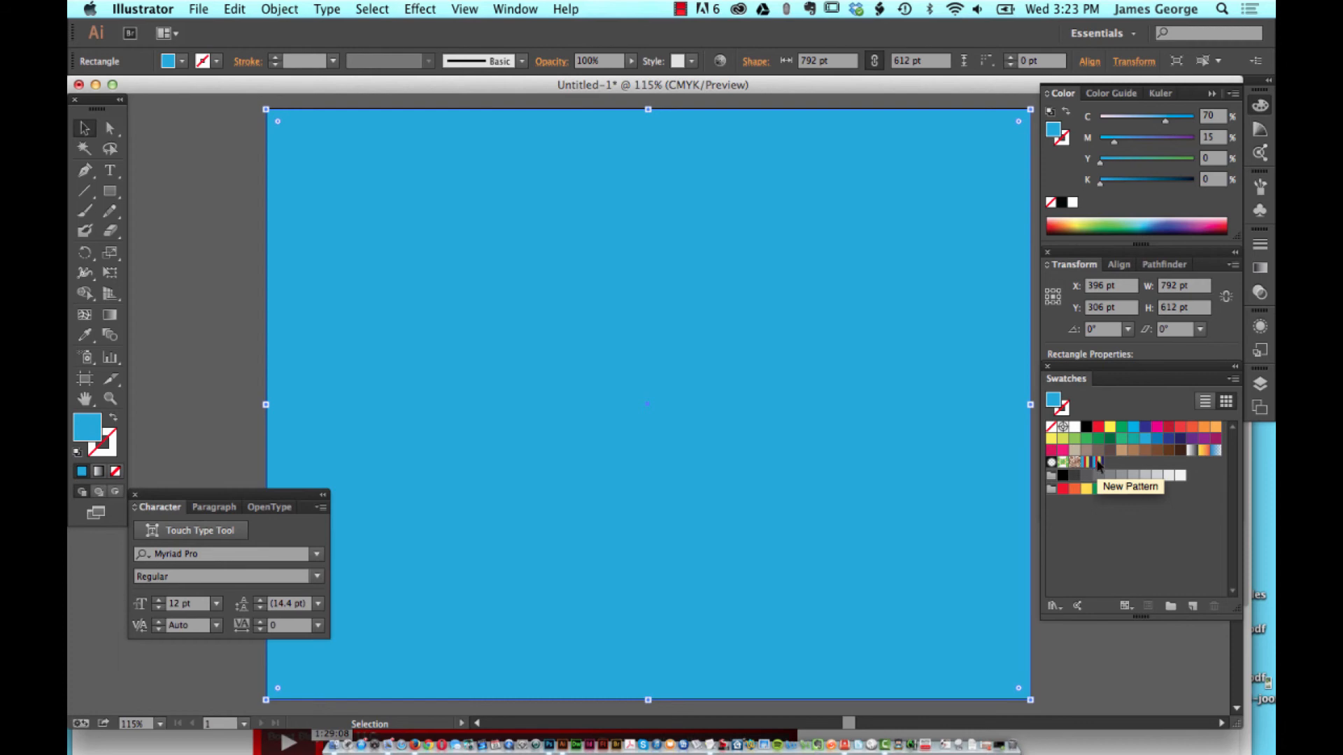
Step: Delete the empty 'New Pattern' swatch from the Swatches panel, confirming with Yes
left_click(109, 127)
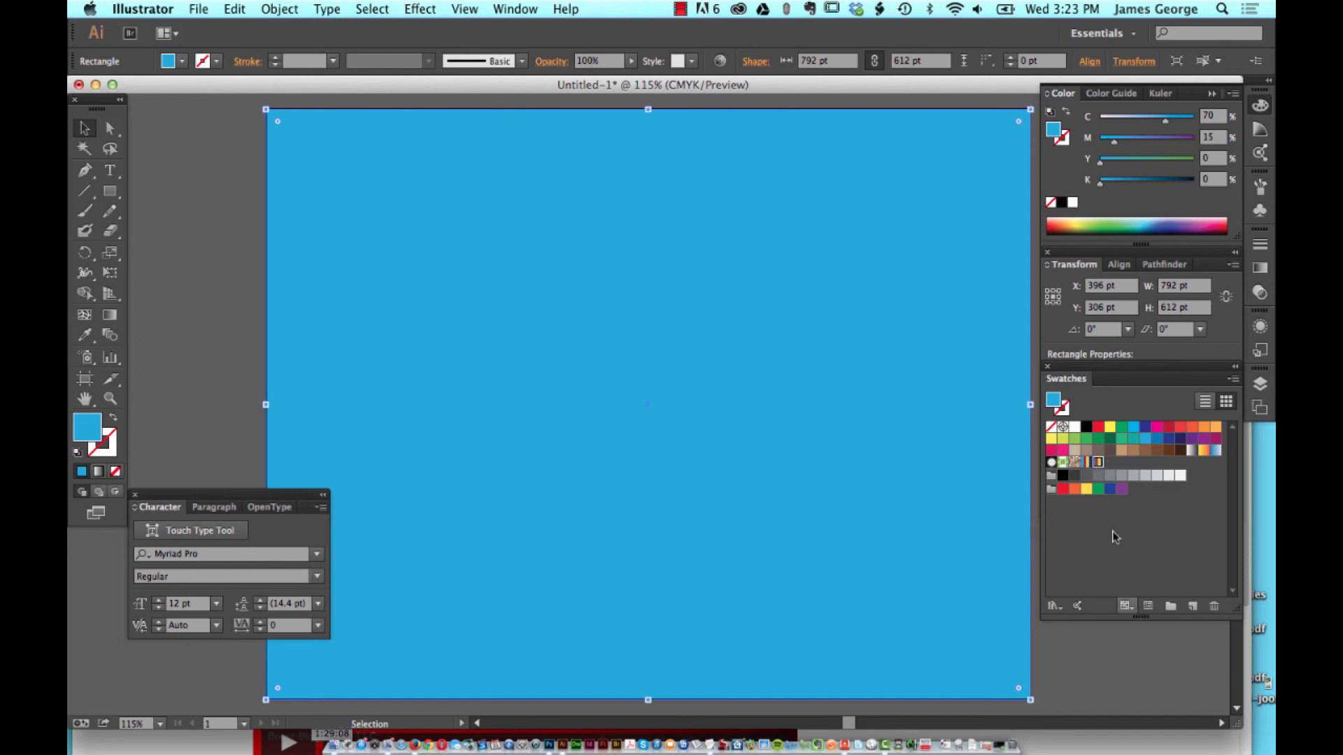
left_click(1214, 606)
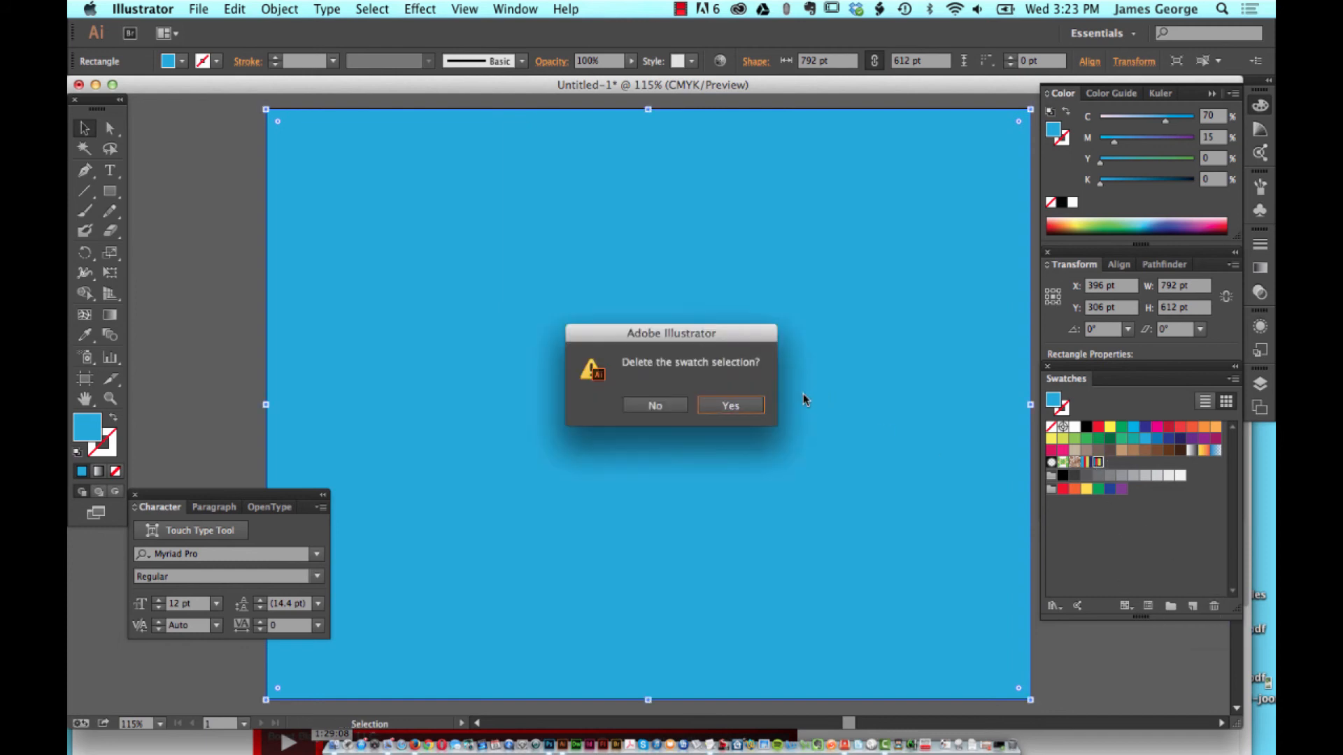
left_click(729, 405)
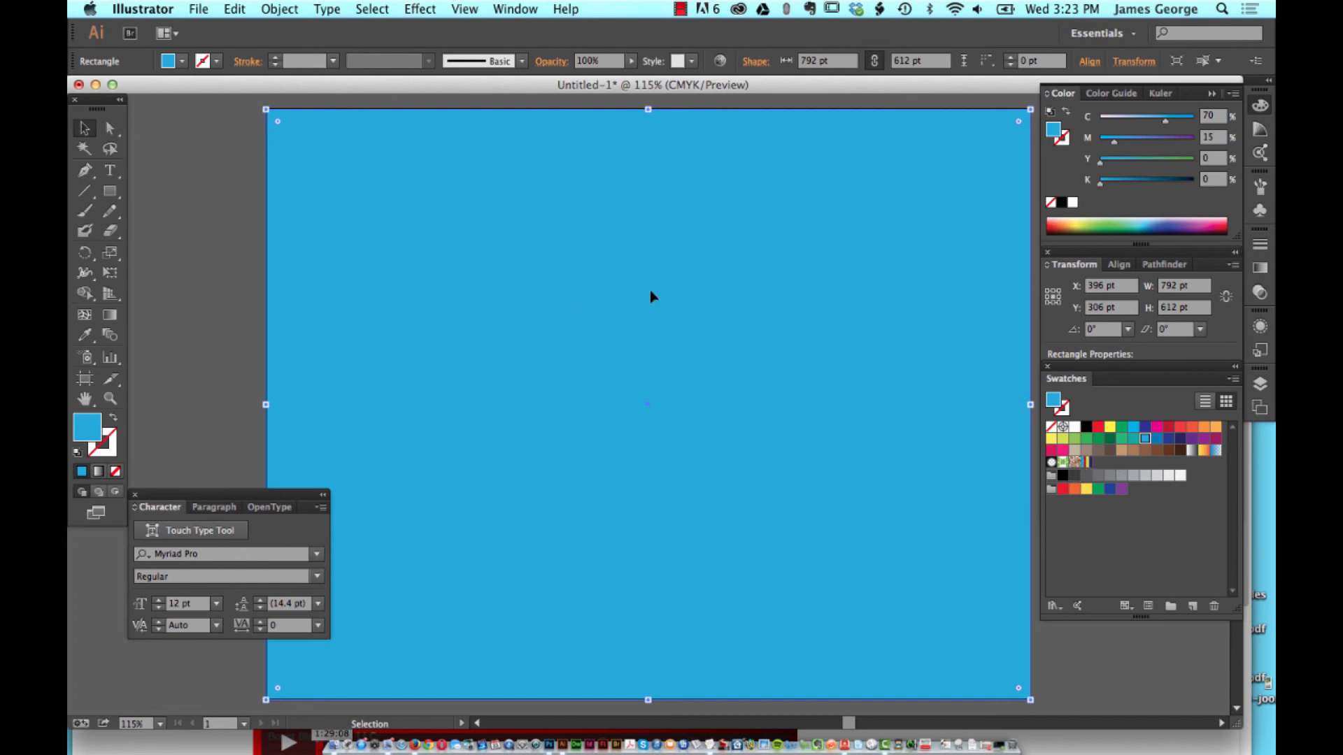
mouse_move(1144, 439)
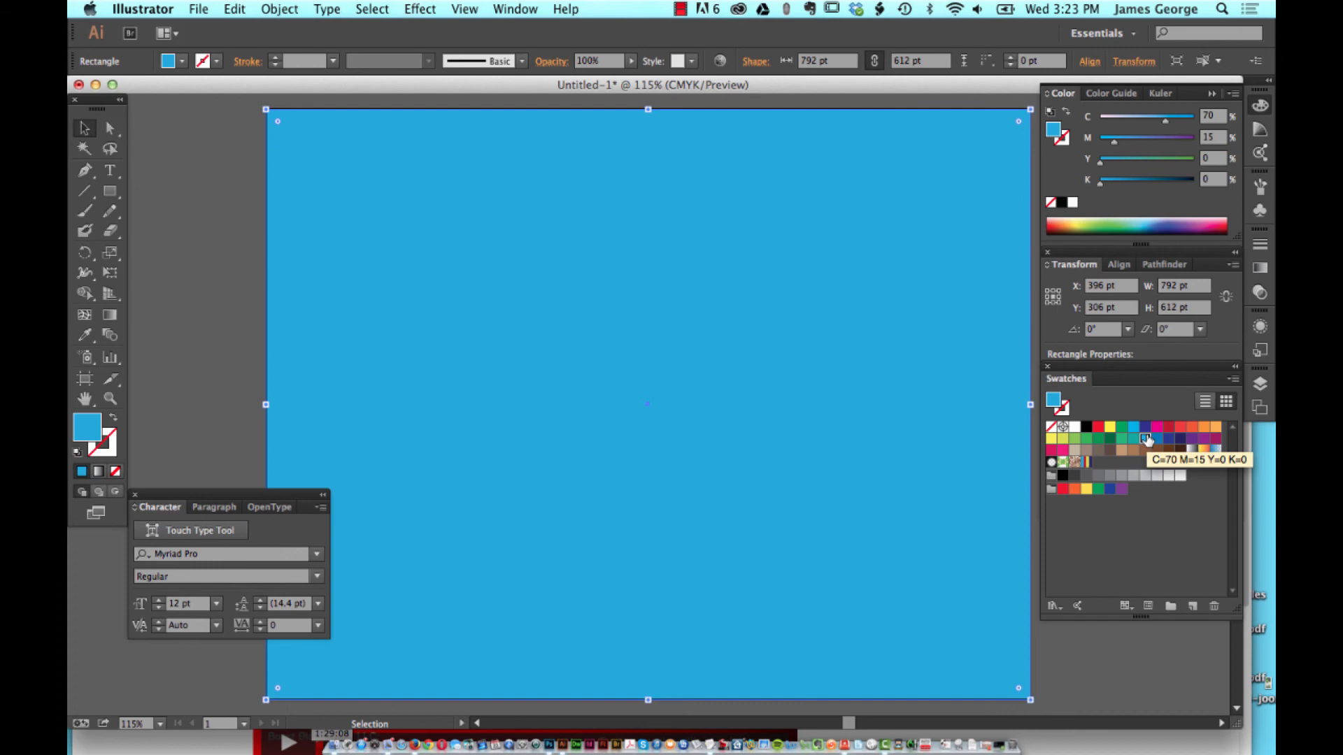
Step: Apply the light blue, red, yellow, dark blue stripe swatch to the rectangle, then deselect
left_click(1087, 462)
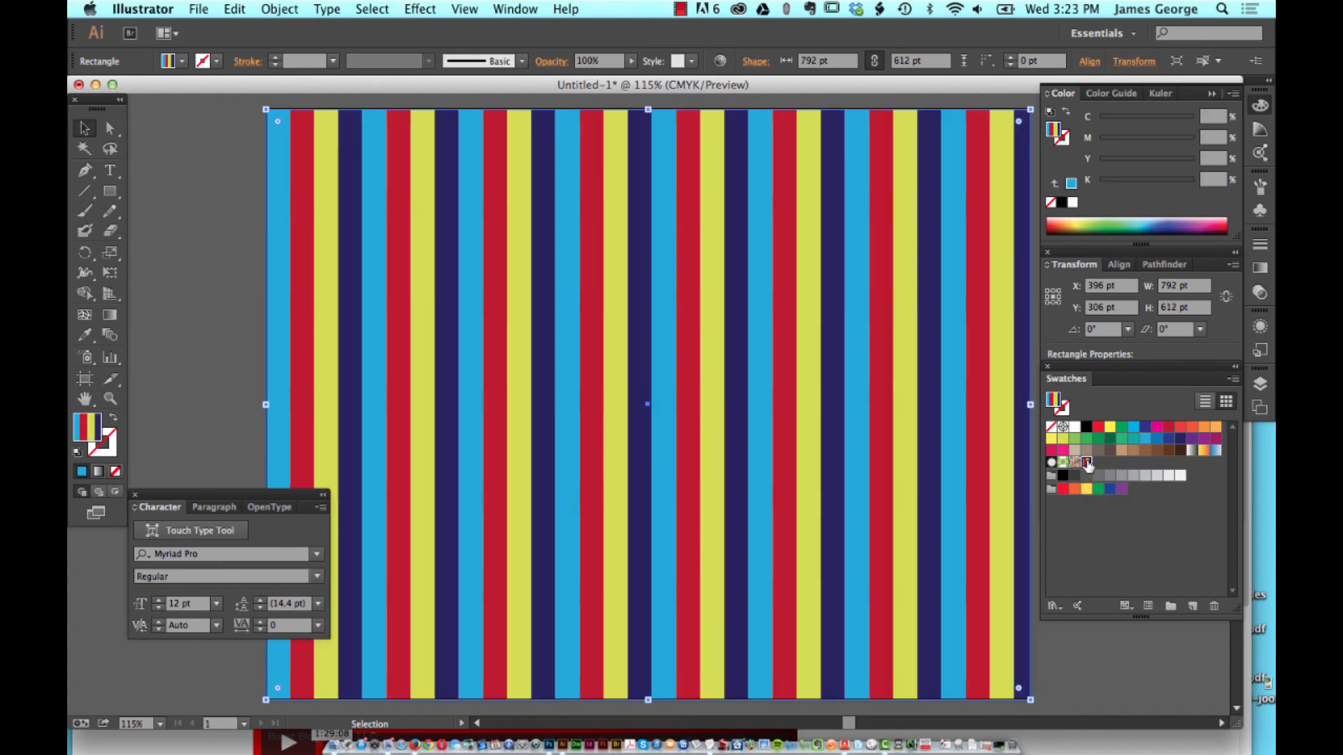
left_click(182, 210)
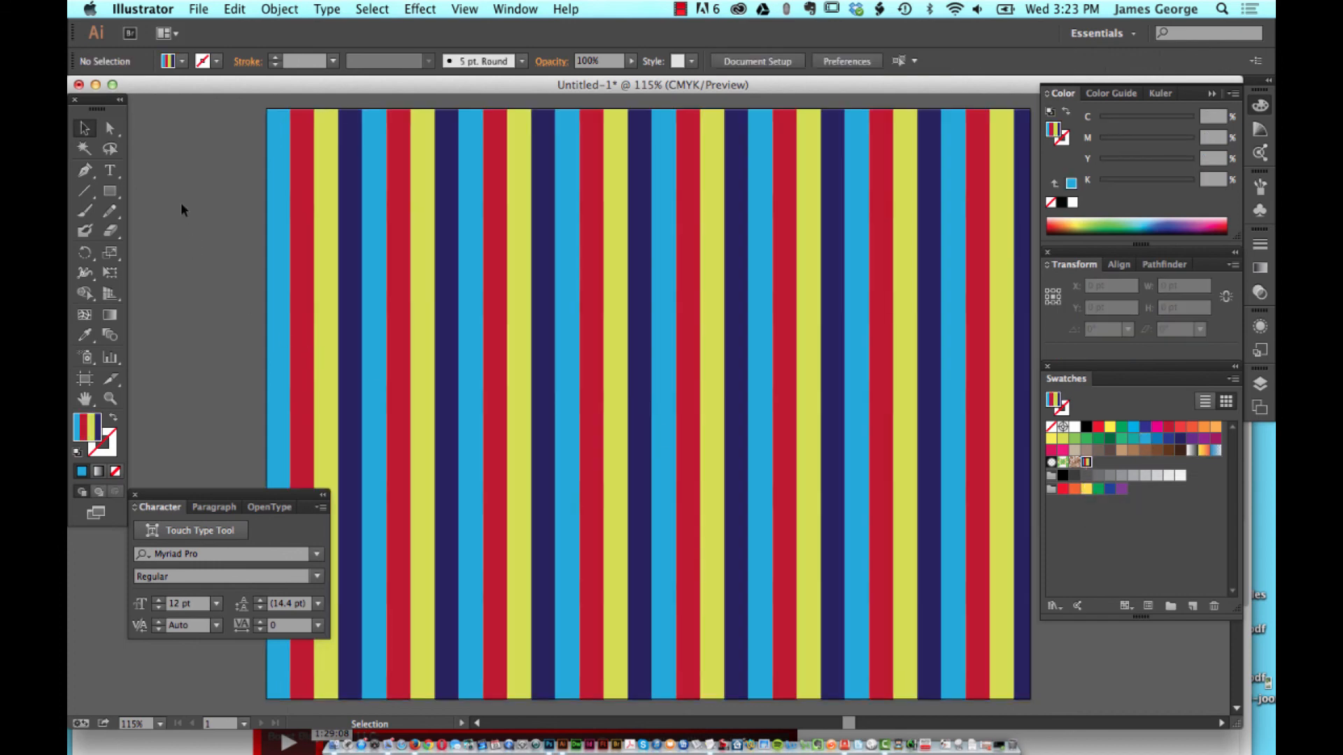